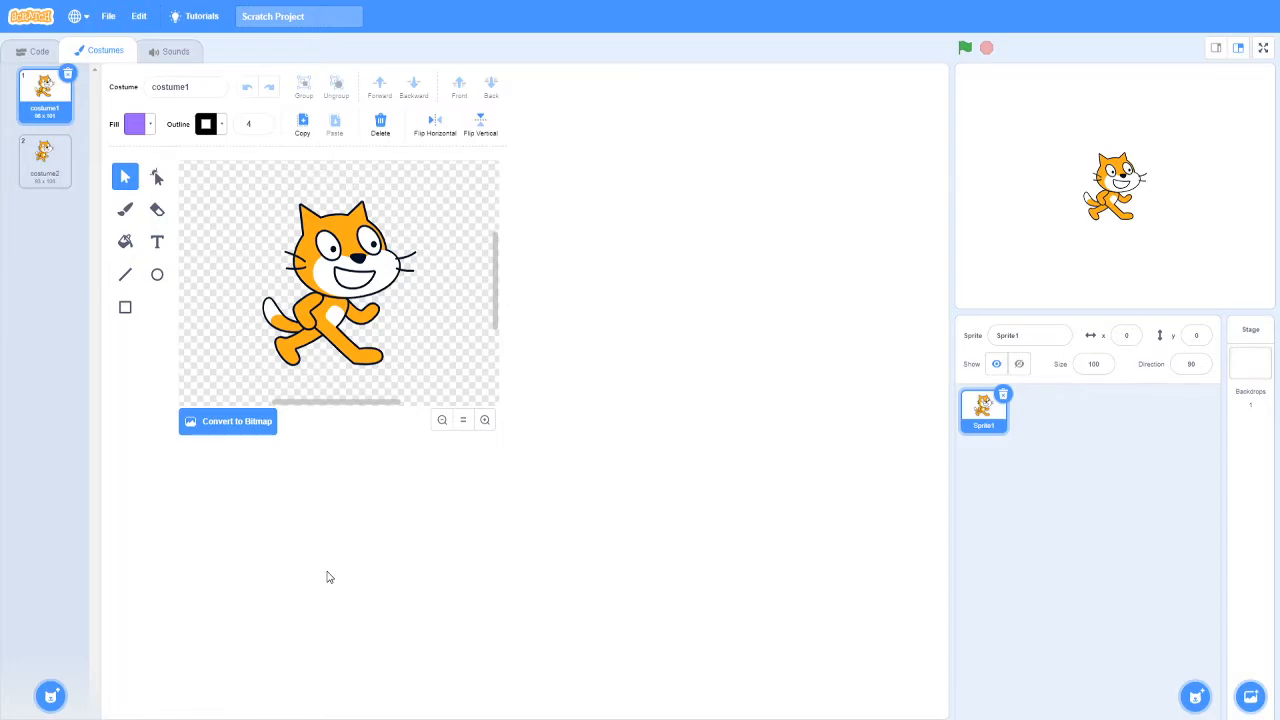
mouse_move(504, 658)
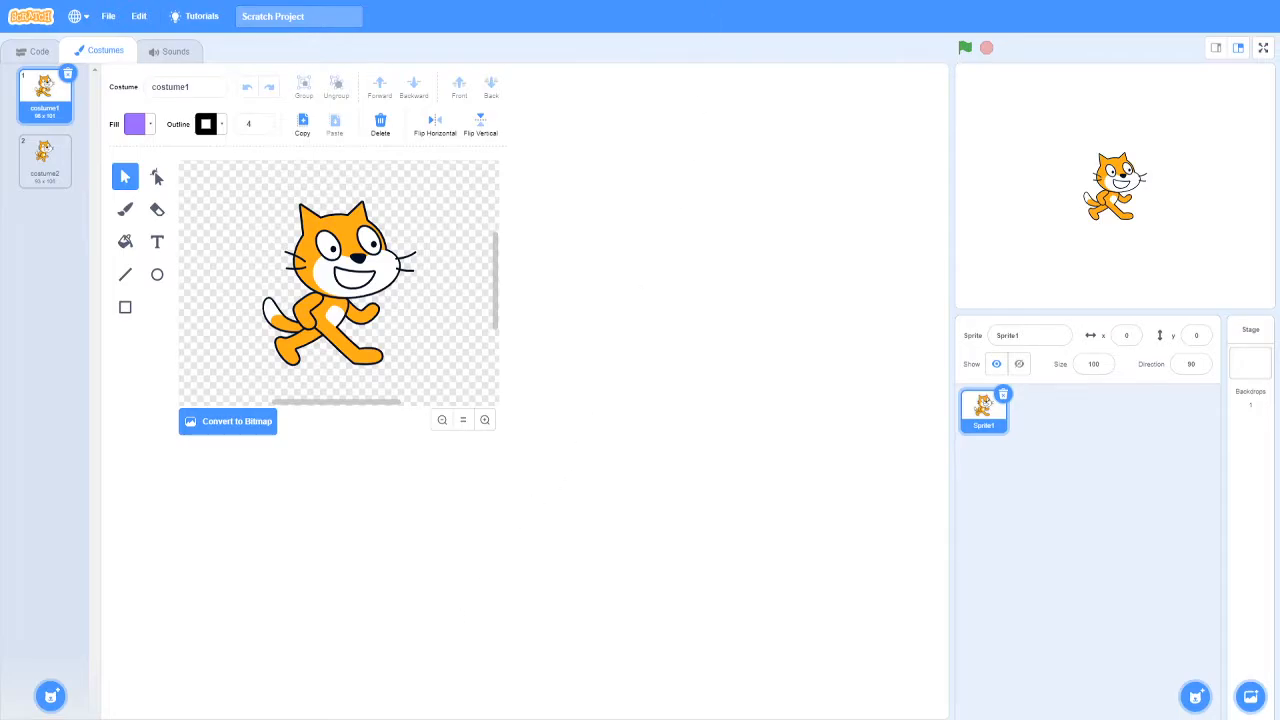
mouse_move(720, 304)
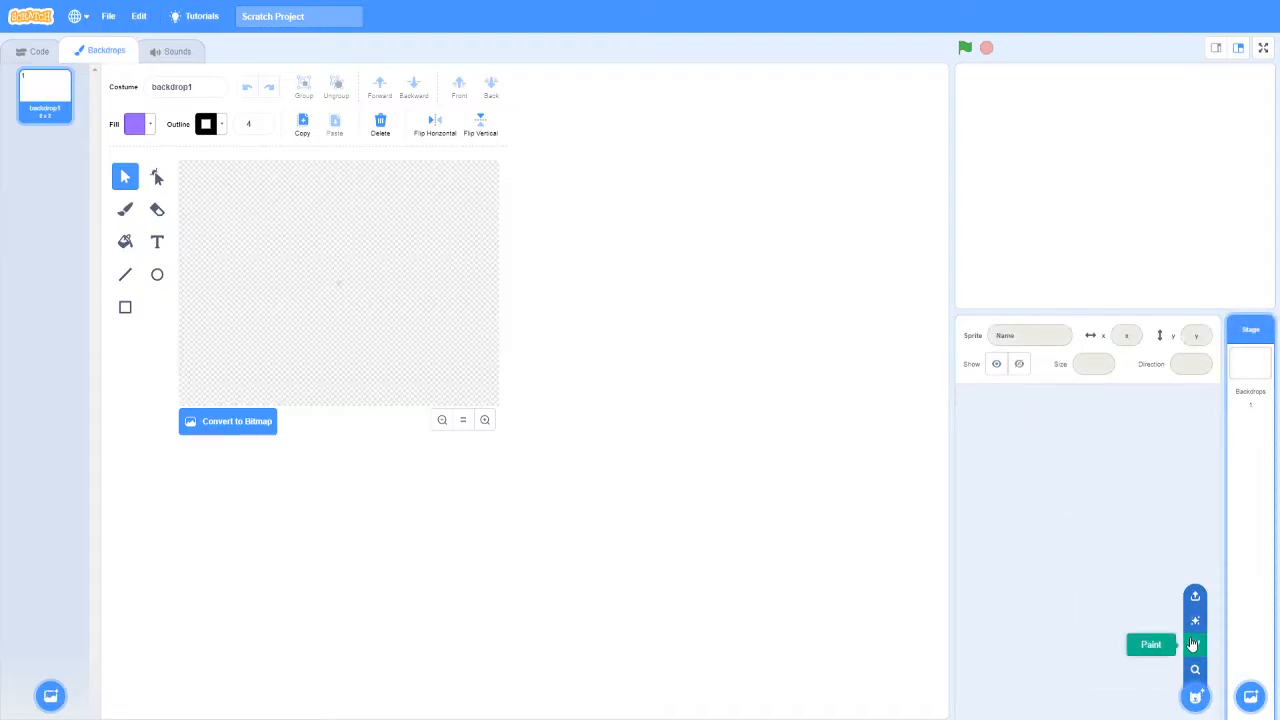
Create a new blank painted sprite and rename it Player Paddle.
click(1152, 644)
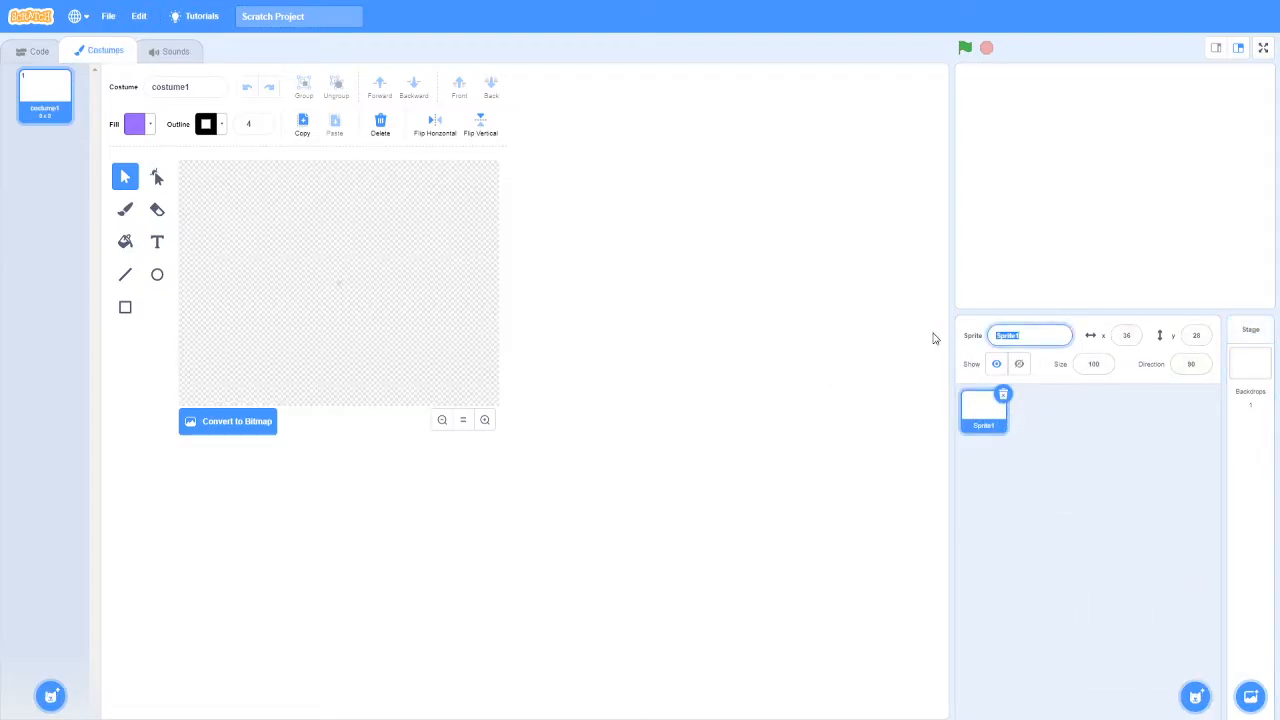
text(PLy)
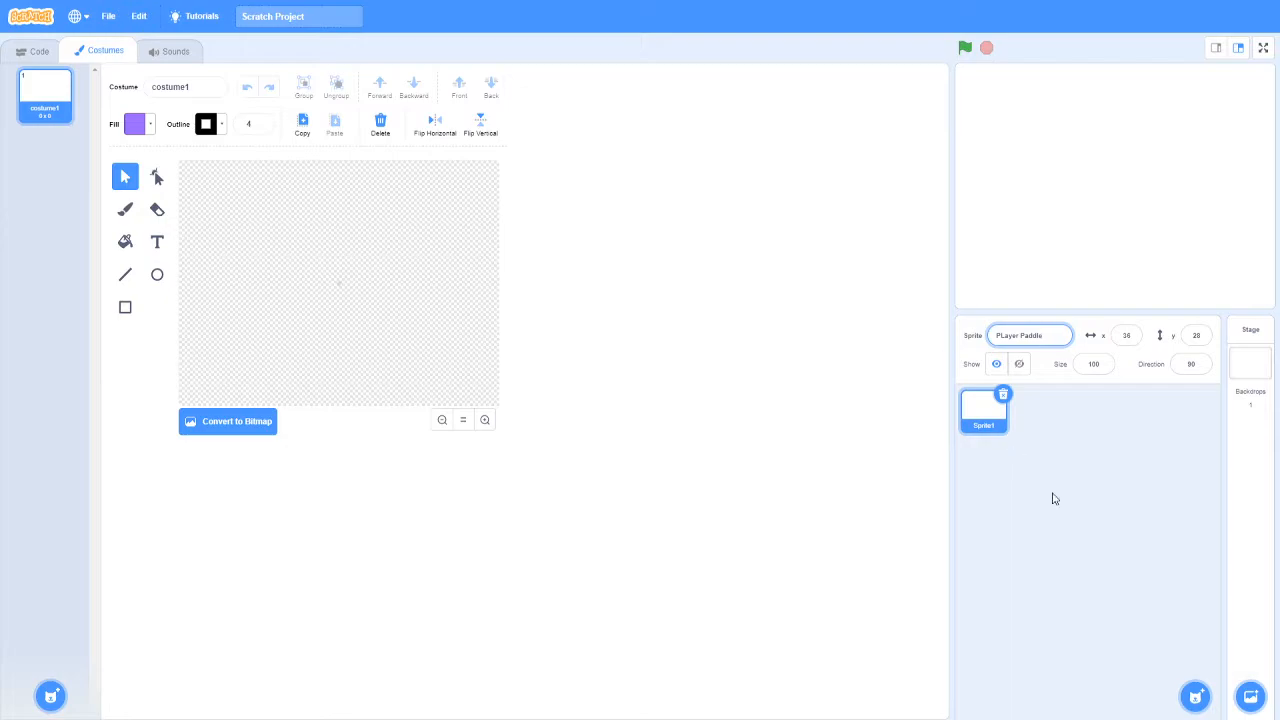
click(1028, 336)
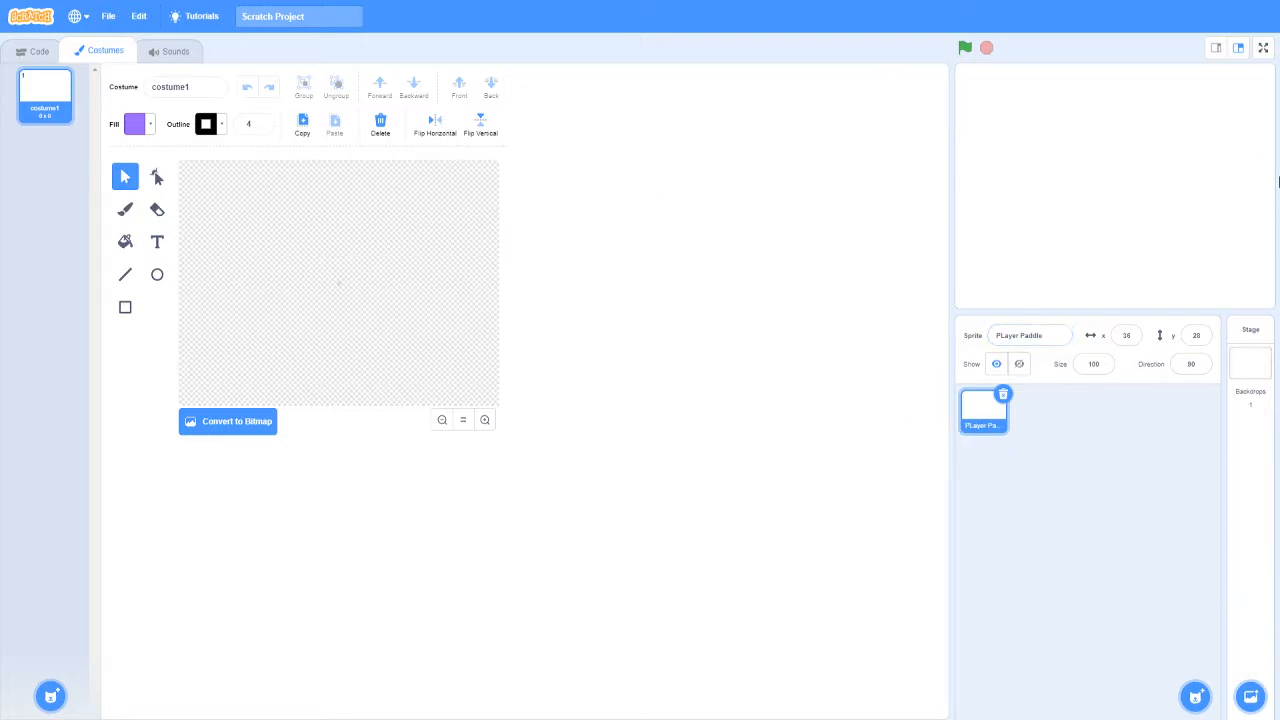
Draw a wide rectangle on the canvas and set its fill brightness to 0 for solid black.
click(124, 308)
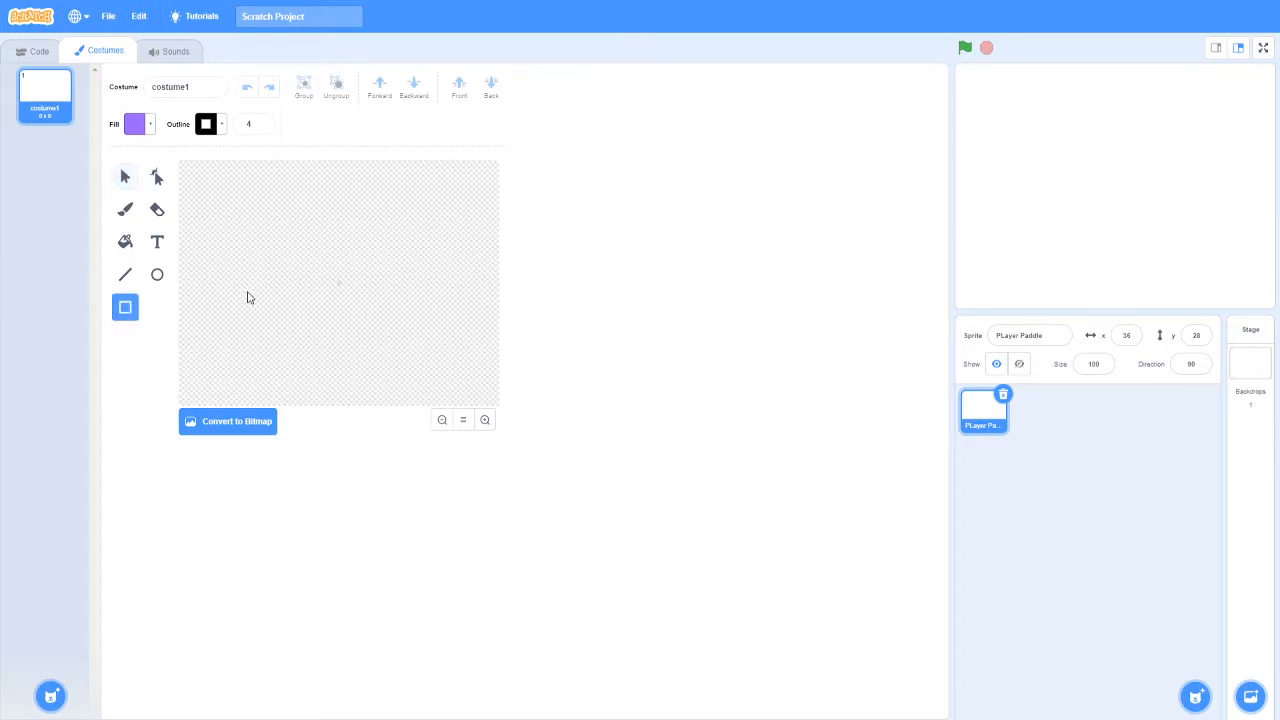
drag(296, 272, 390, 304)
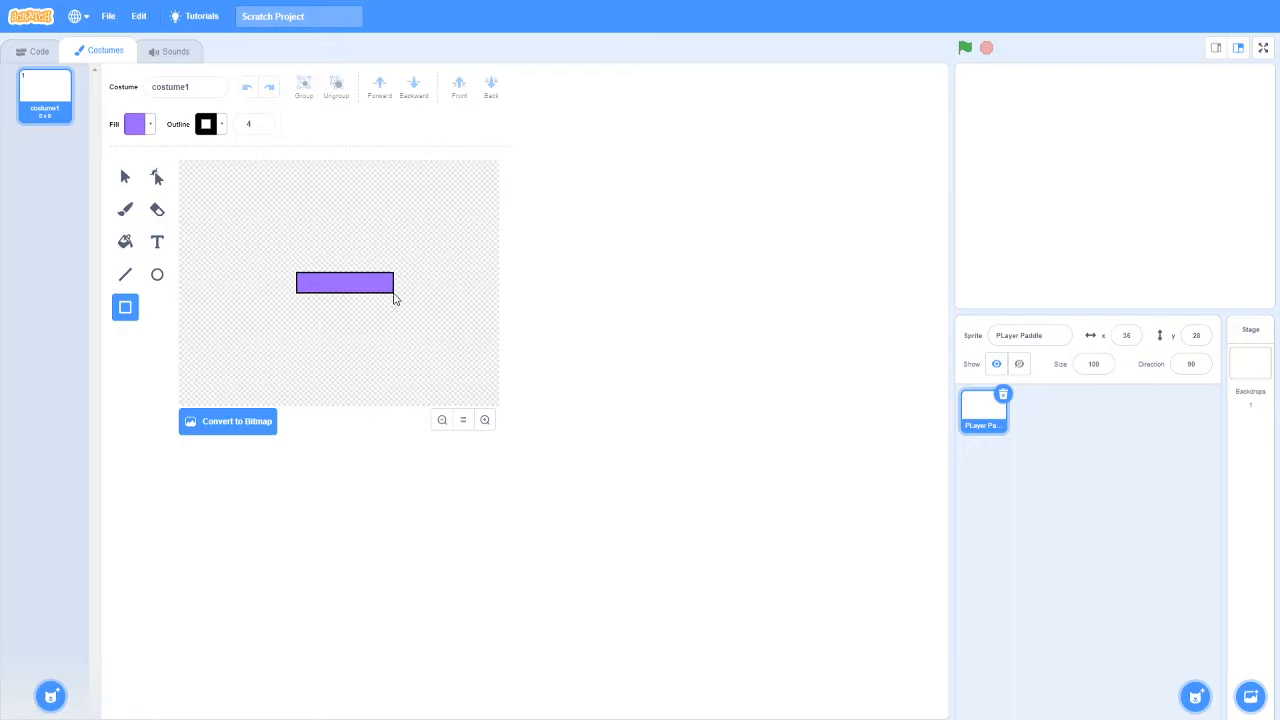
click(344, 284)
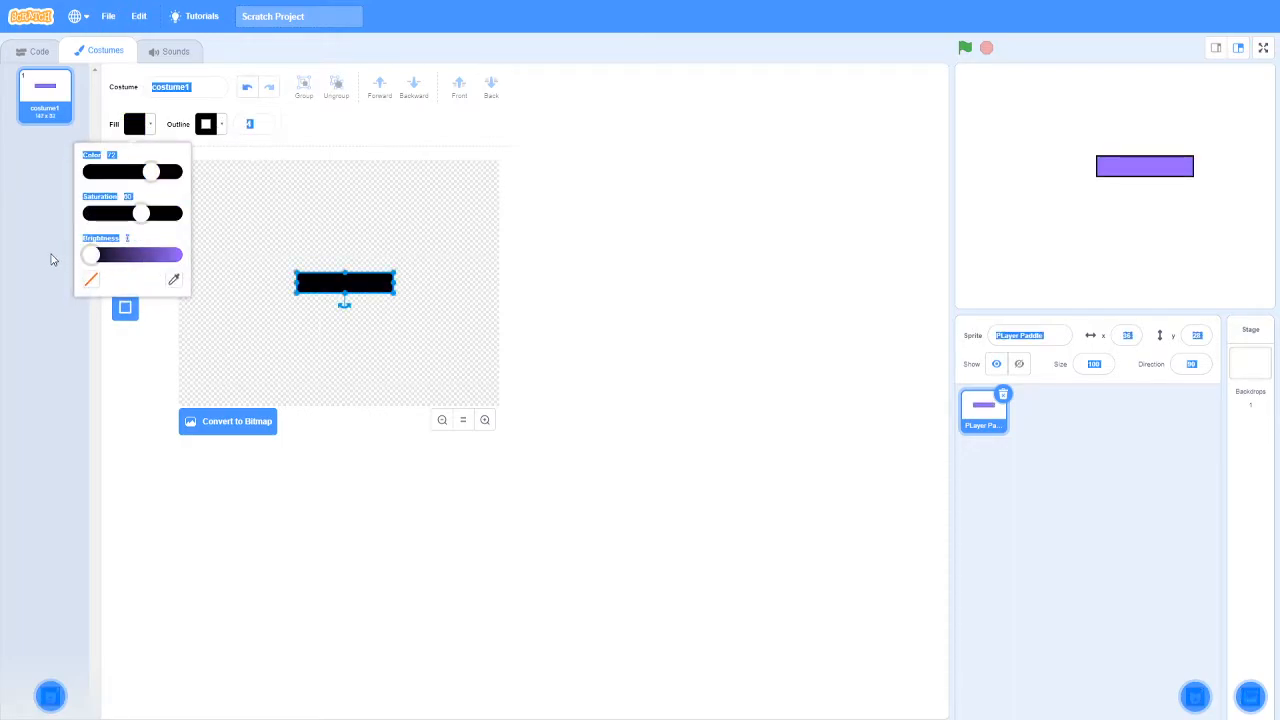
drag(92, 254, 84, 254)
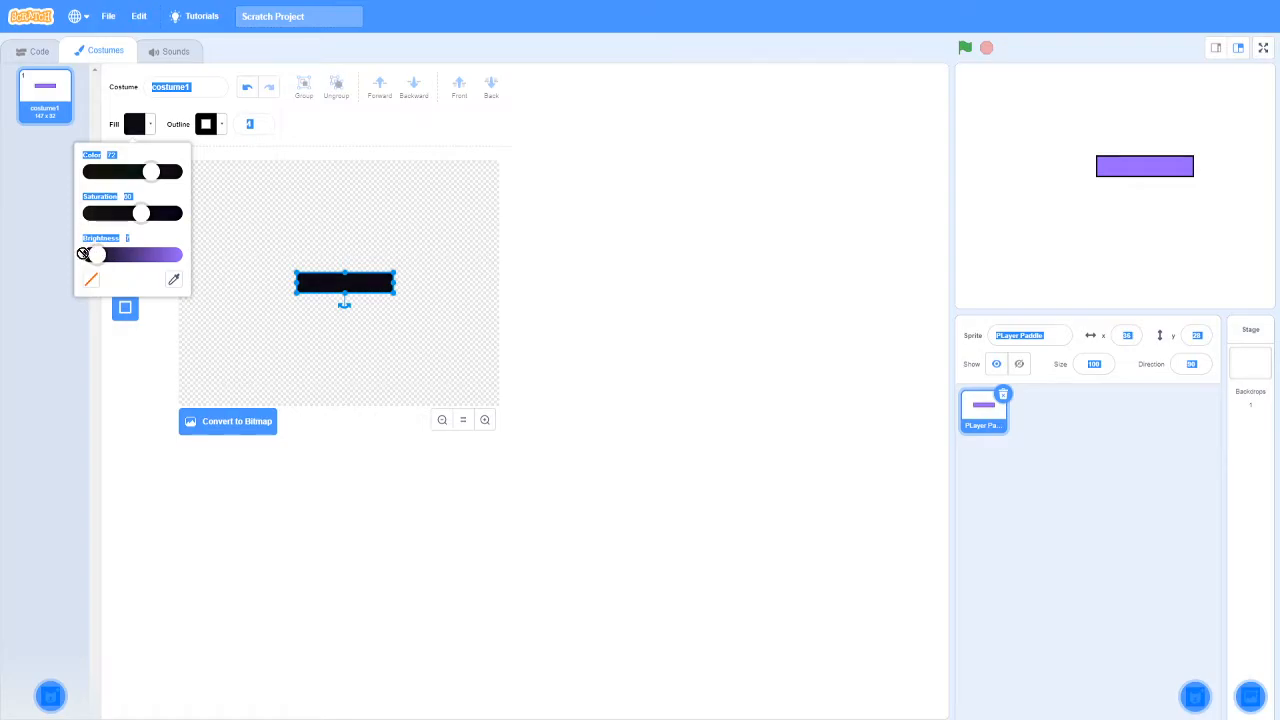
drag(142, 256, 92, 256)
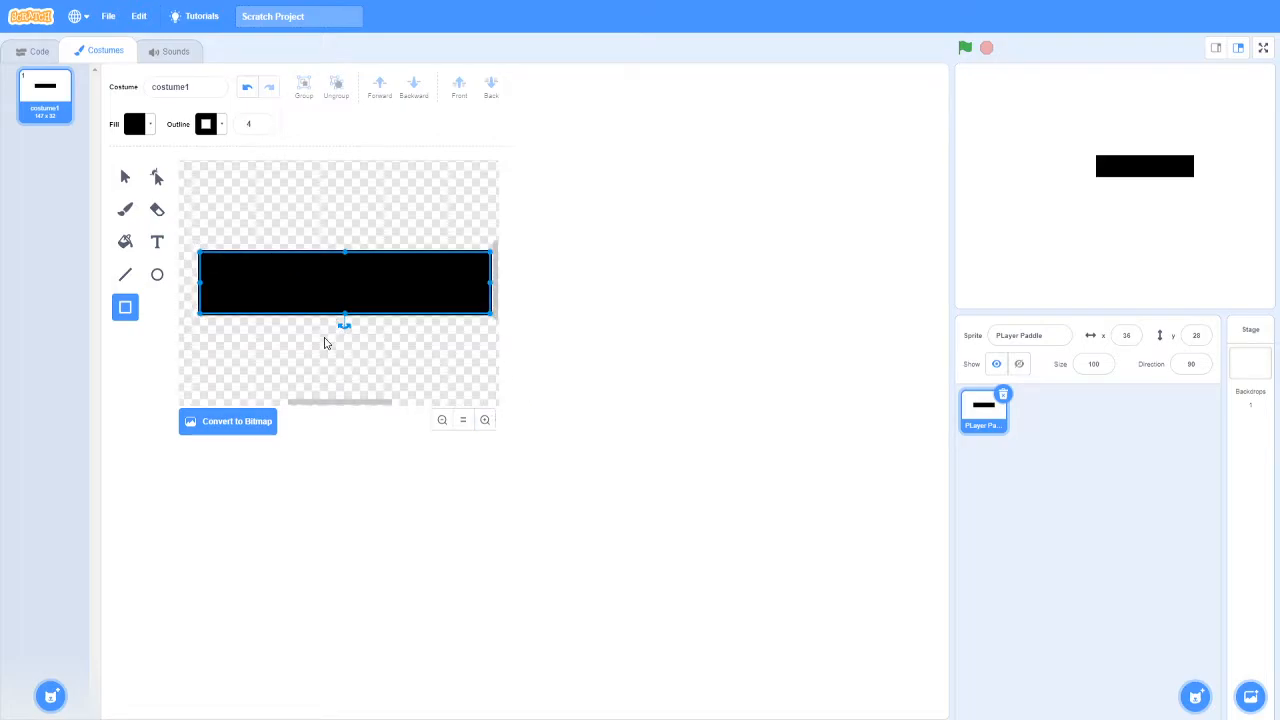
mouse_move(236, 344)
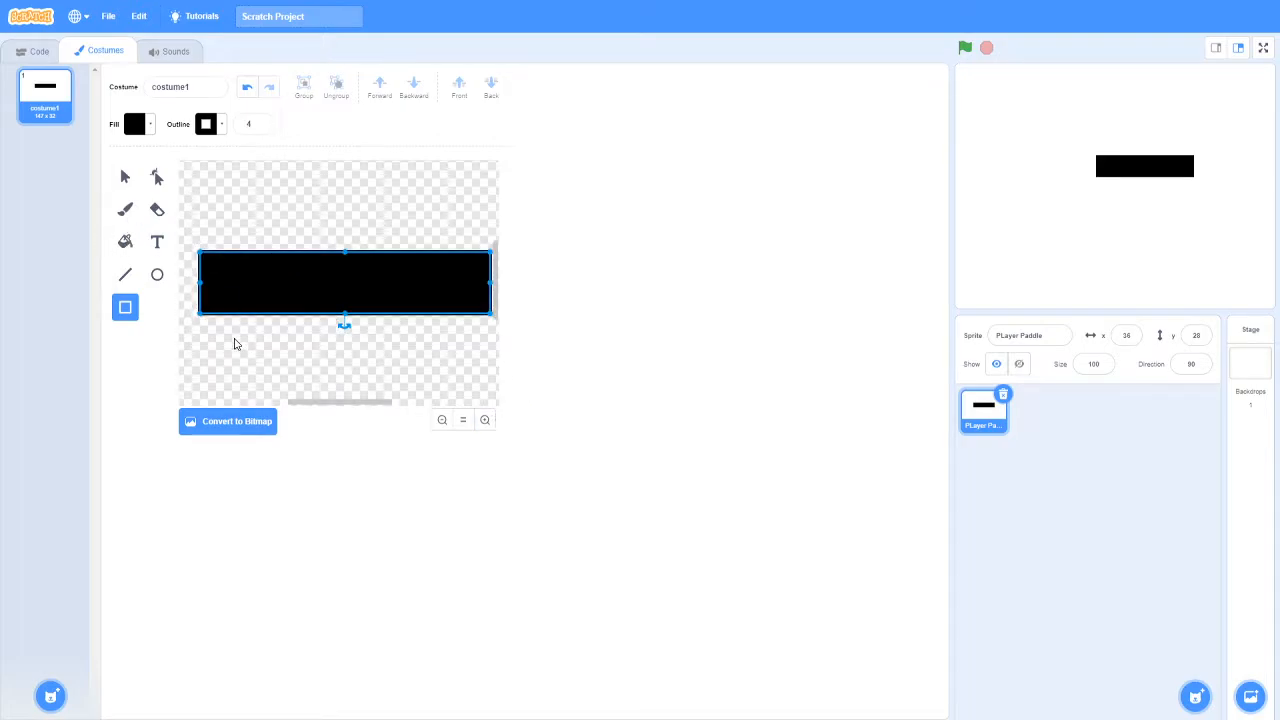
click(124, 176)
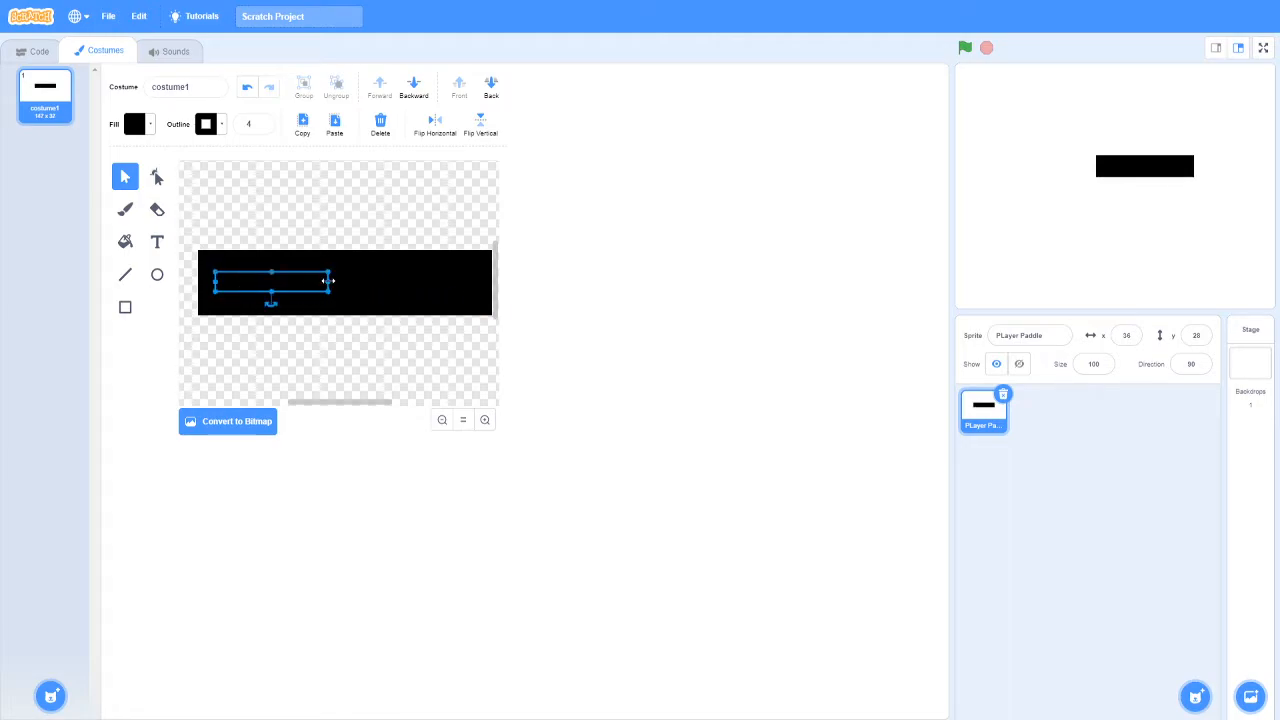
Resize a copy of the rectangle into a thin centred stripe and fill it dark grey.
drag(330, 280, 490, 300)
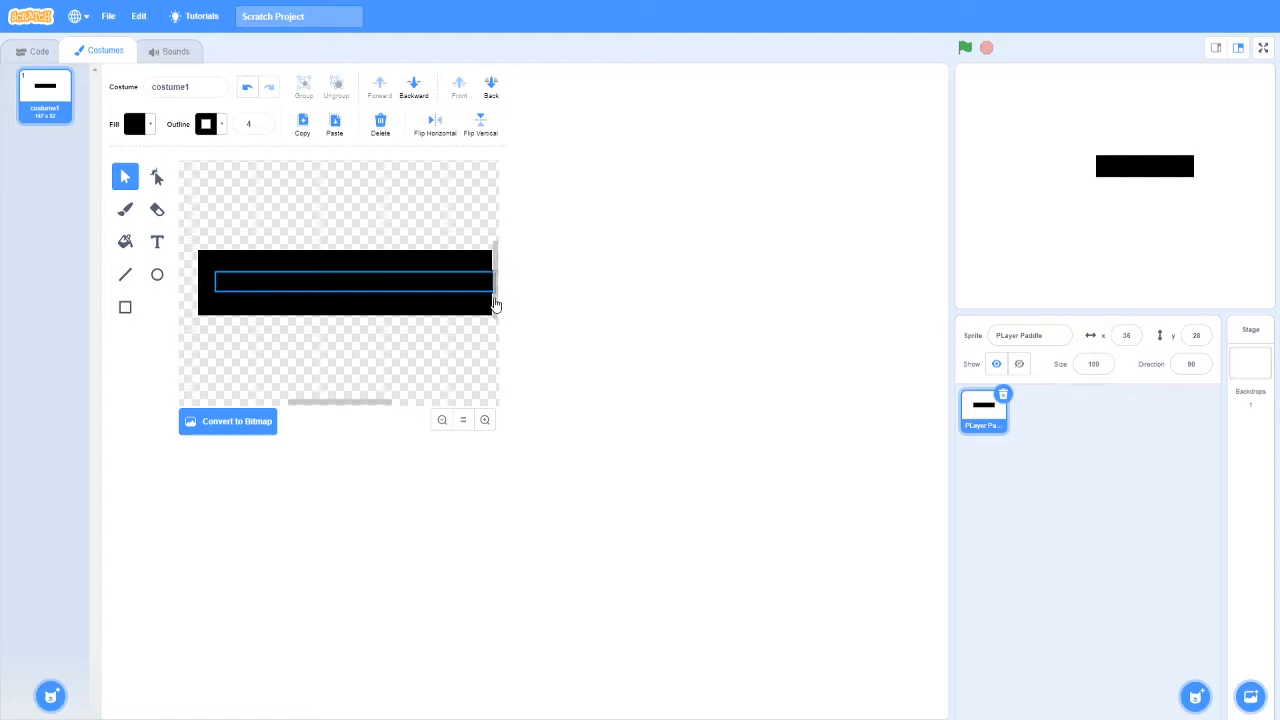
drag(490, 300, 340, 300)
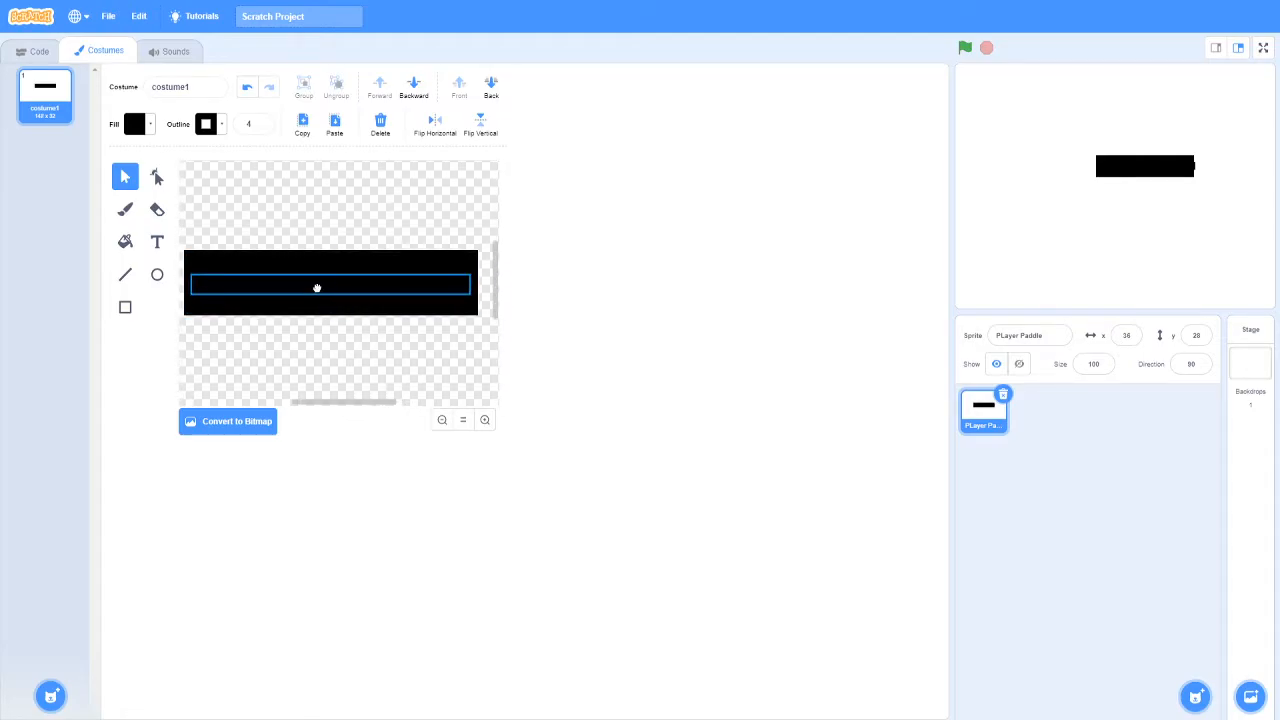
click(134, 124)
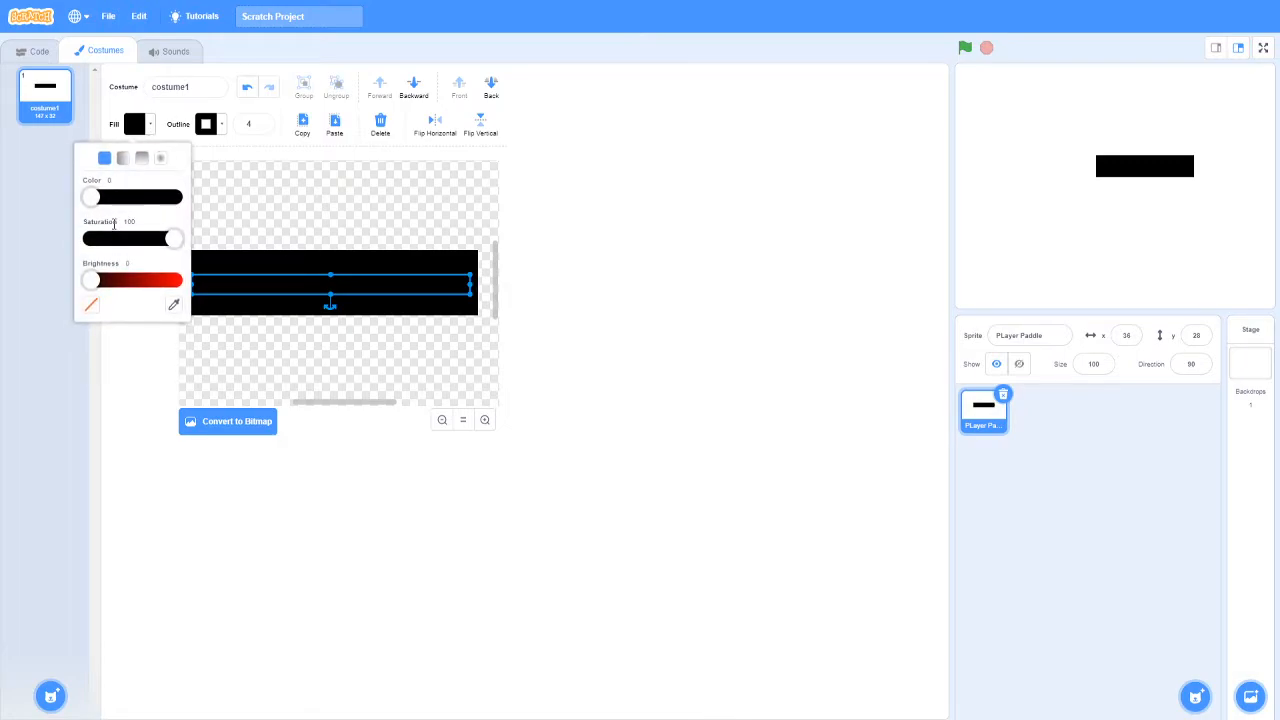
drag(90, 280, 176, 280)
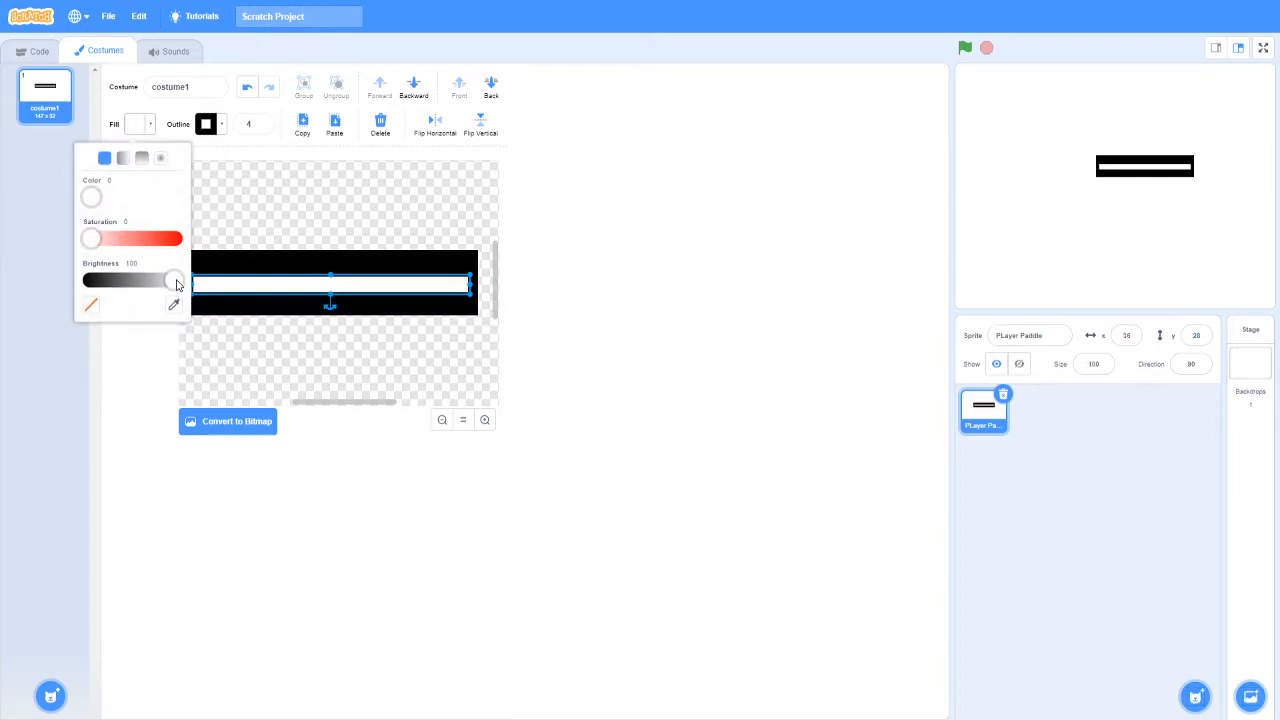
drag(176, 280, 104, 280)
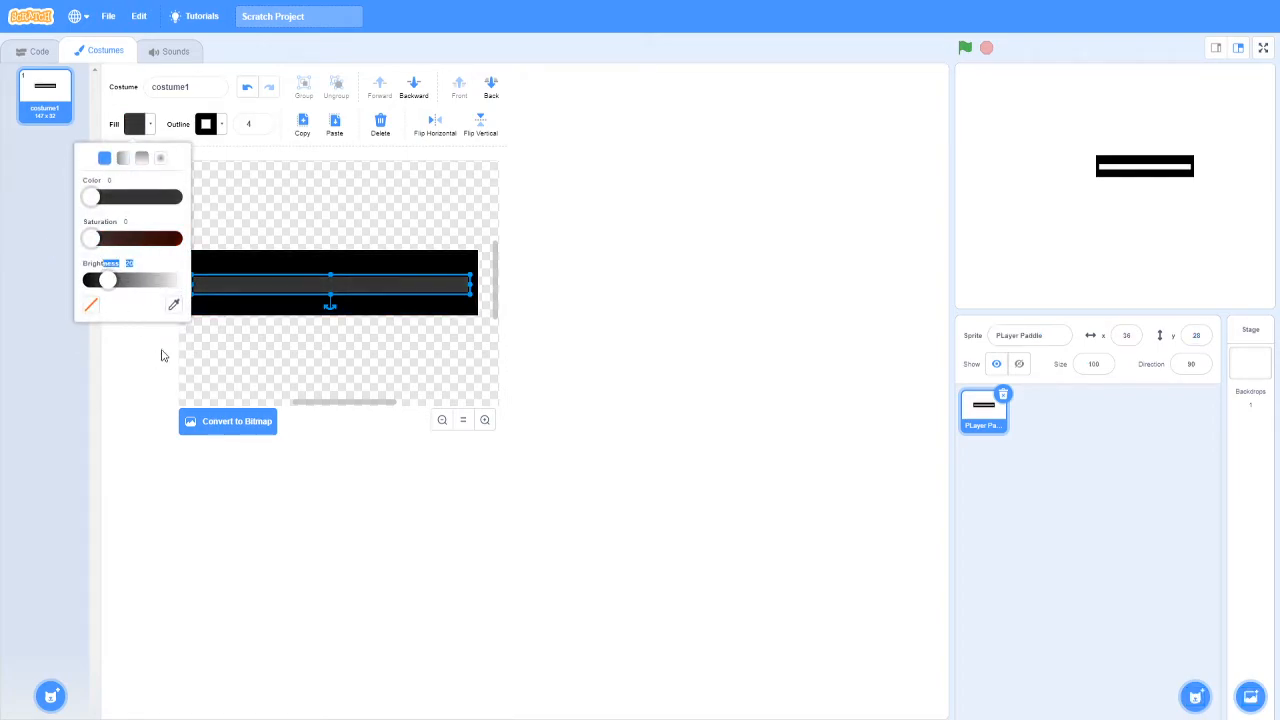
click(164, 356)
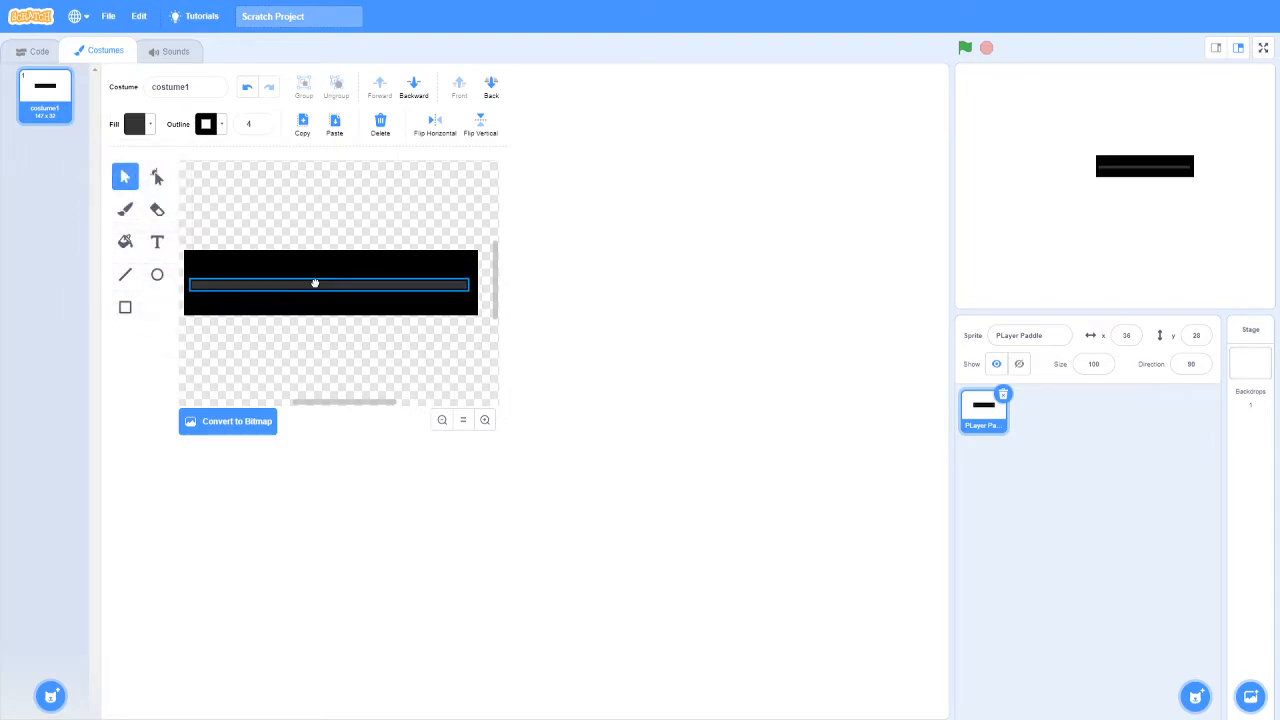
click(316, 284)
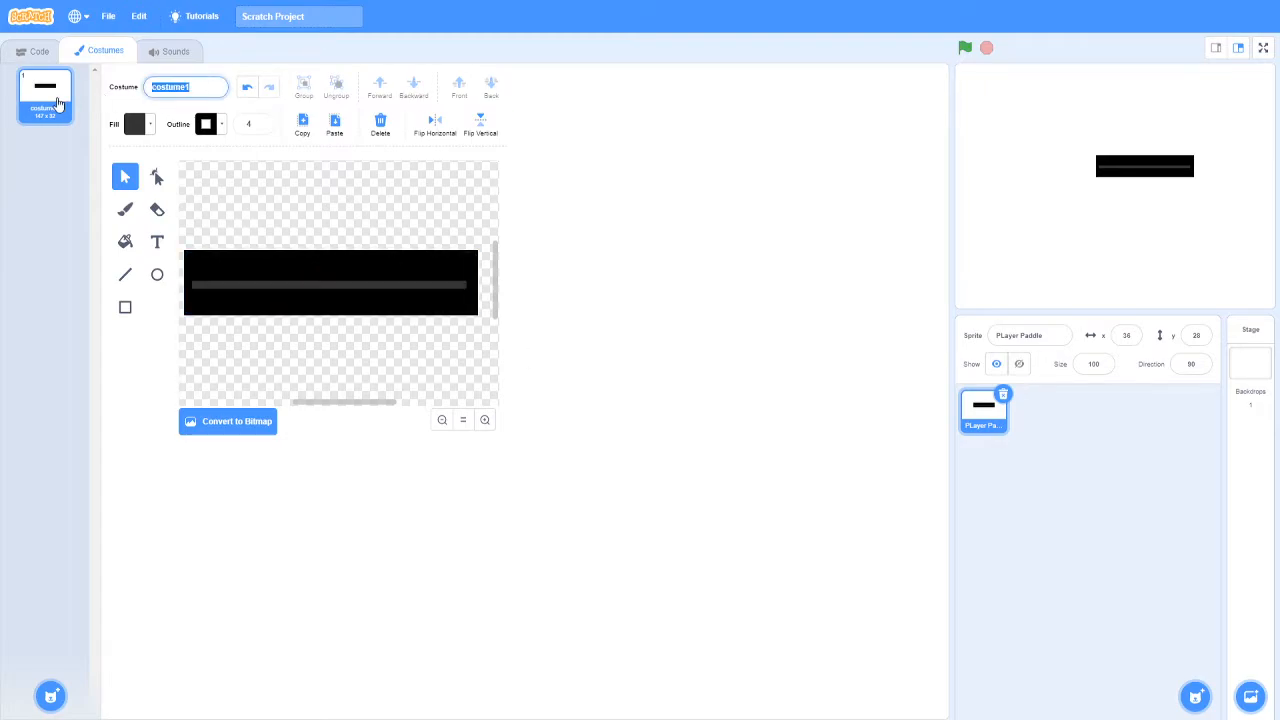
Name the paddle's costume Player.
text(Player)
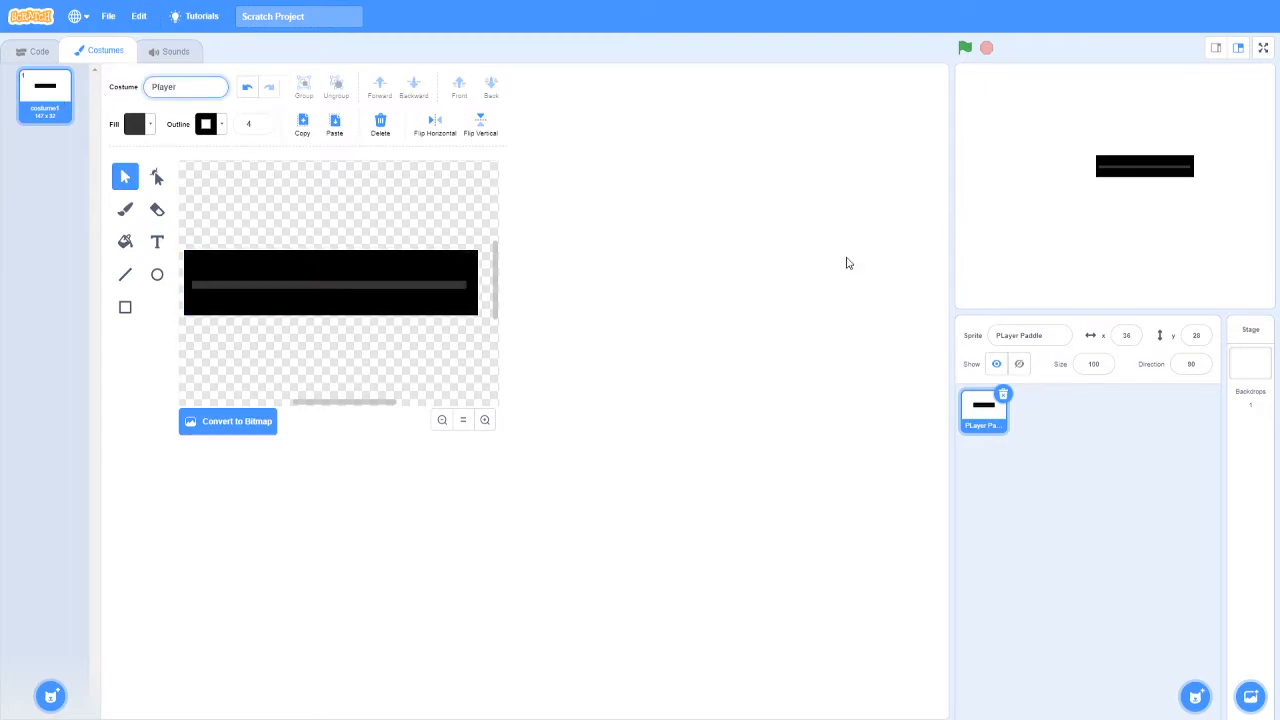
click(40, 52)
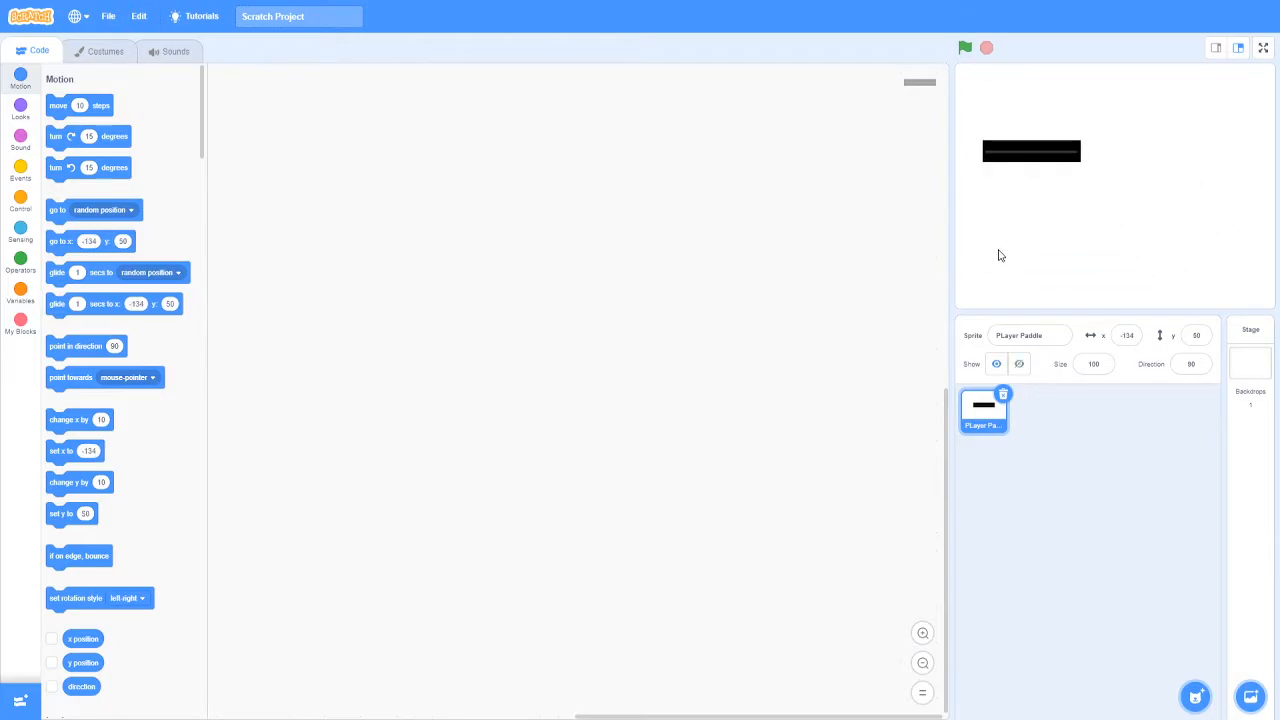
Script the paddle to forever set y to mouse y under the green flag, then test and stop it.
click(1192, 364)
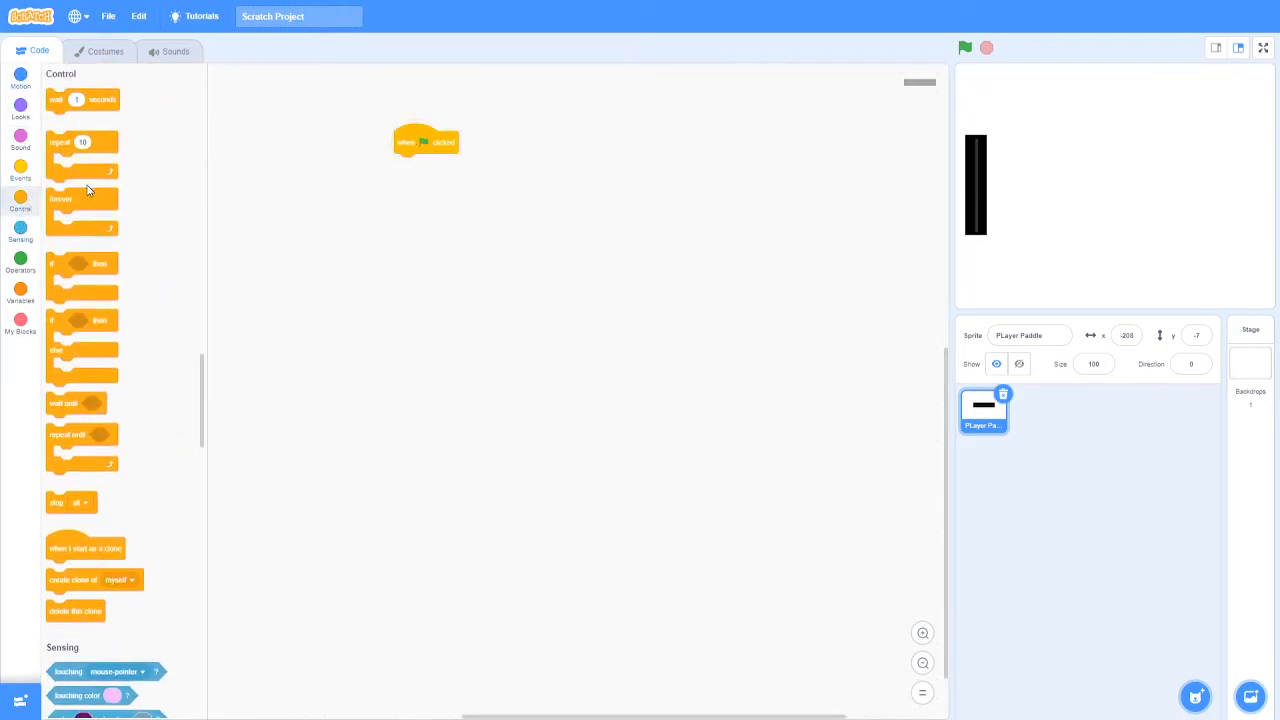
drag(80, 200, 430, 164)
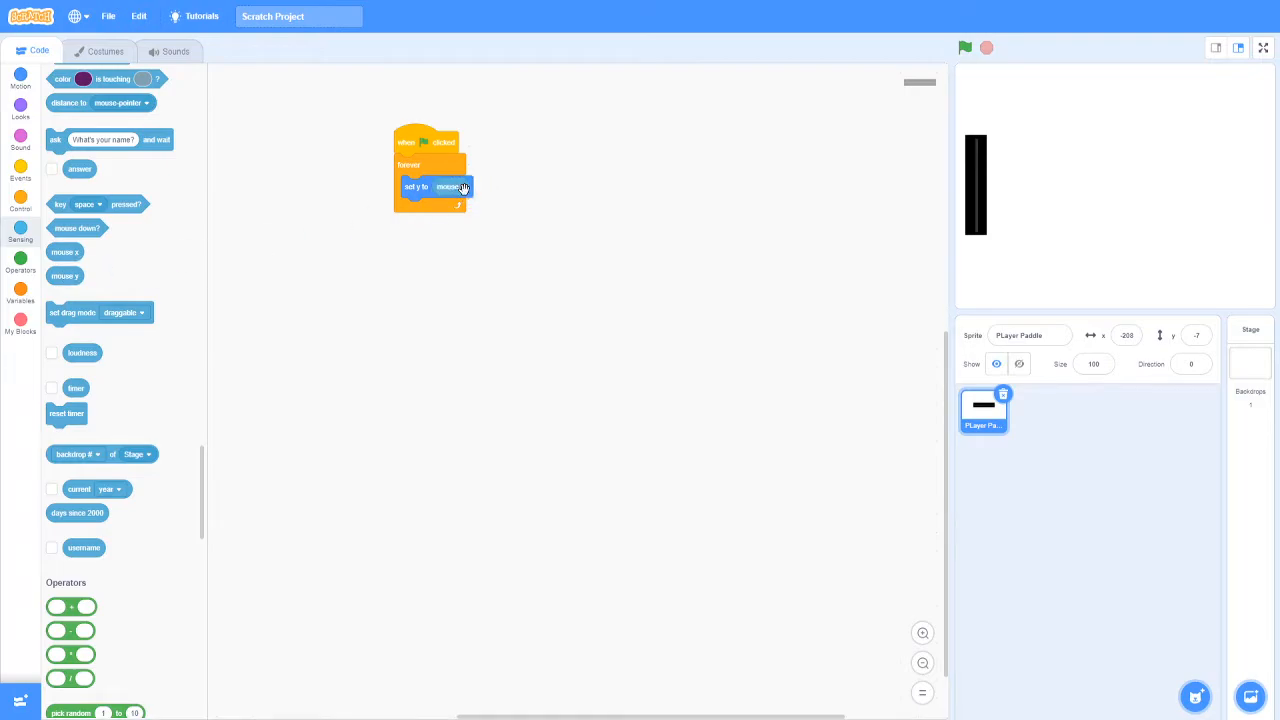
click(964, 48)
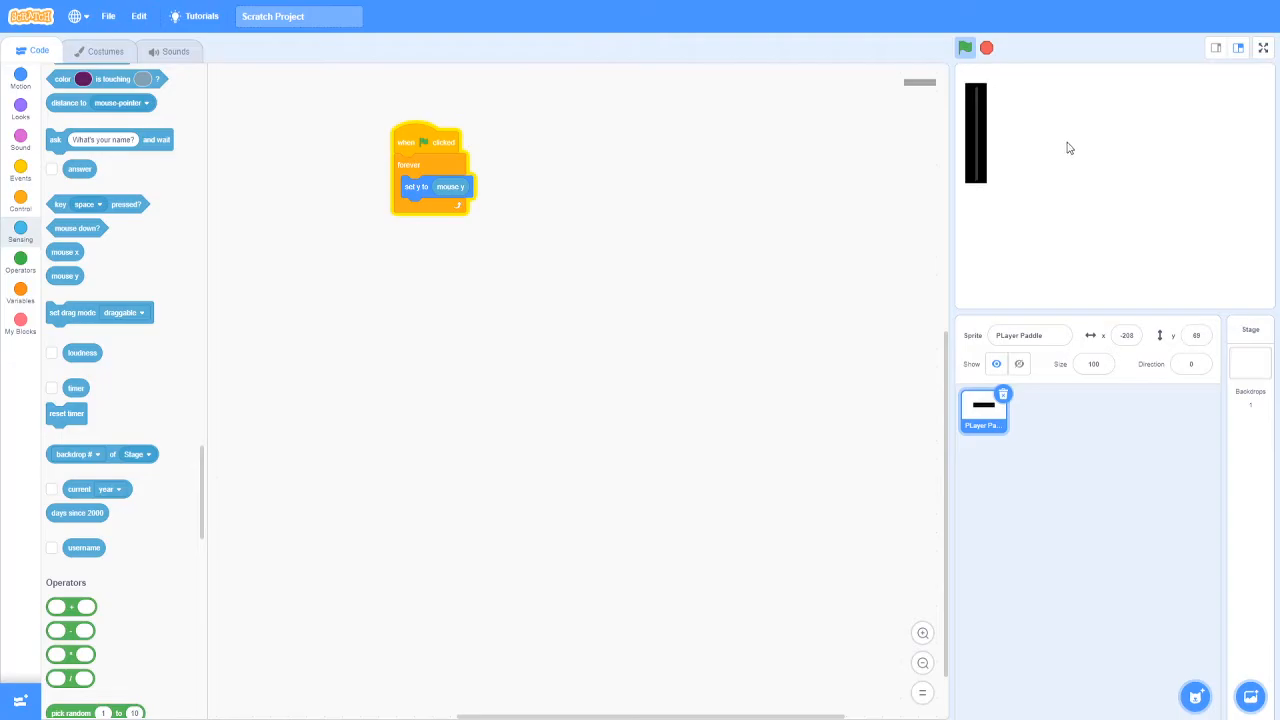
click(964, 48)
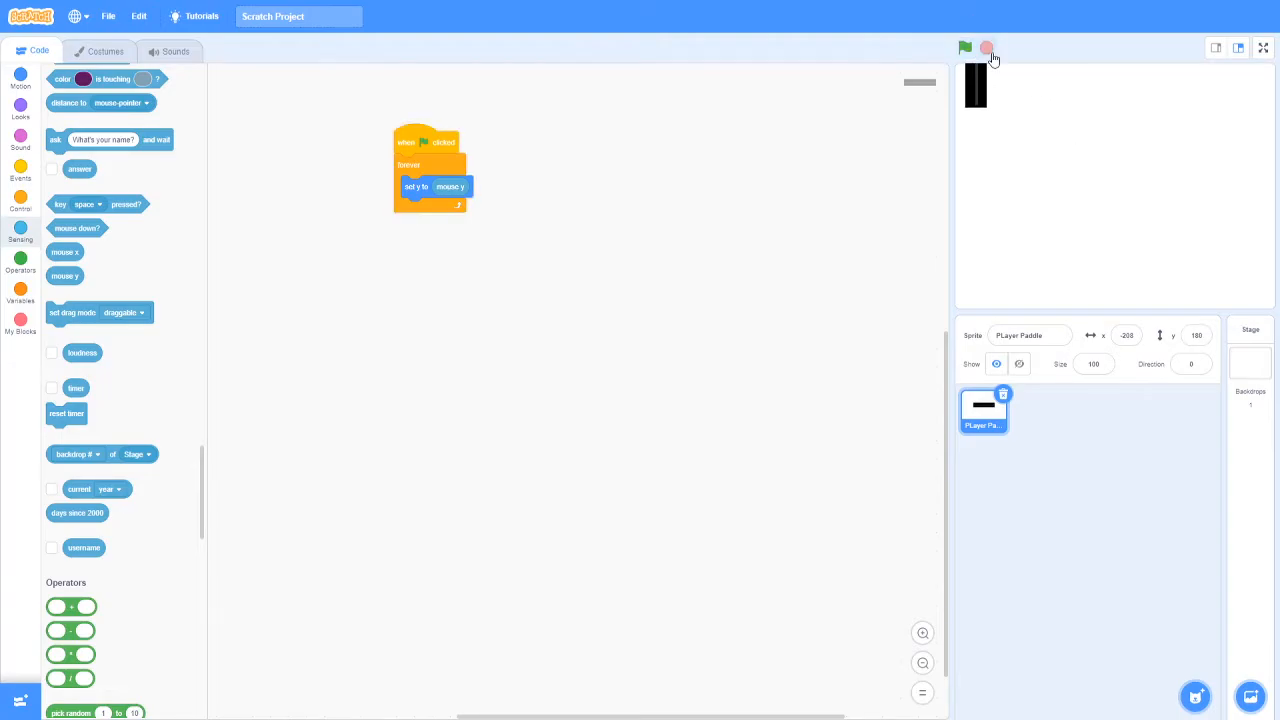
click(104, 52)
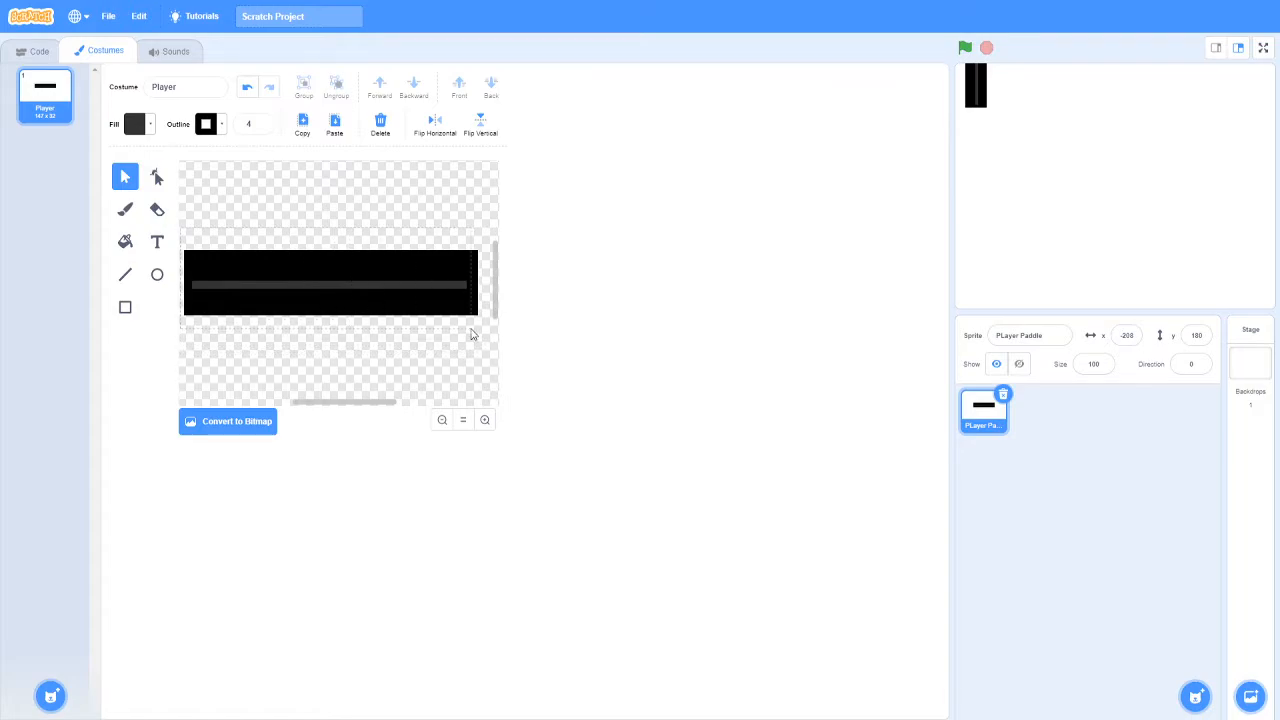
Shrink the paddle rectangle in its costume so the paddle is shorter on the stage.
click(330, 284)
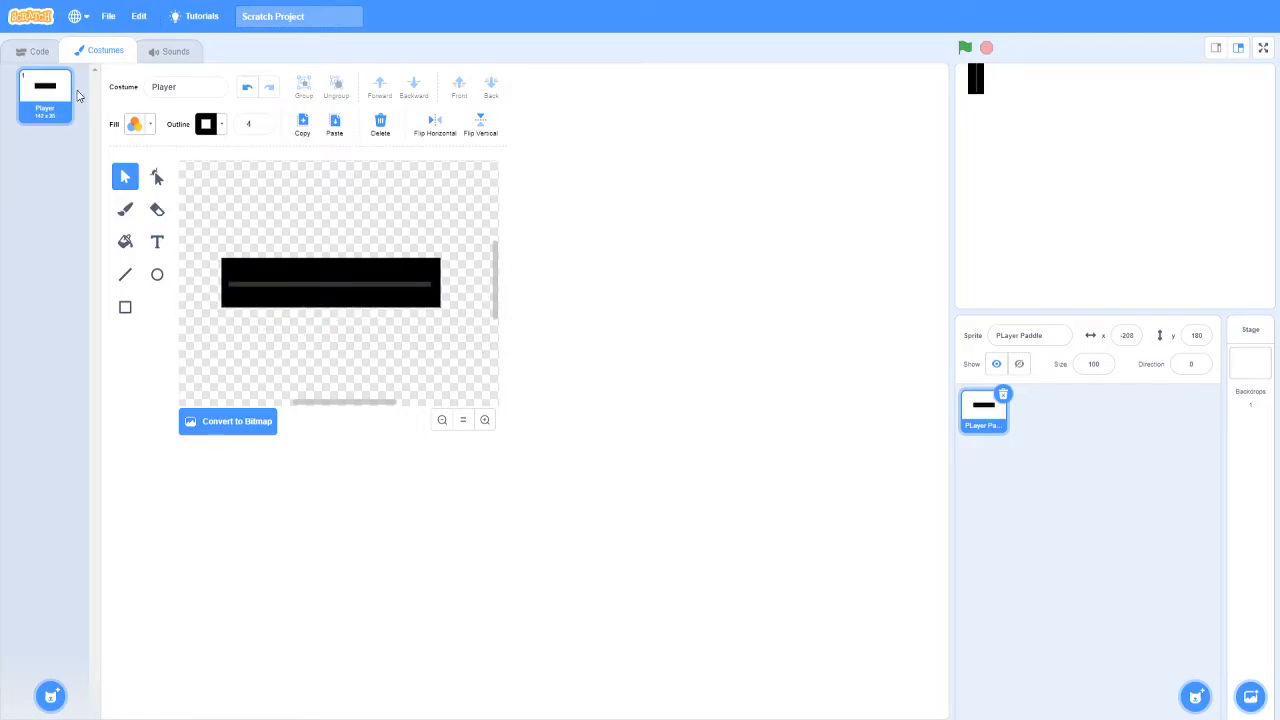
click(40, 52)
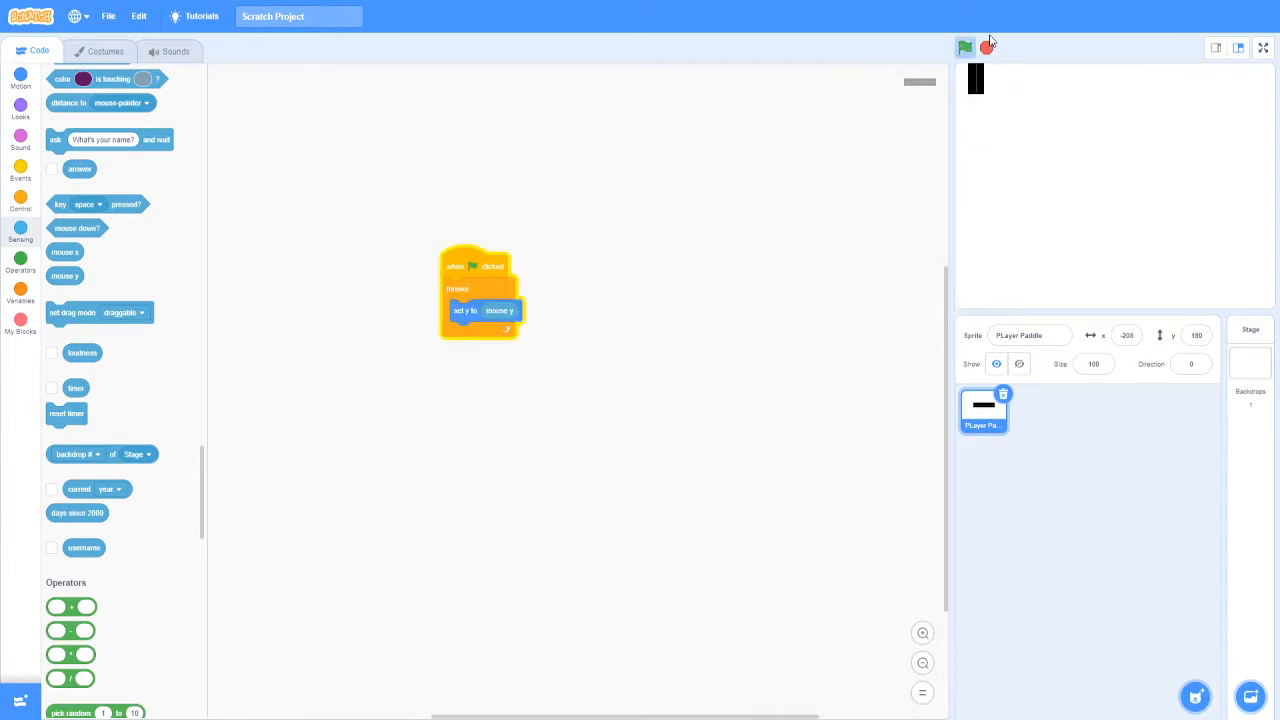
drag(480, 290, 480, 384)
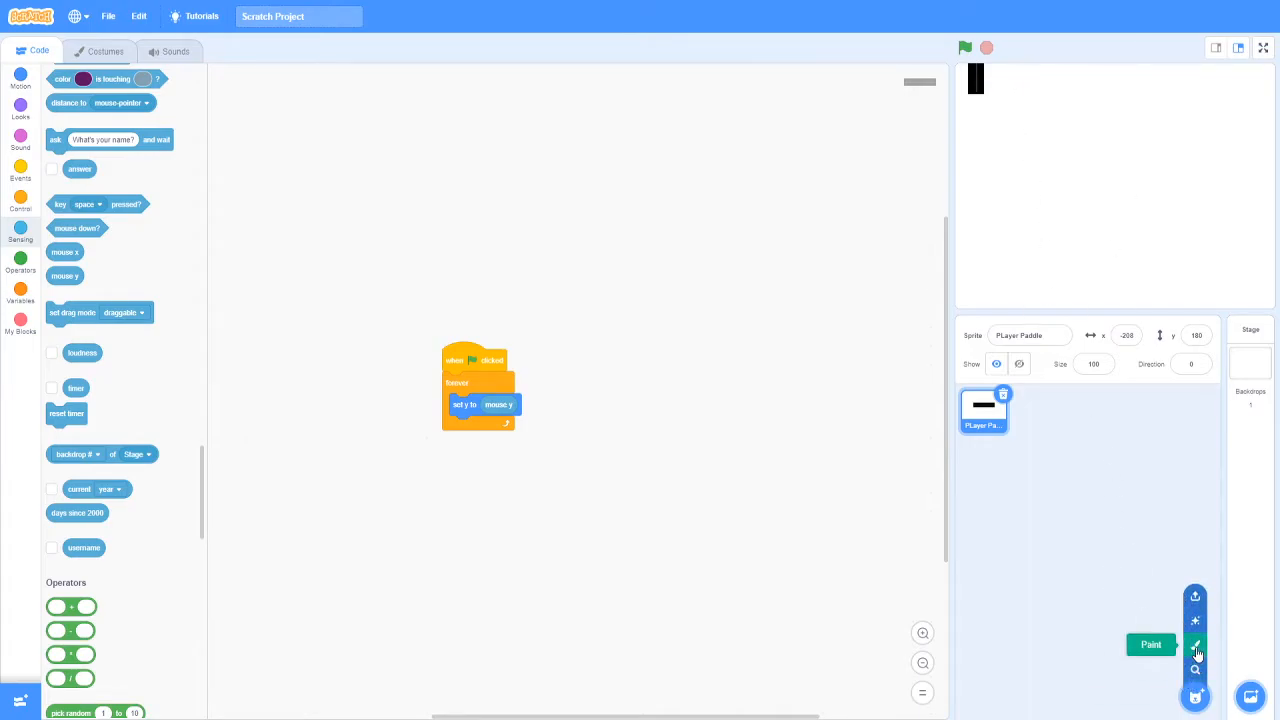
Paint a new sprite and draw a solid black circle for the ball.
click(1152, 644)
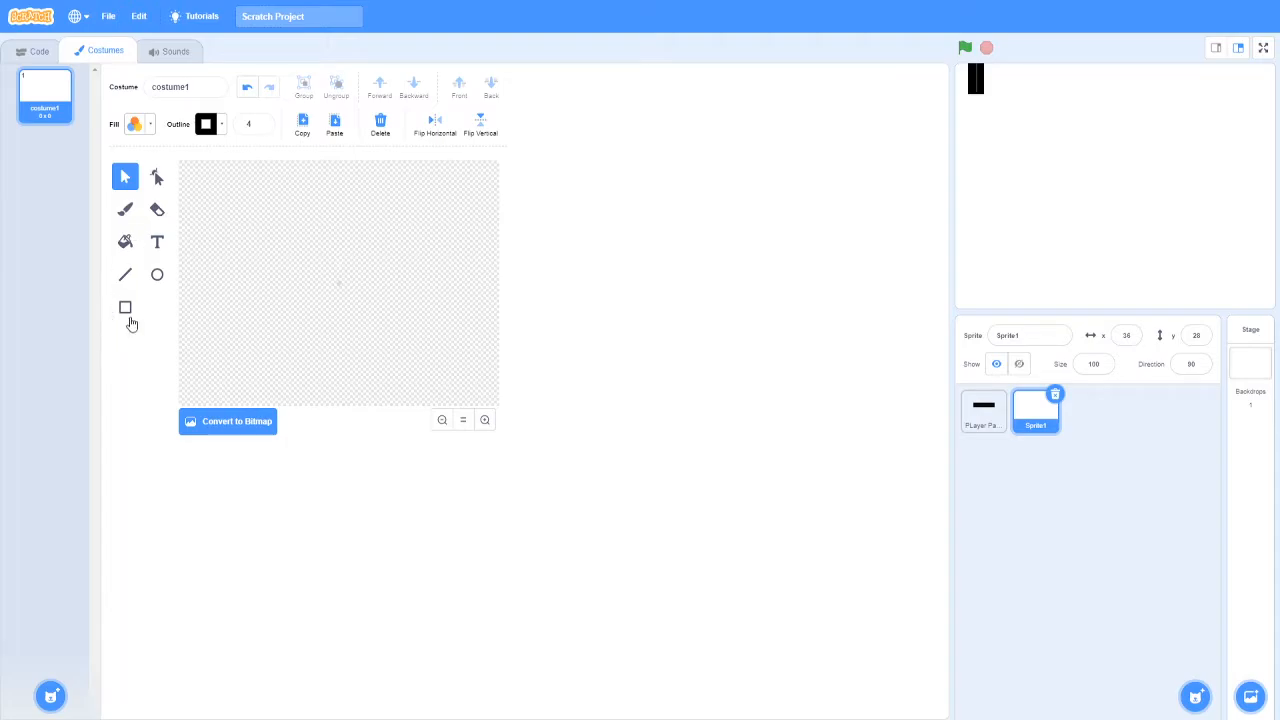
click(484, 420)
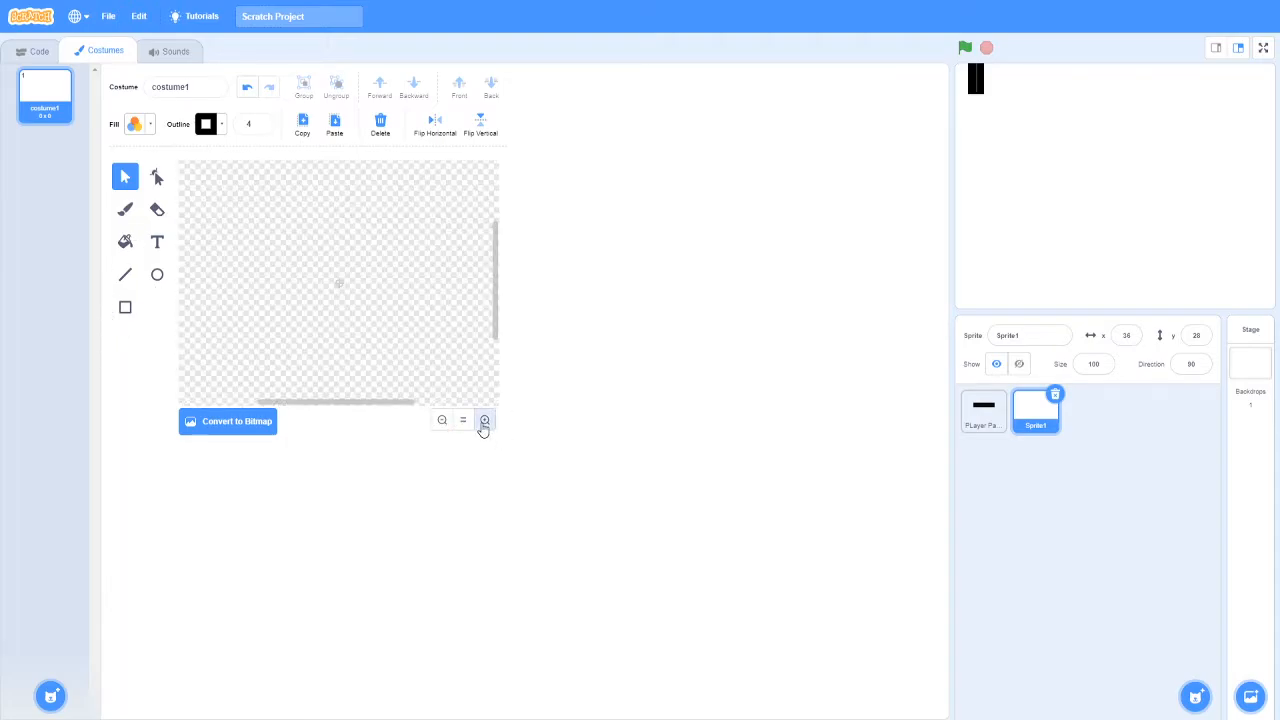
click(156, 274)
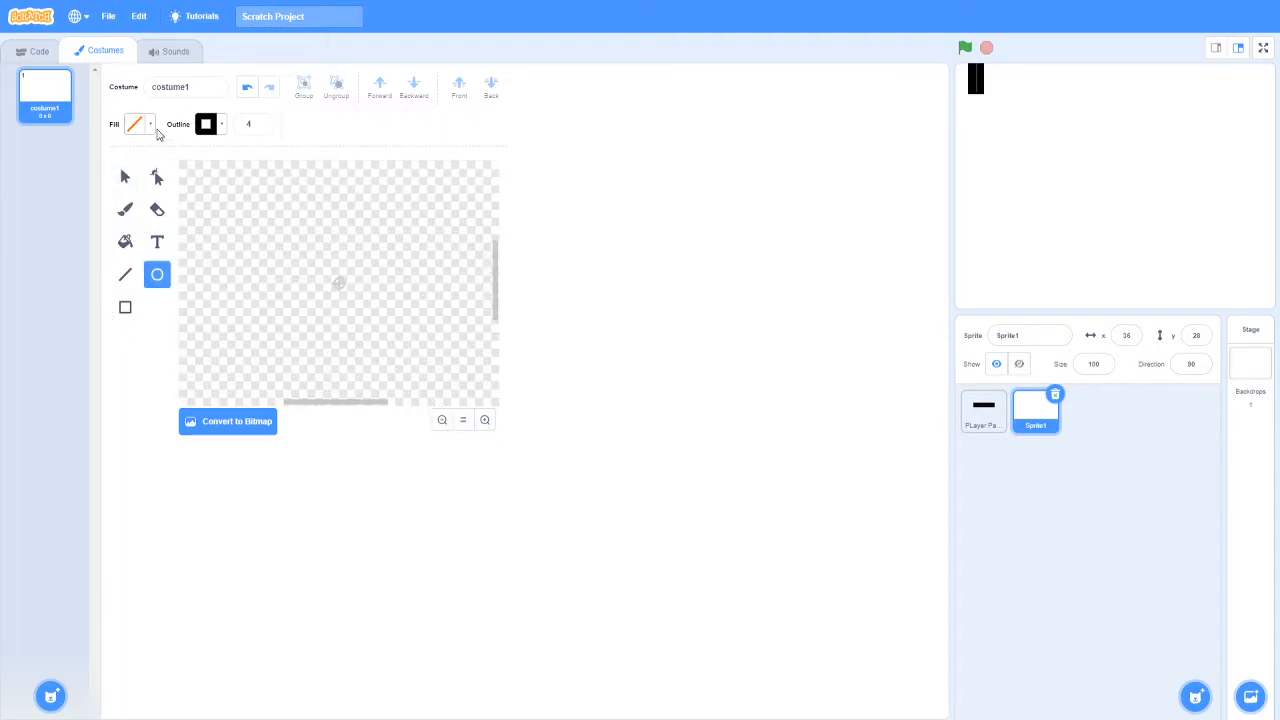
click(136, 124)
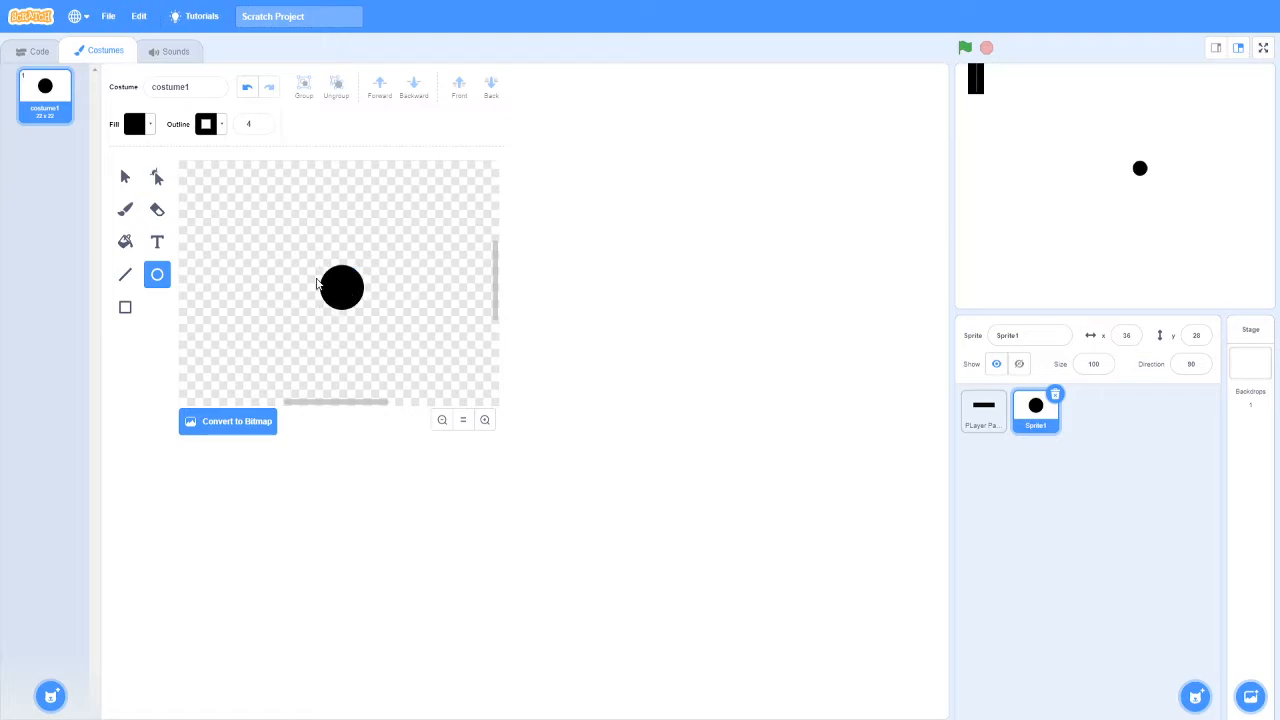
mouse_move(570, 708)
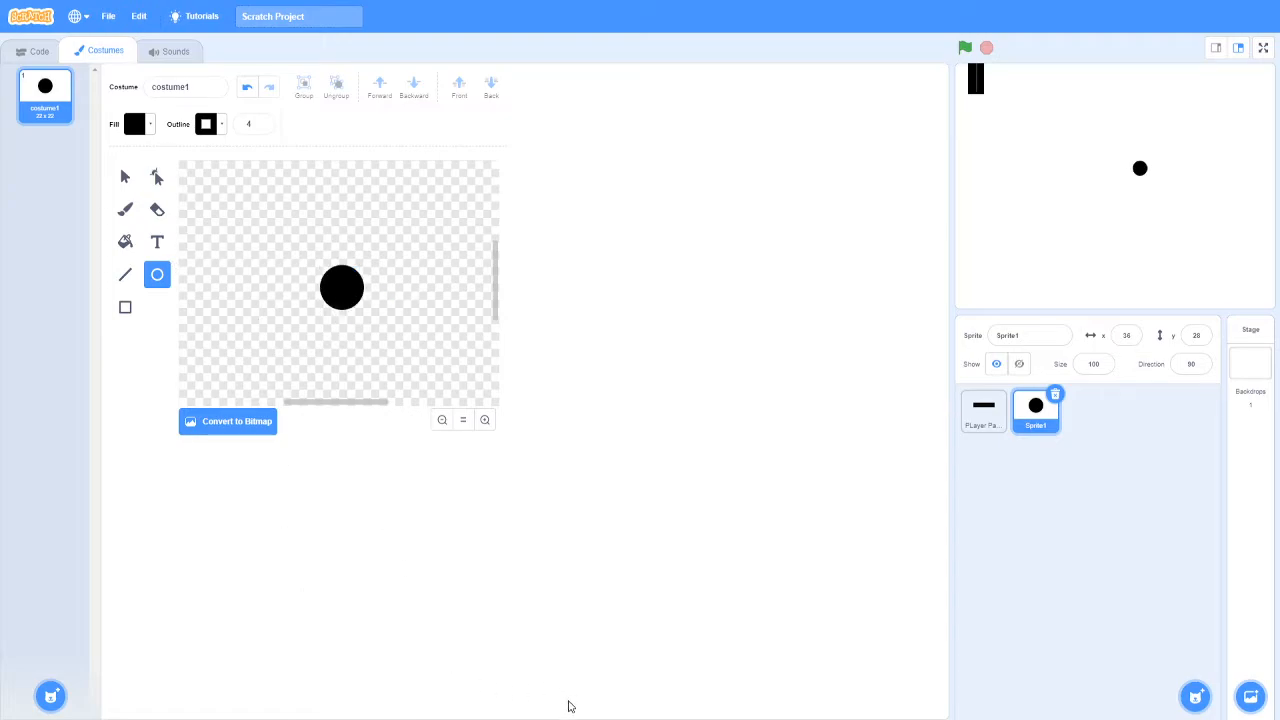
mouse_move(728, 296)
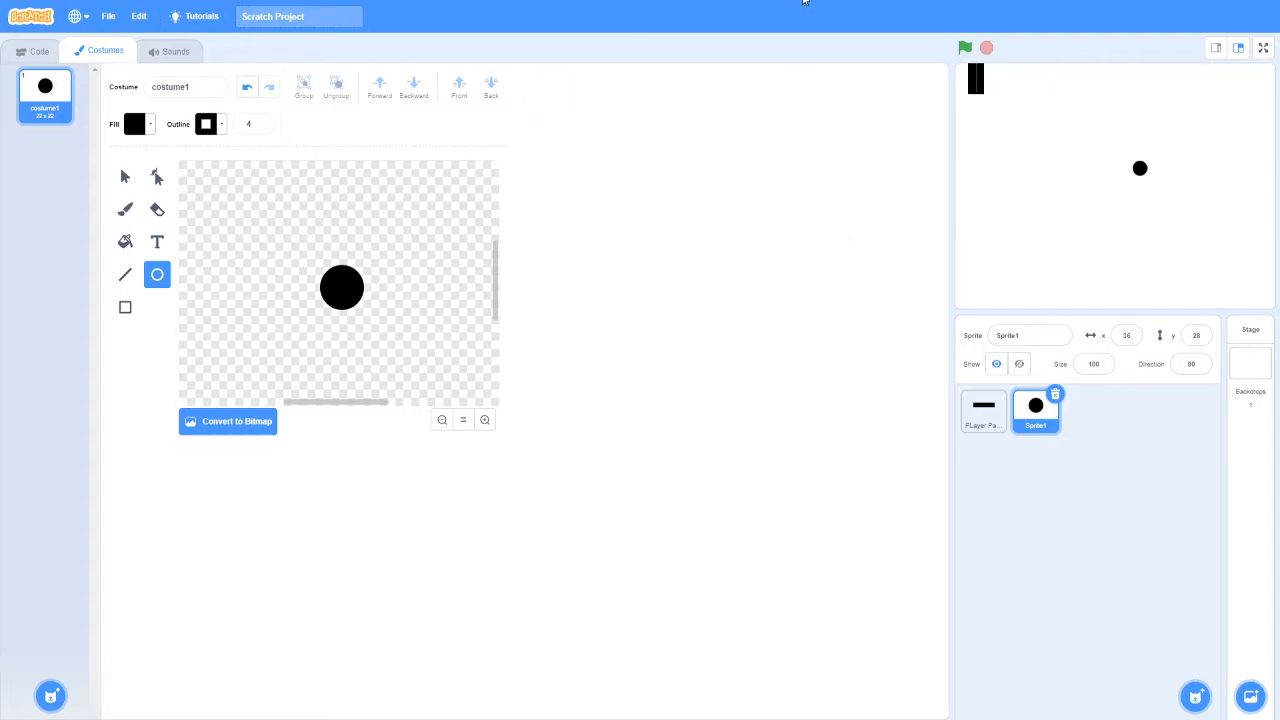
mouse_move(548, 620)
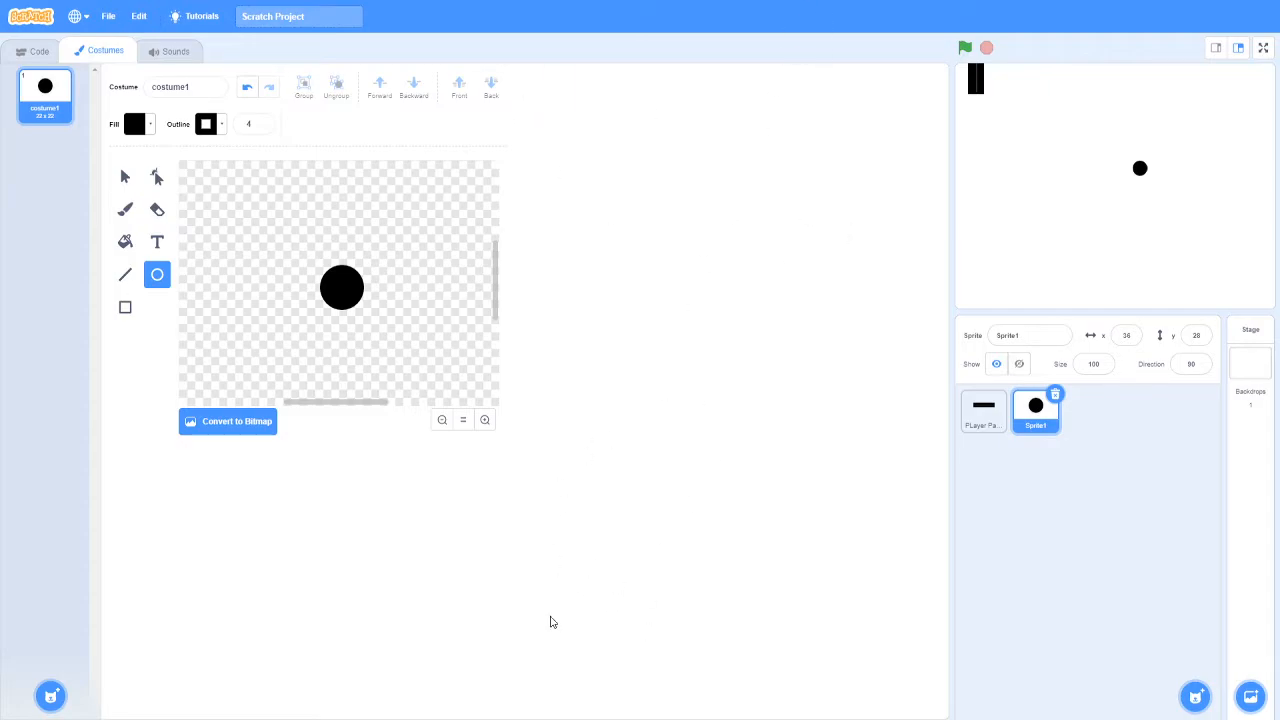
mouse_move(876, 600)
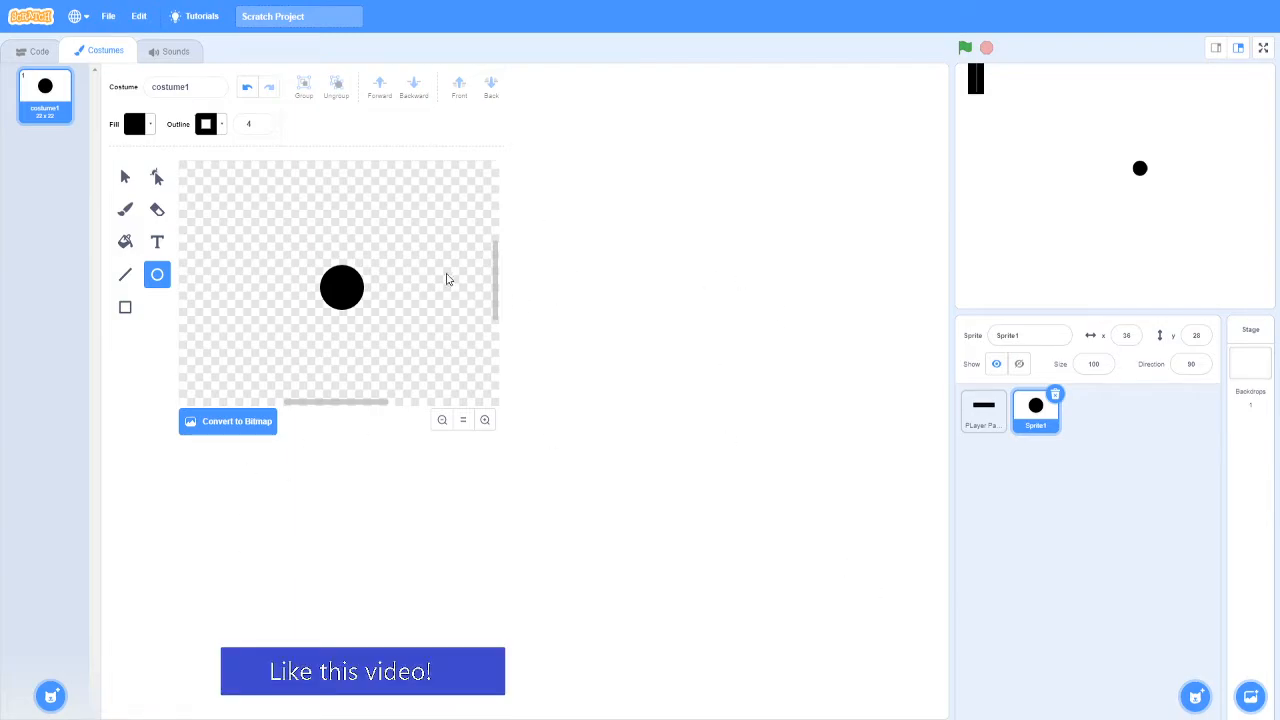
mouse_move(1132, 268)
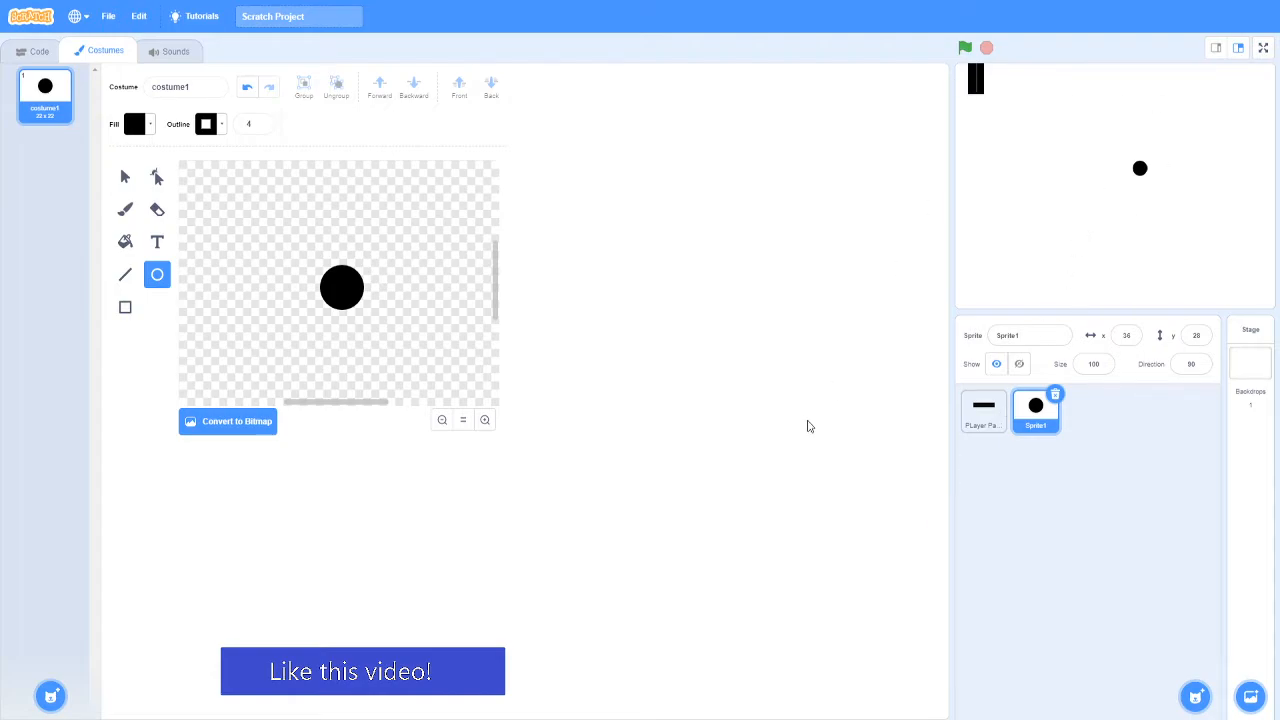
mouse_move(564, 710)
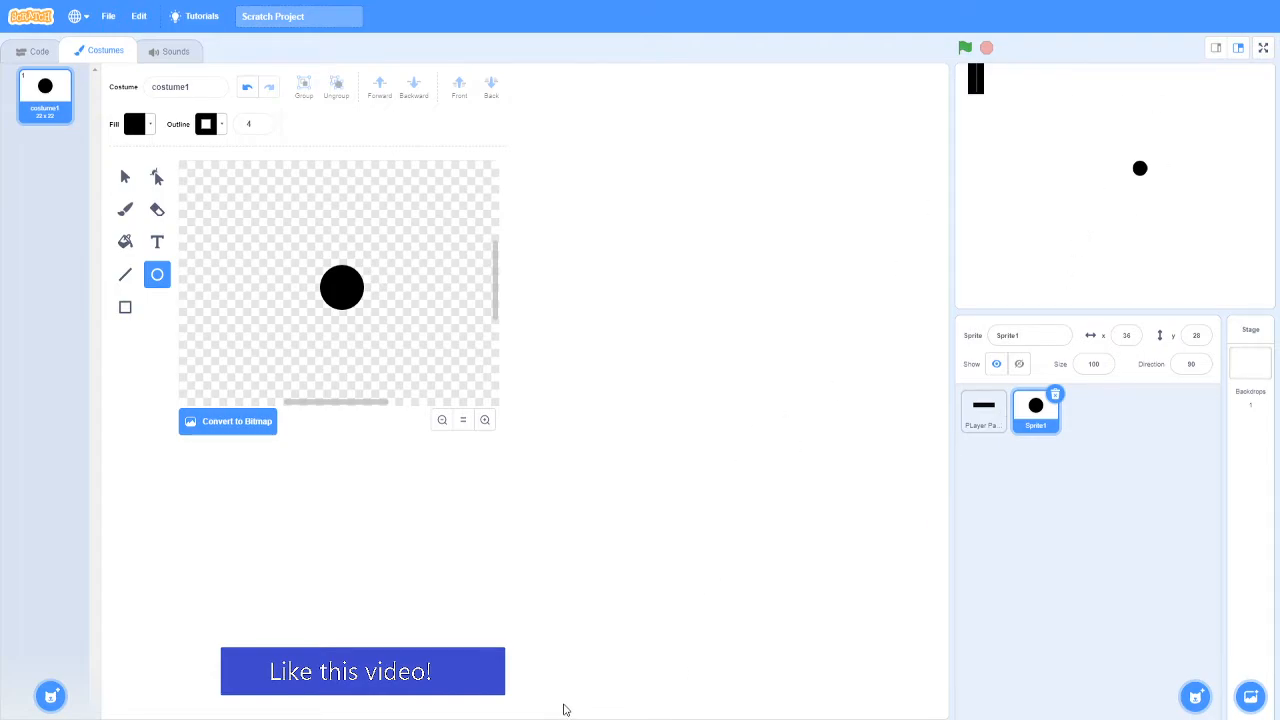
mouse_move(876, 594)
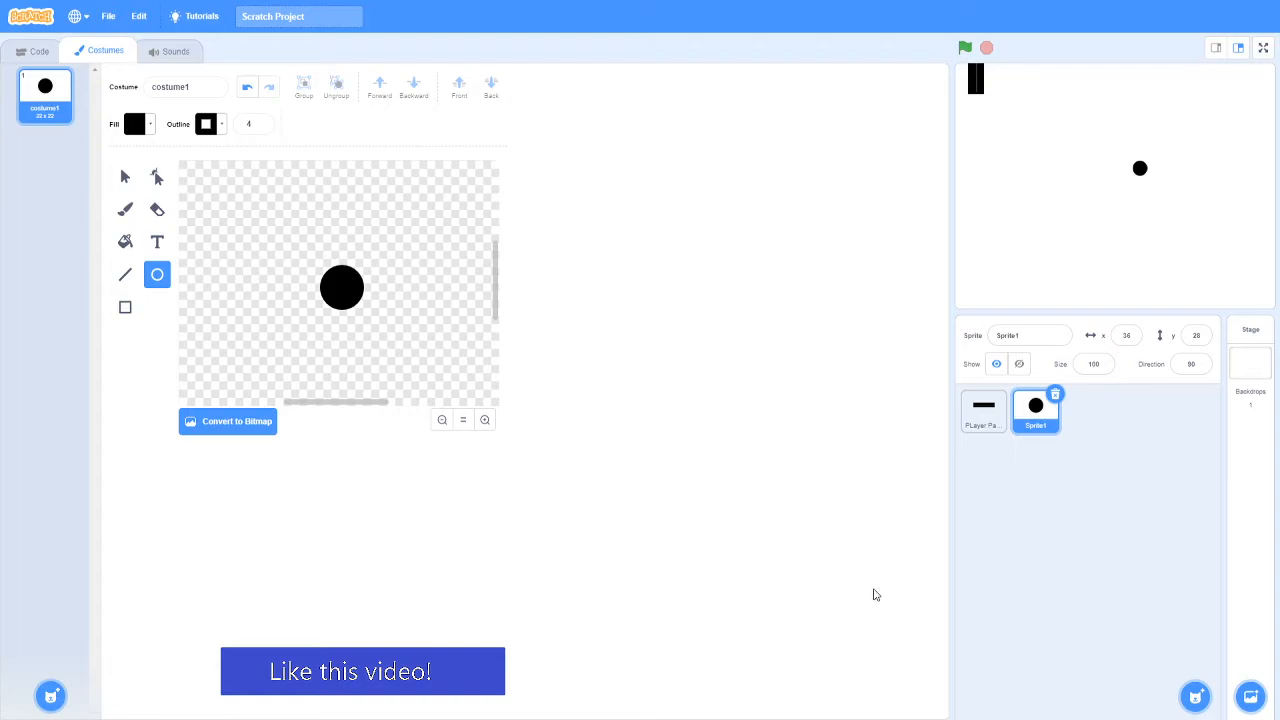
Rename the new sprite Ball and give it a green-flag forever loop with move 10 steps.
click(40, 52)
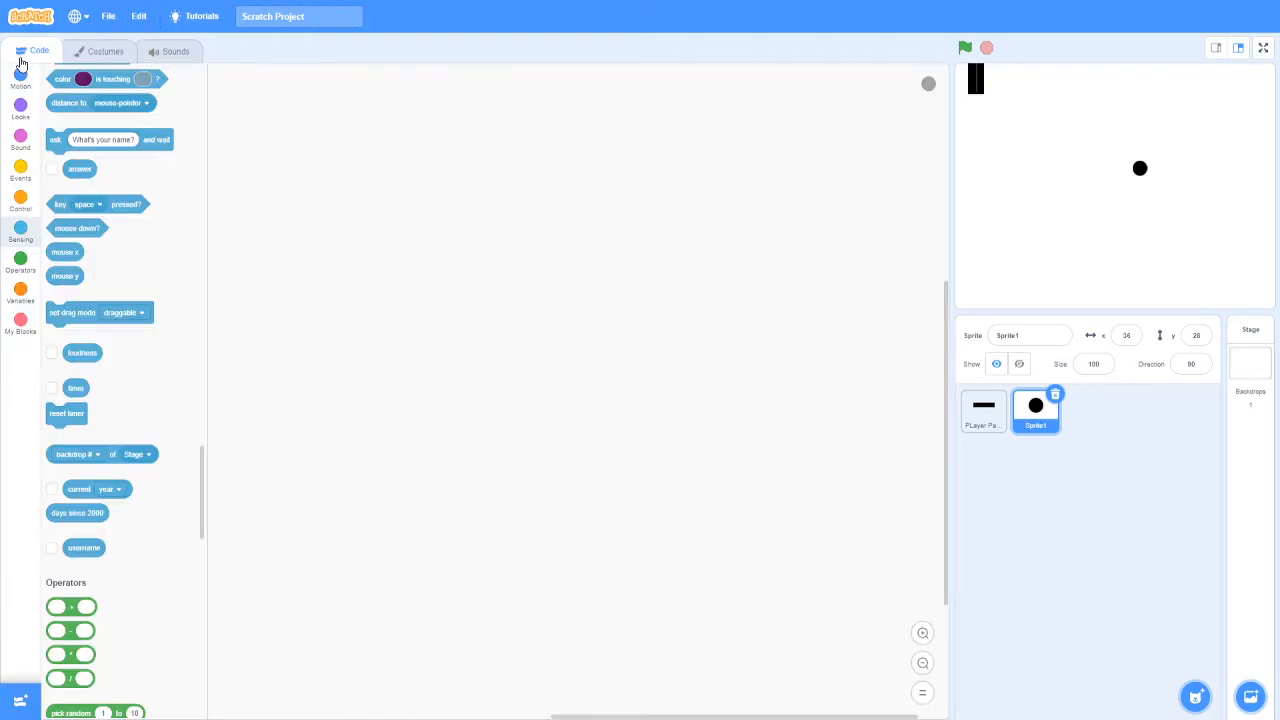
click(20, 170)
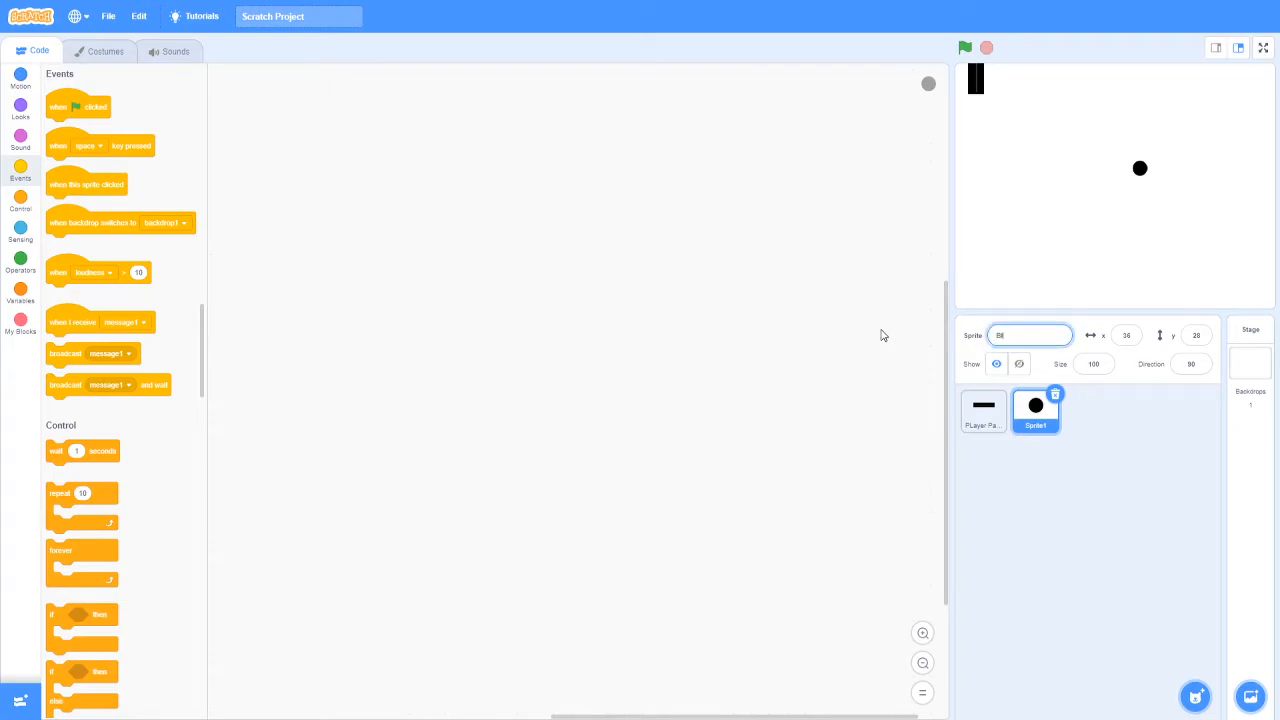
text(Ball)
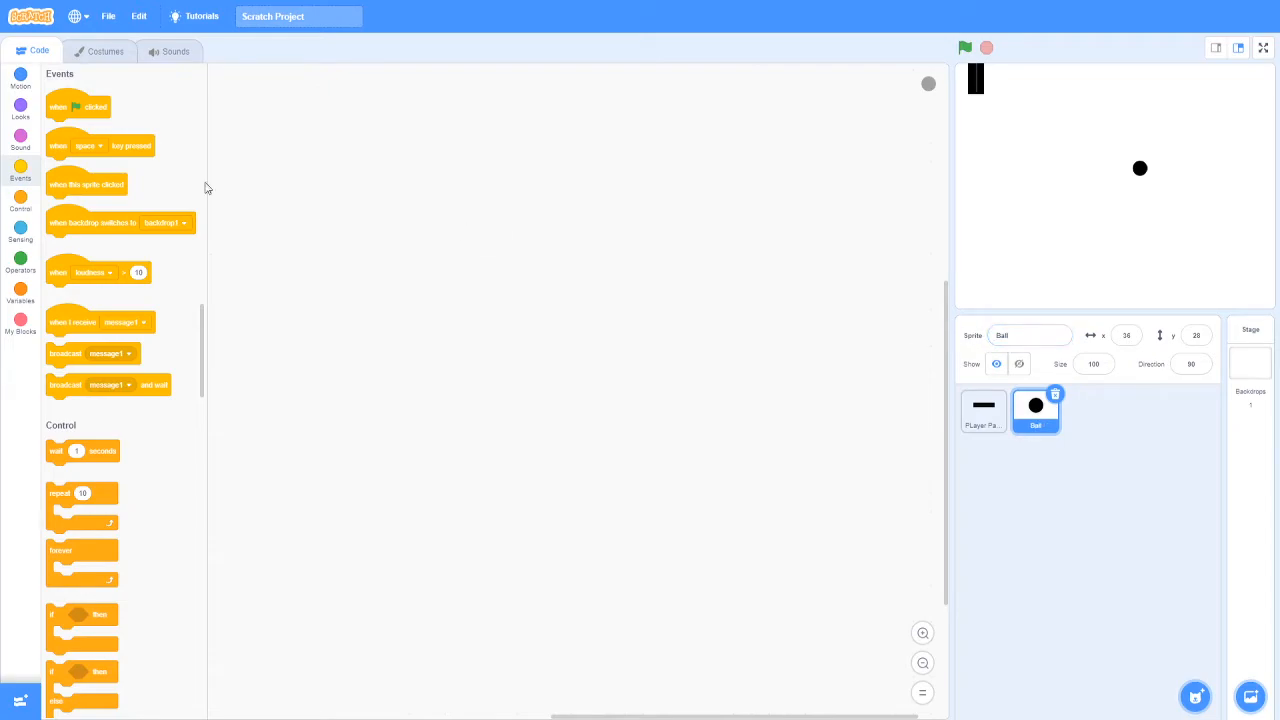
drag(78, 106, 364, 176)
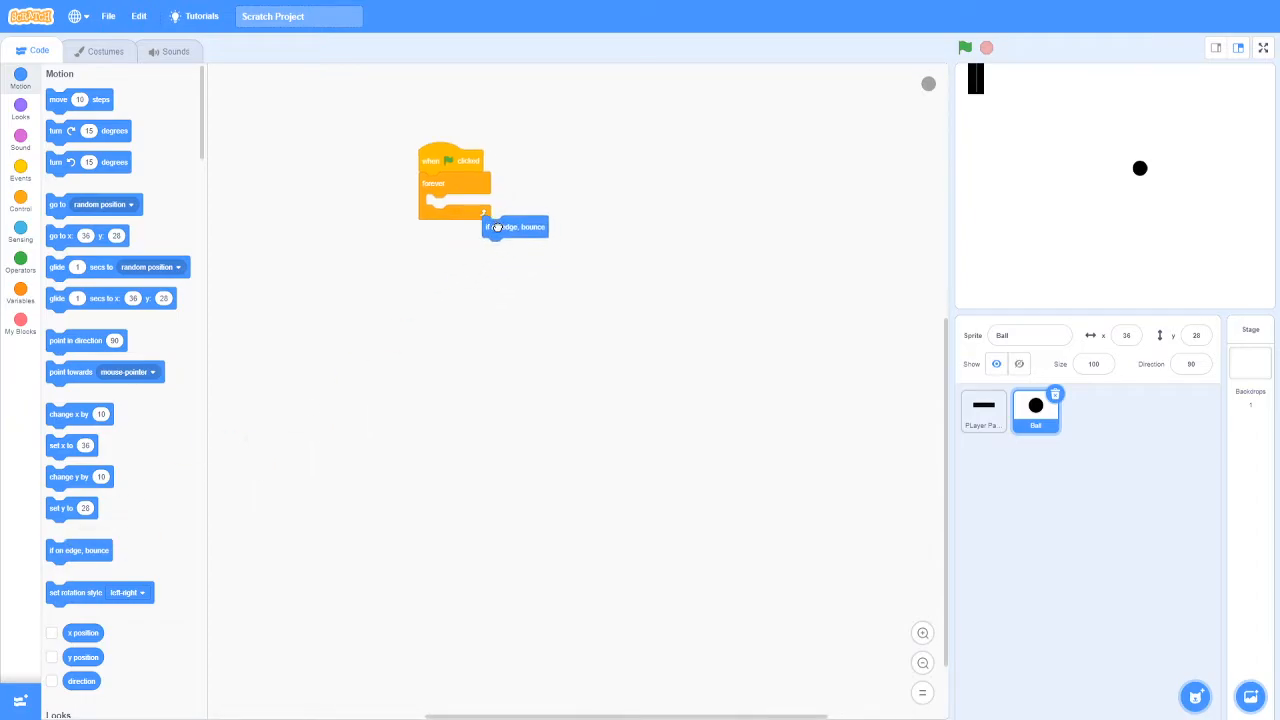
drag(484, 226, 470, 194)
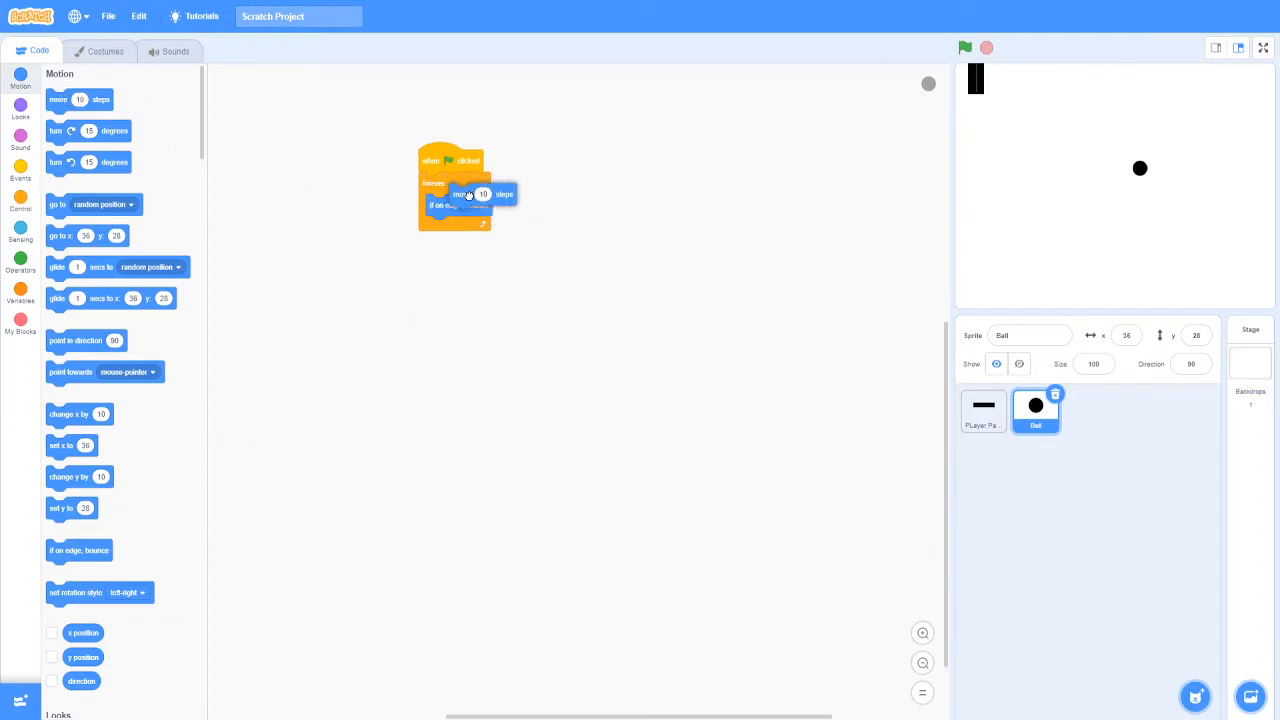
Run the game repeatedly with the green flag to watch the ball move and bounce.
click(964, 48)
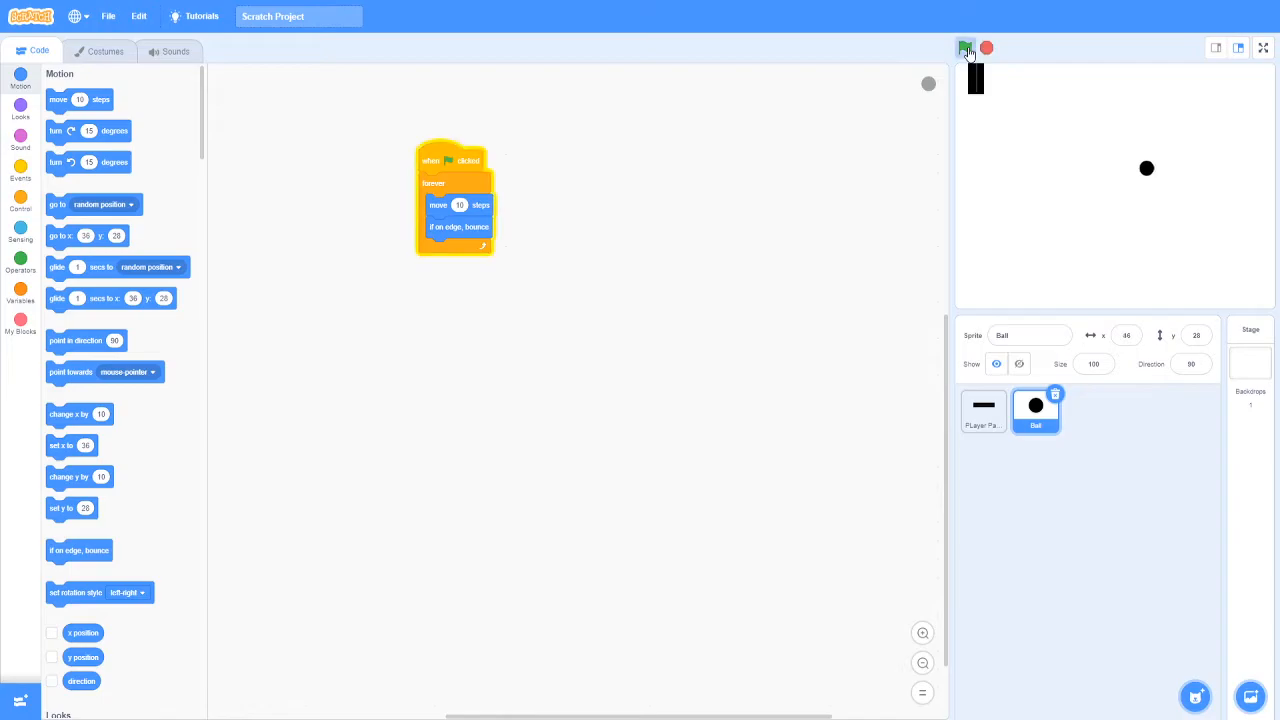
click(964, 48)
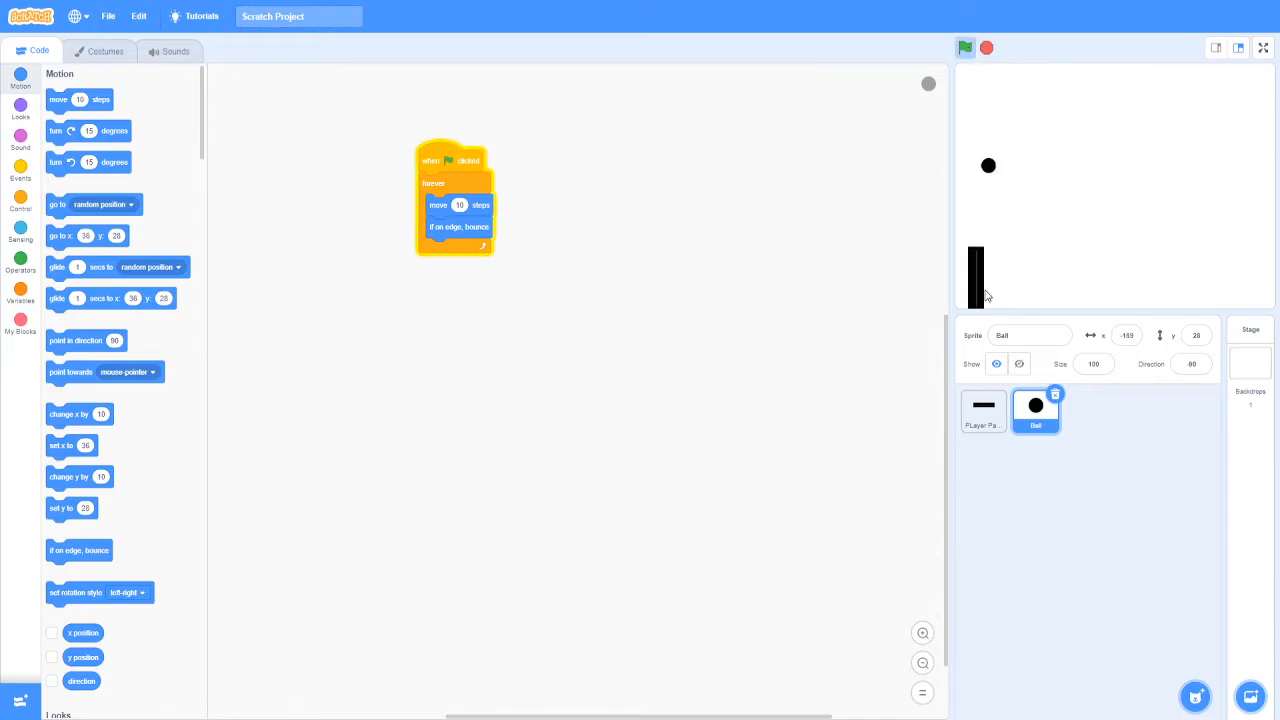
click(964, 48)
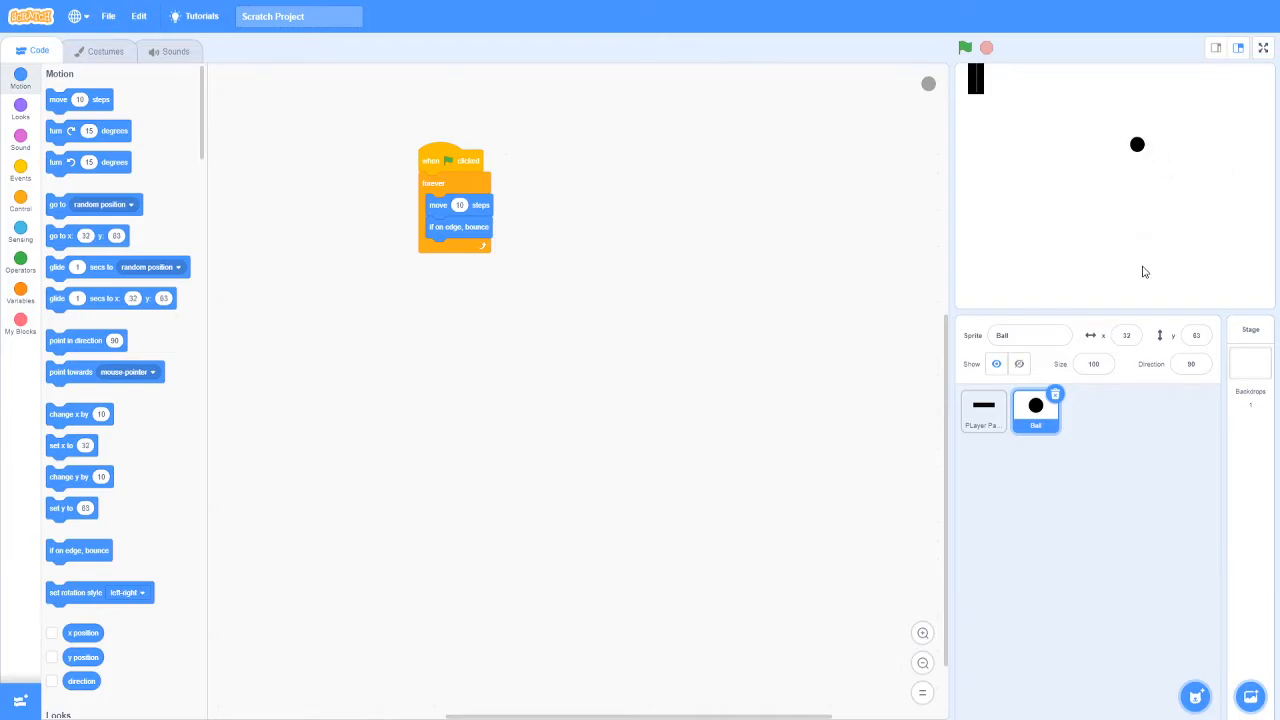
click(1192, 364)
text(45)
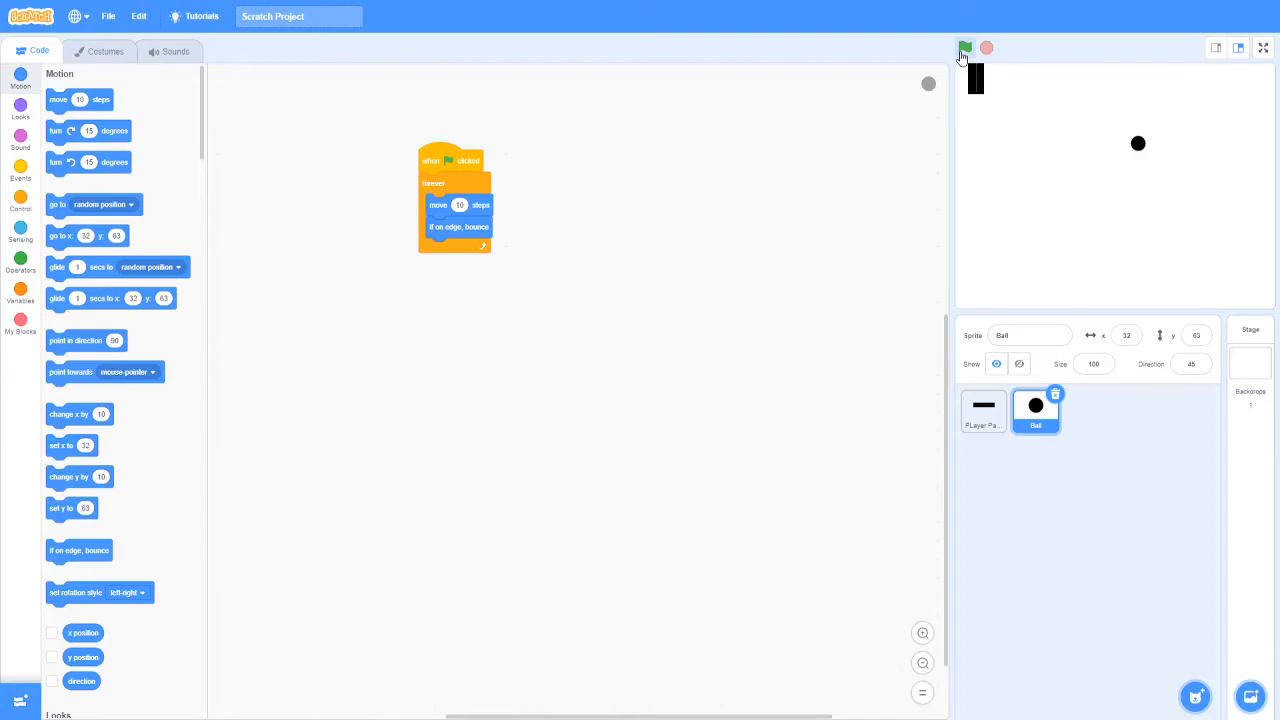
click(964, 48)
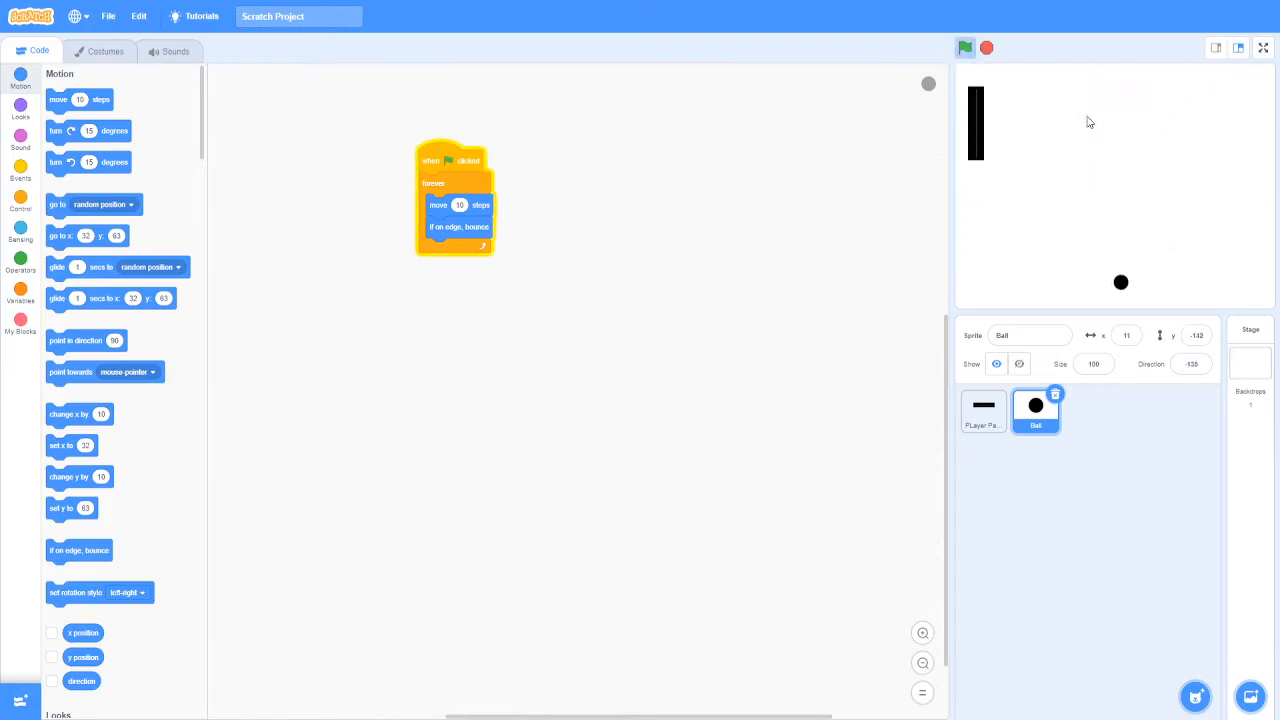
click(964, 48)
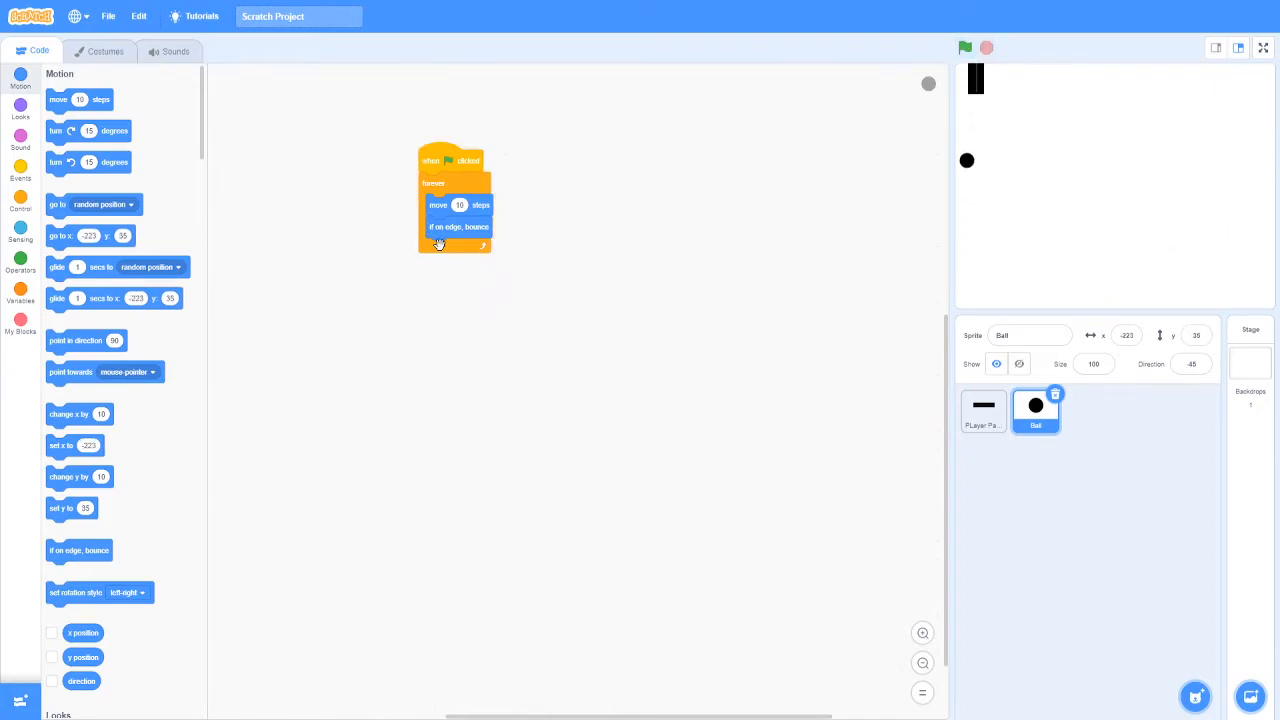
Detach the edge-bounce block, change the ball's direction, test, and reattach the bounce.
drag(458, 226, 520, 388)
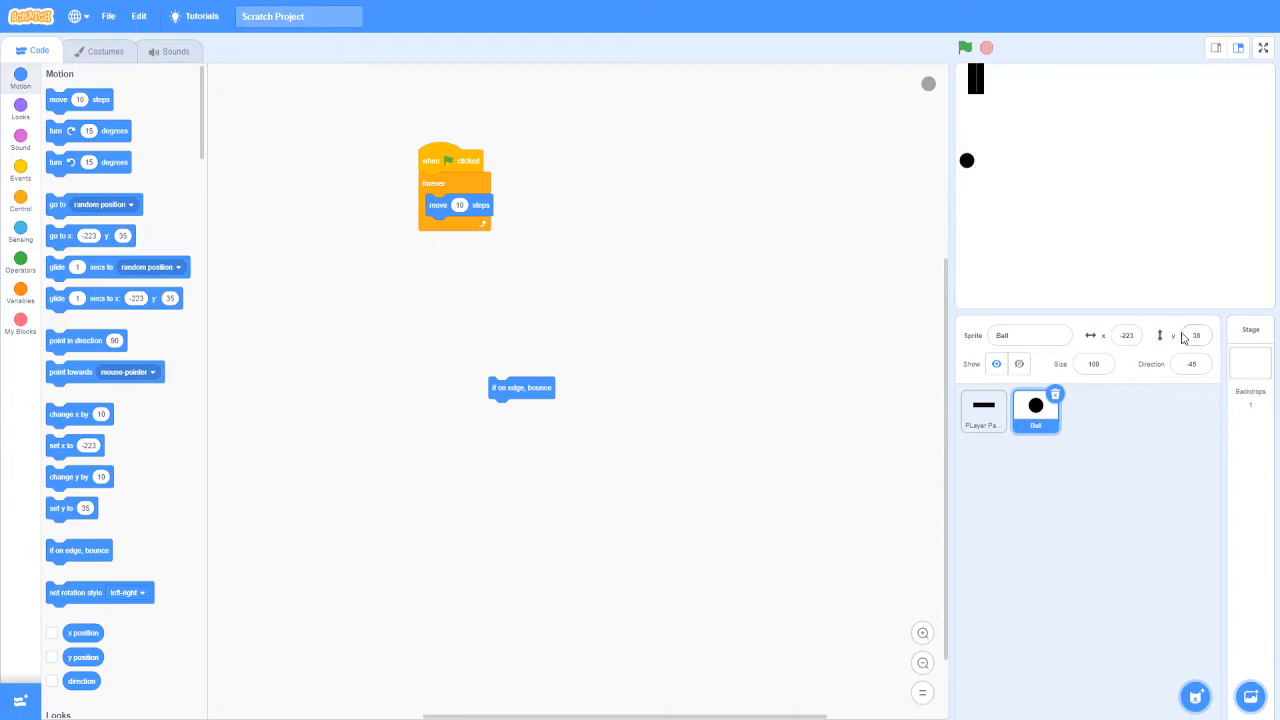
click(1192, 364)
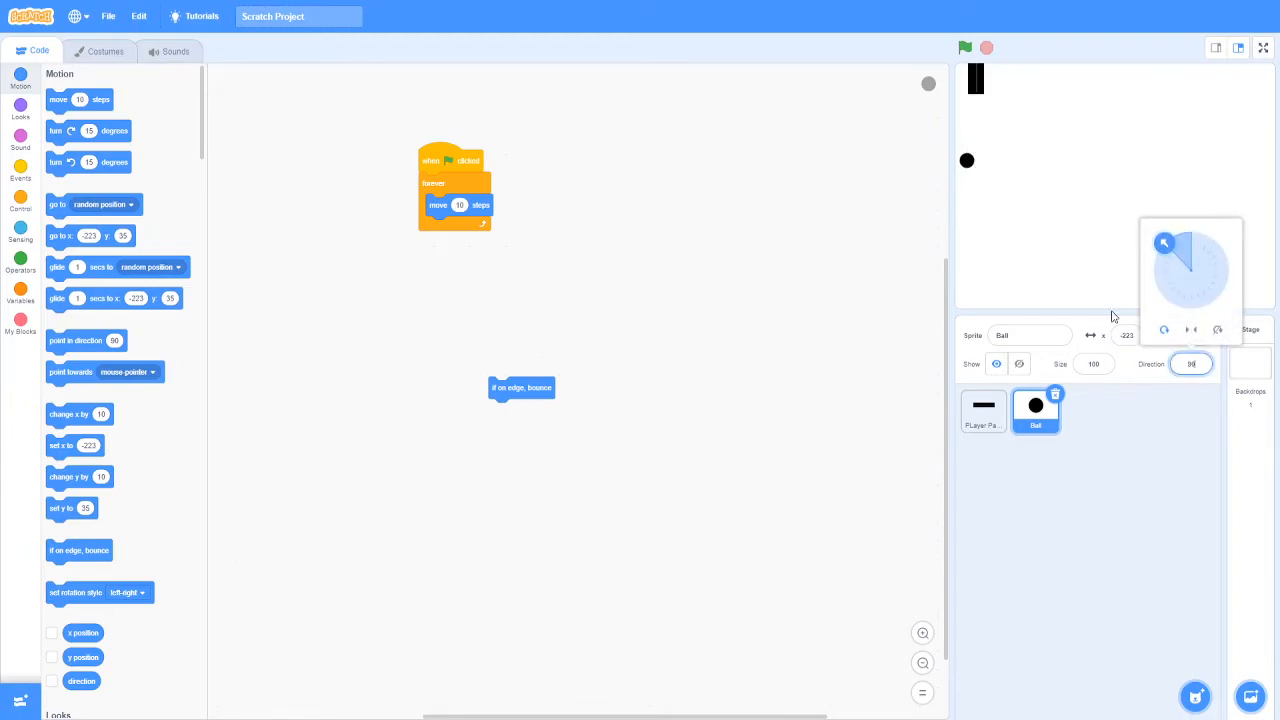
click(964, 48)
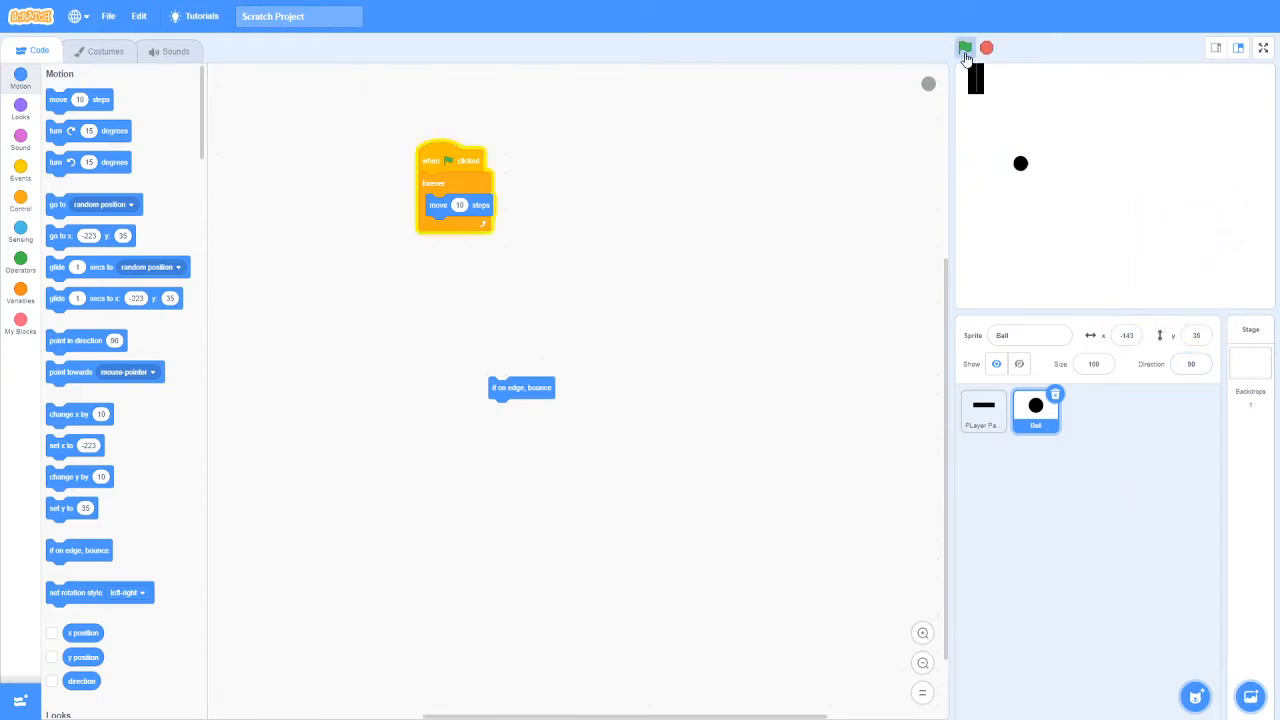
click(964, 48)
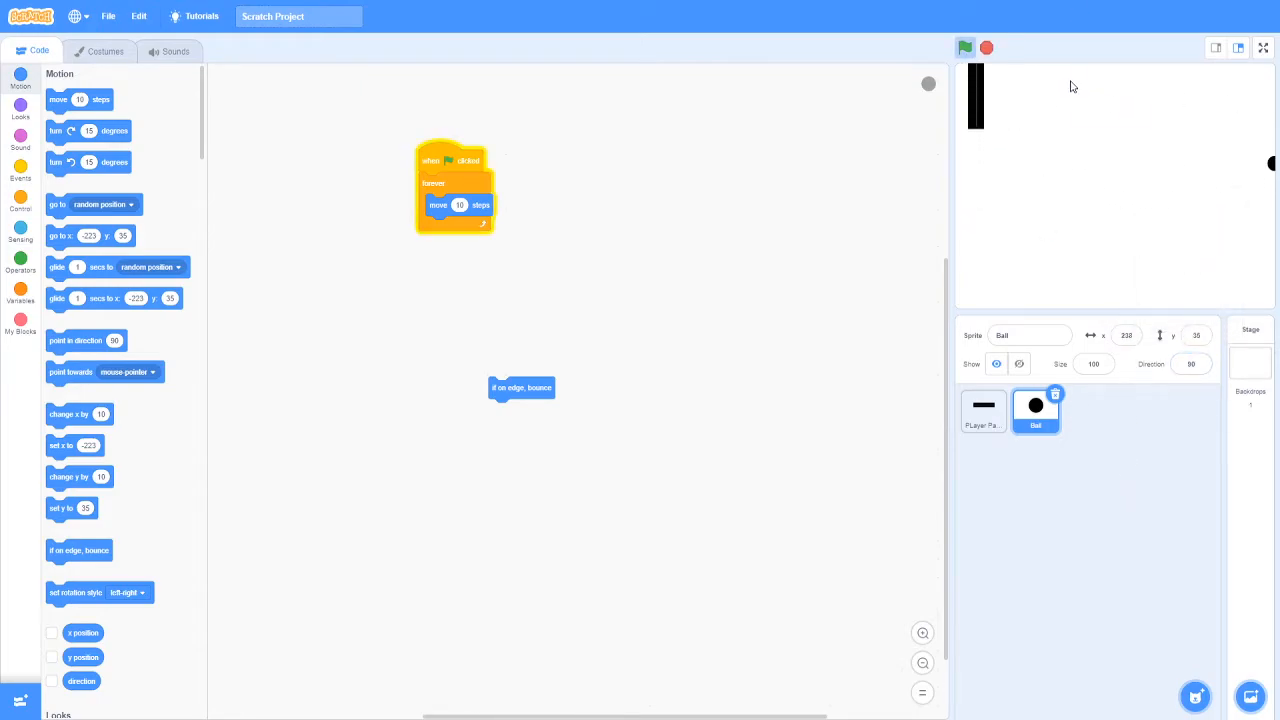
drag(520, 388, 480, 244)
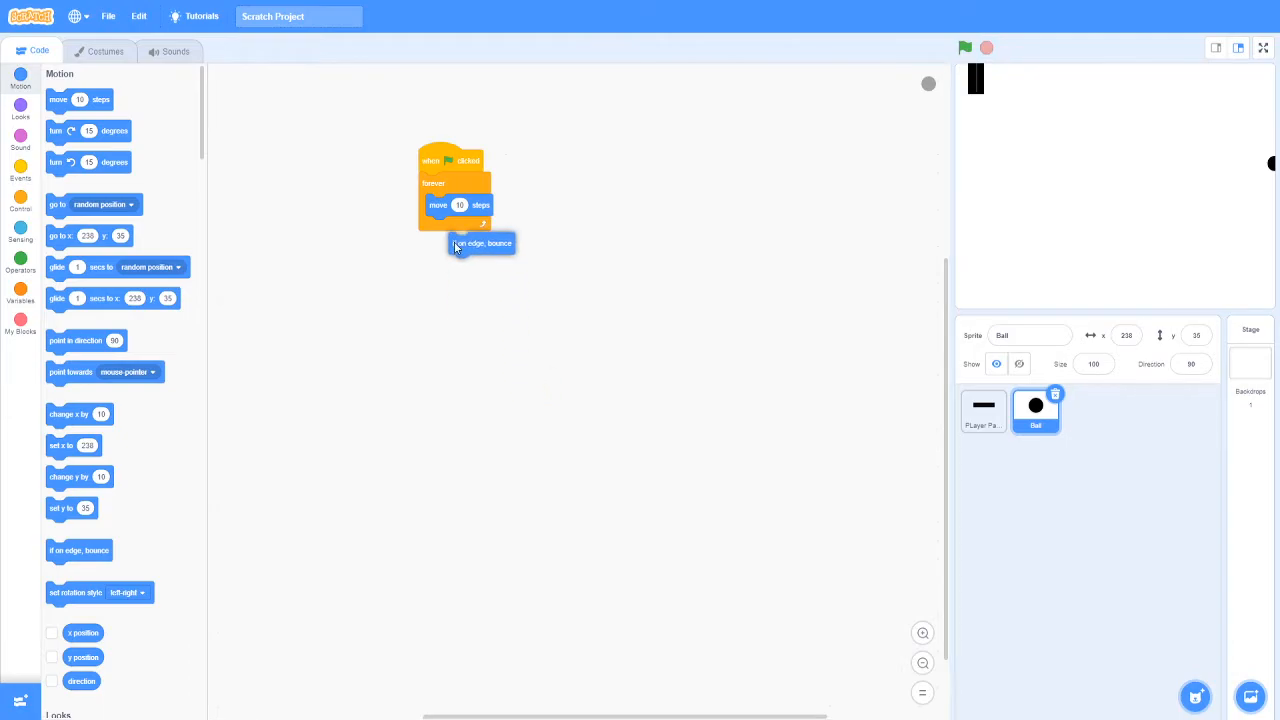
Test the bouncing ball a few more times, then pull the edge-bounce block out again.
click(964, 48)
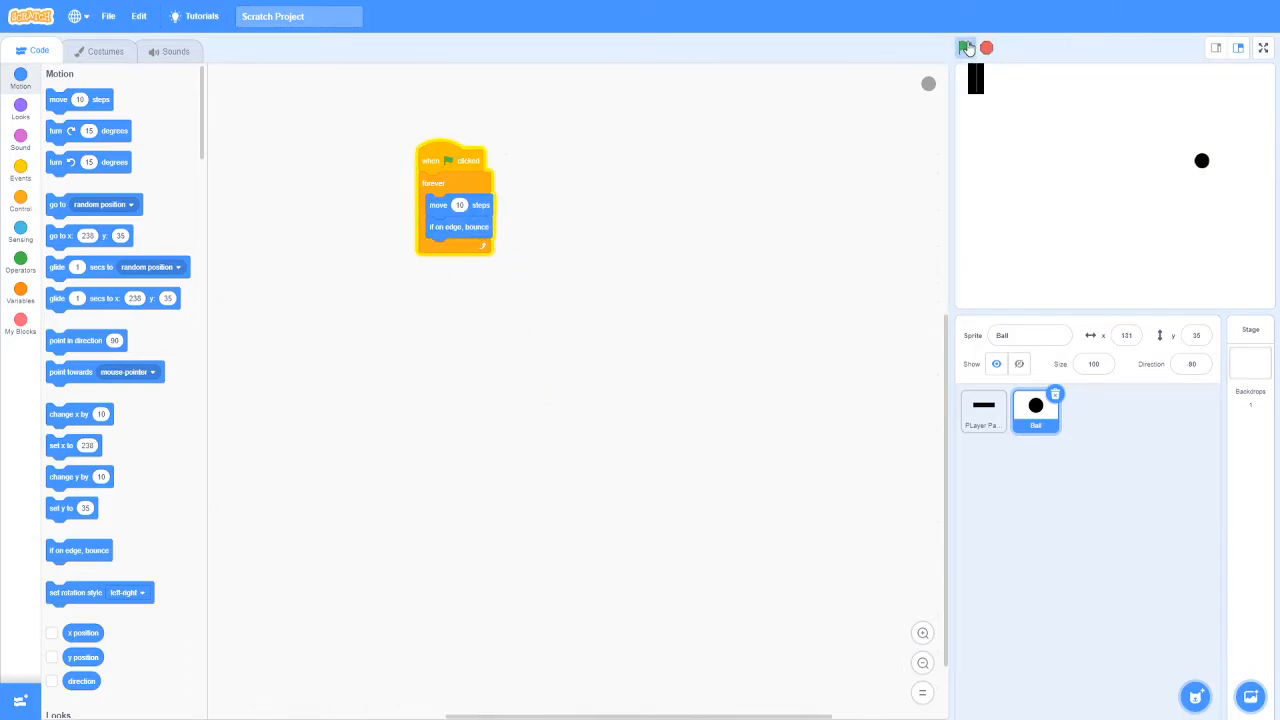
click(964, 48)
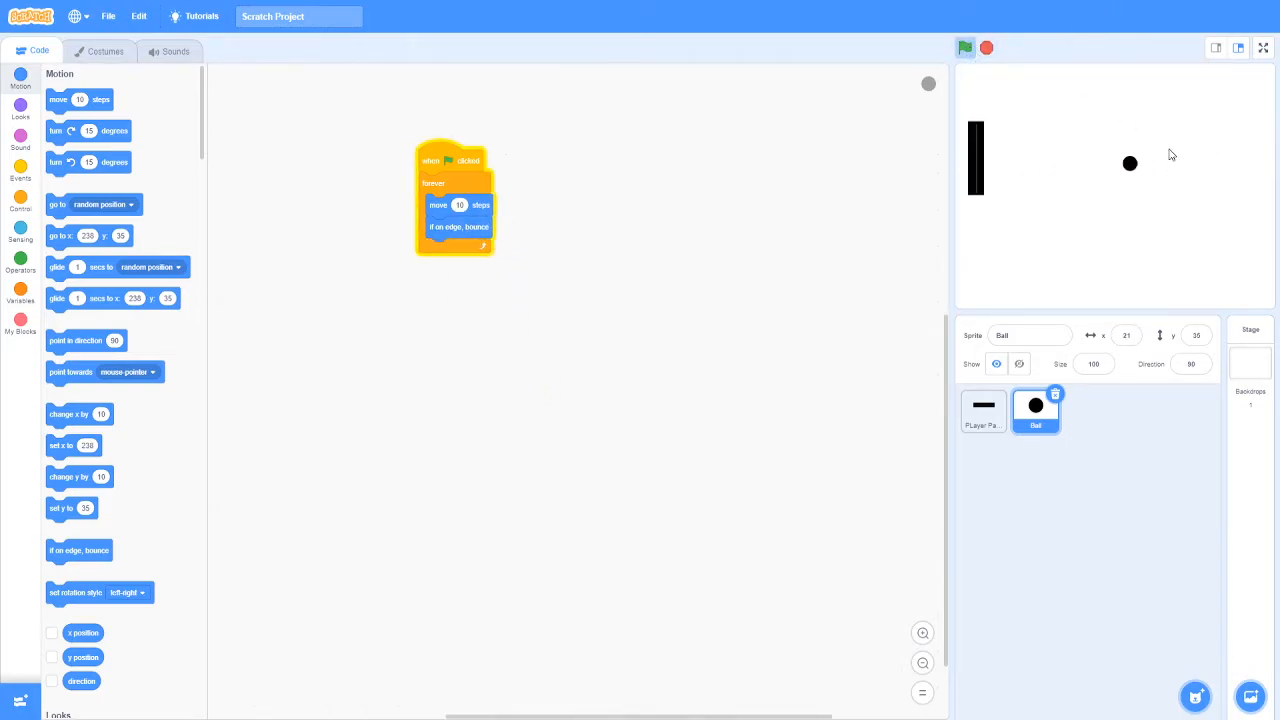
click(964, 48)
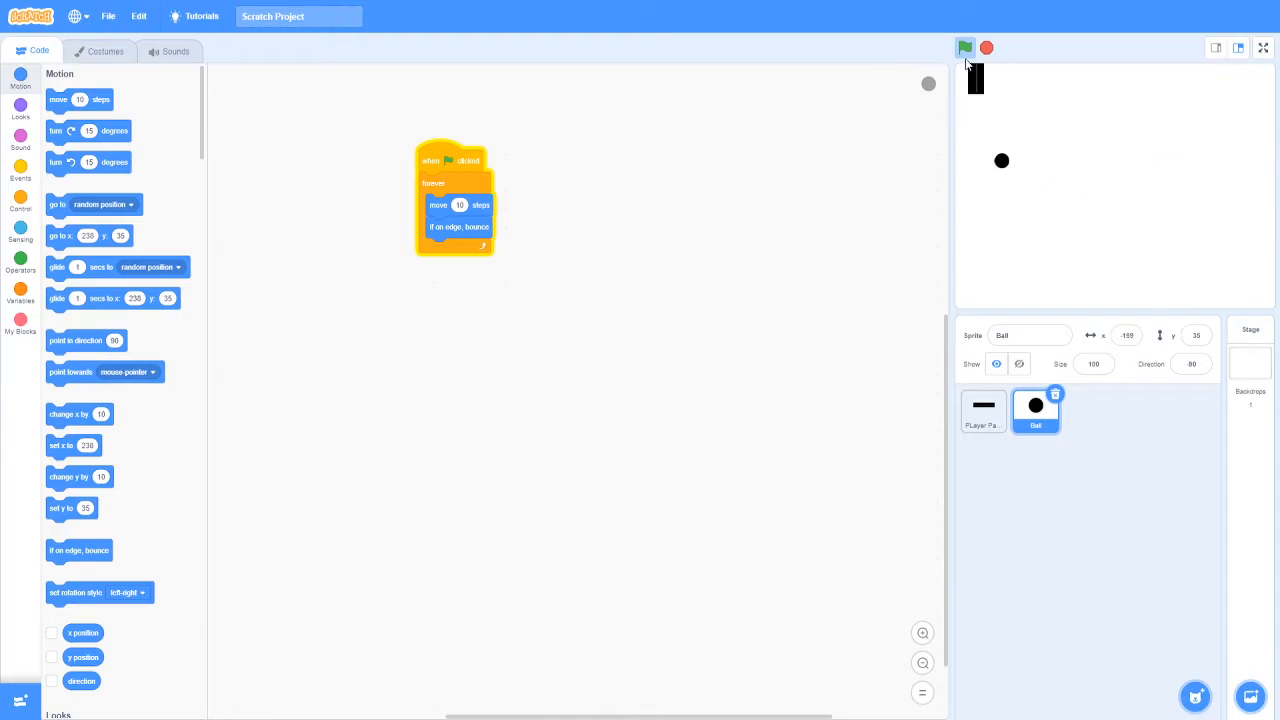
click(964, 48)
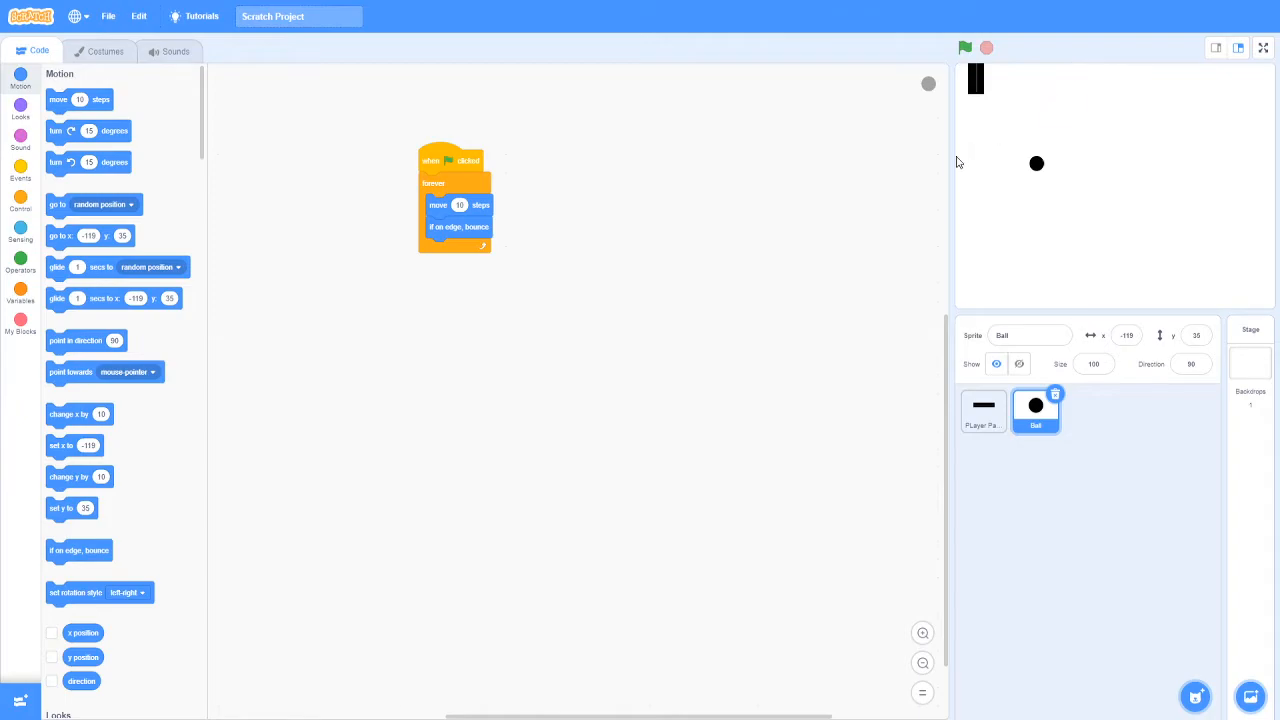
drag(456, 226, 488, 392)
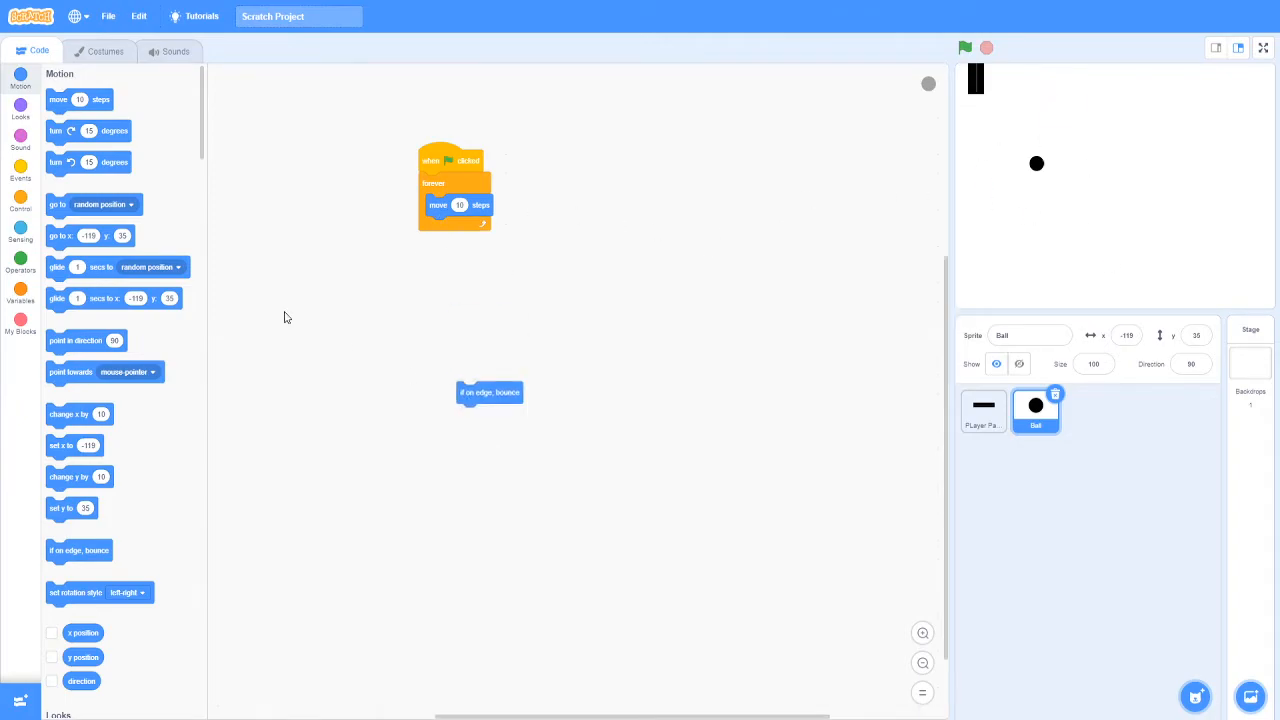
Add if touching edge then point in direction (direction + pick random 150 to 210) in the loop.
click(20, 200)
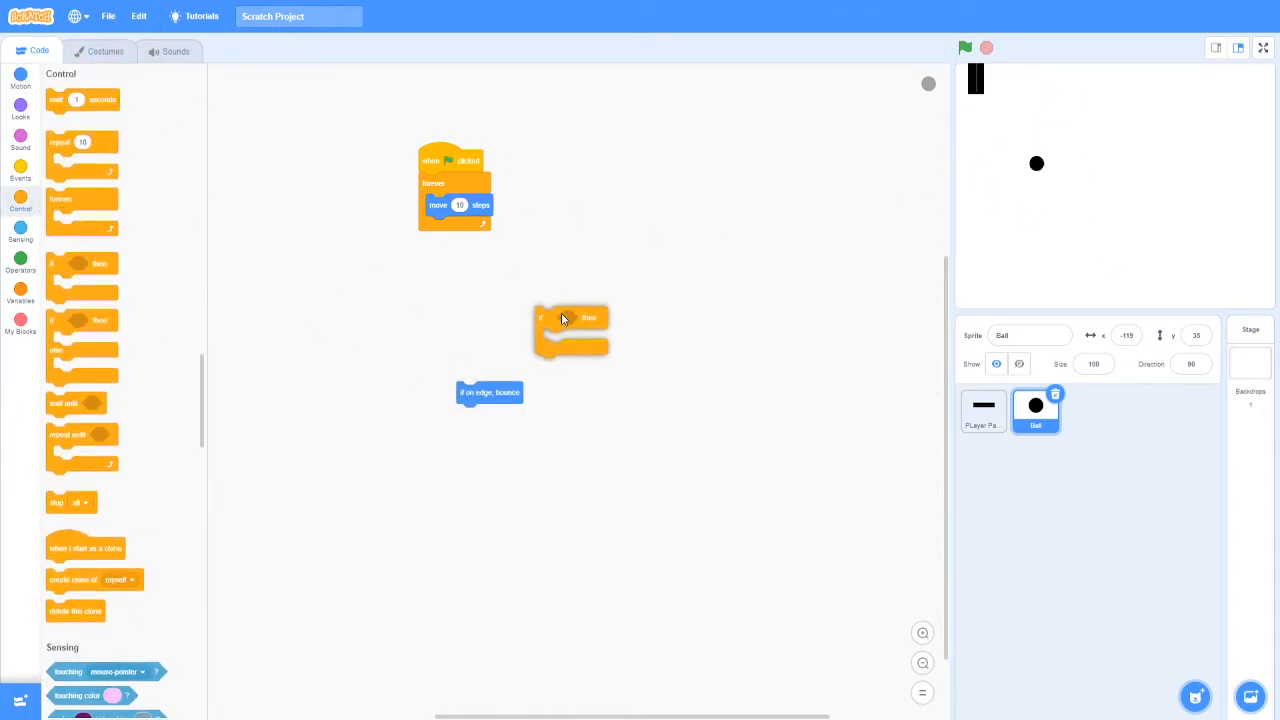
drag(570, 316, 456, 228)
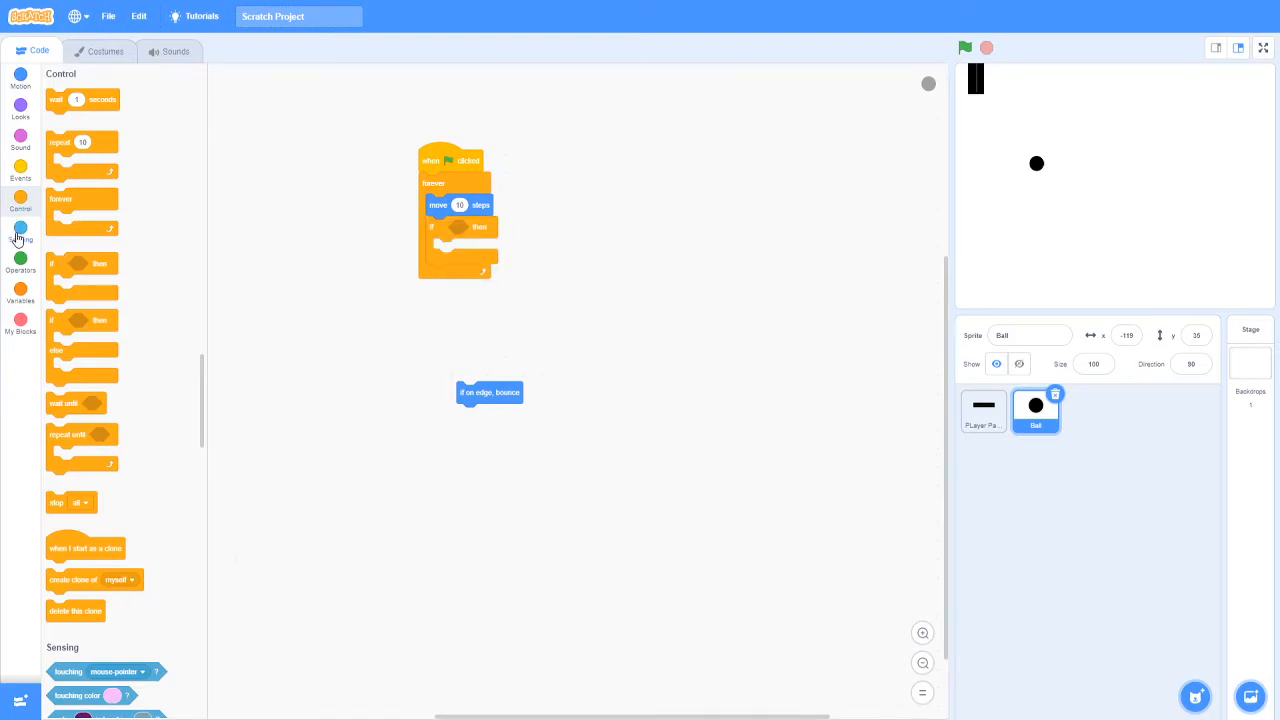
click(20, 238)
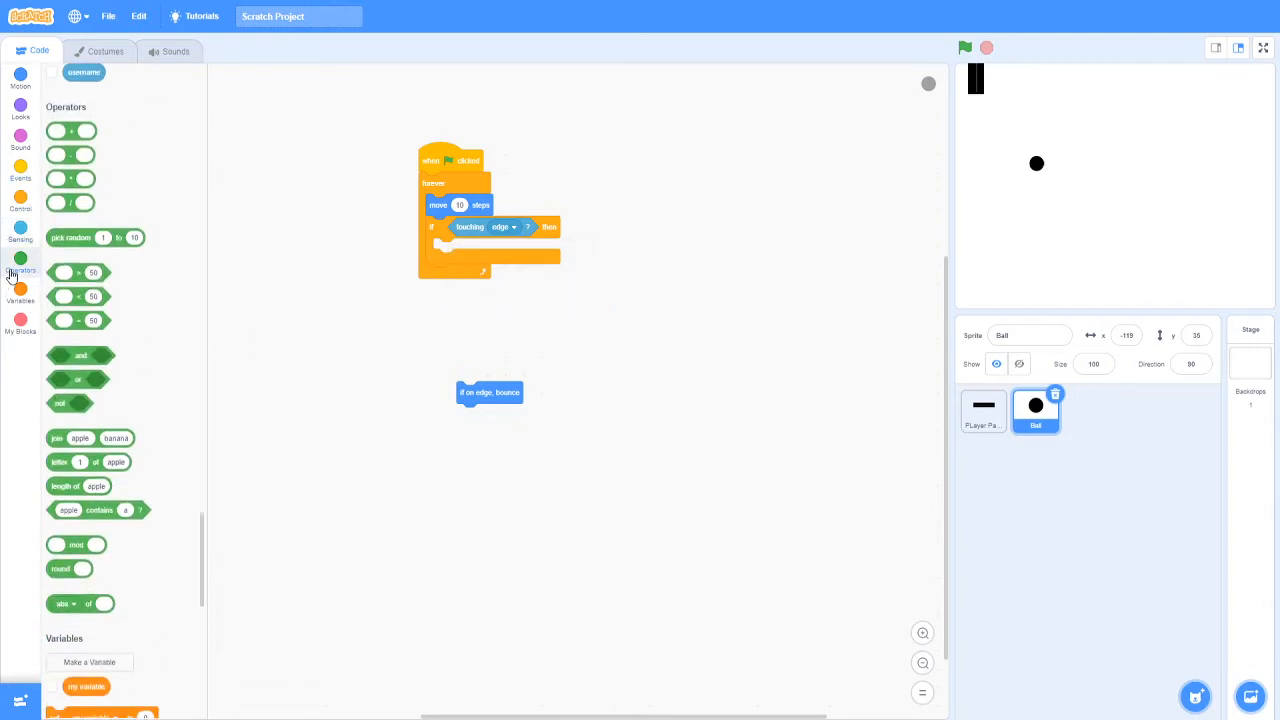
drag(70, 236, 468, 328)
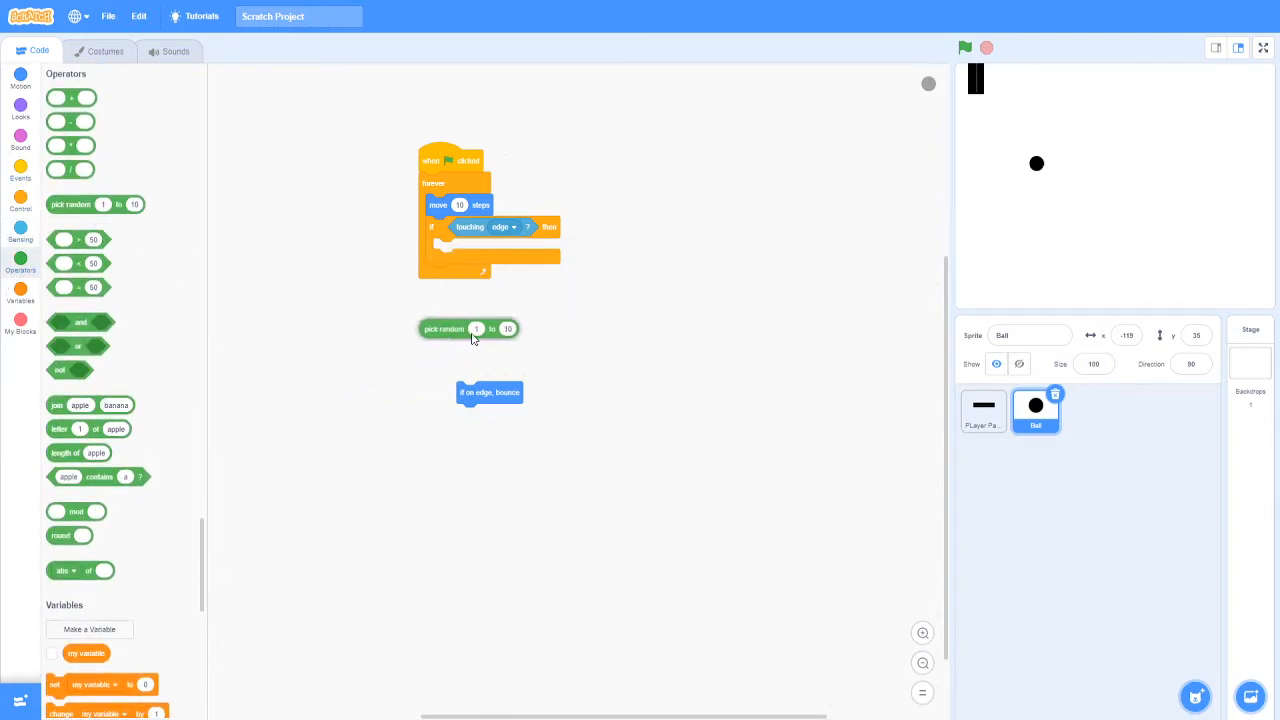
click(20, 82)
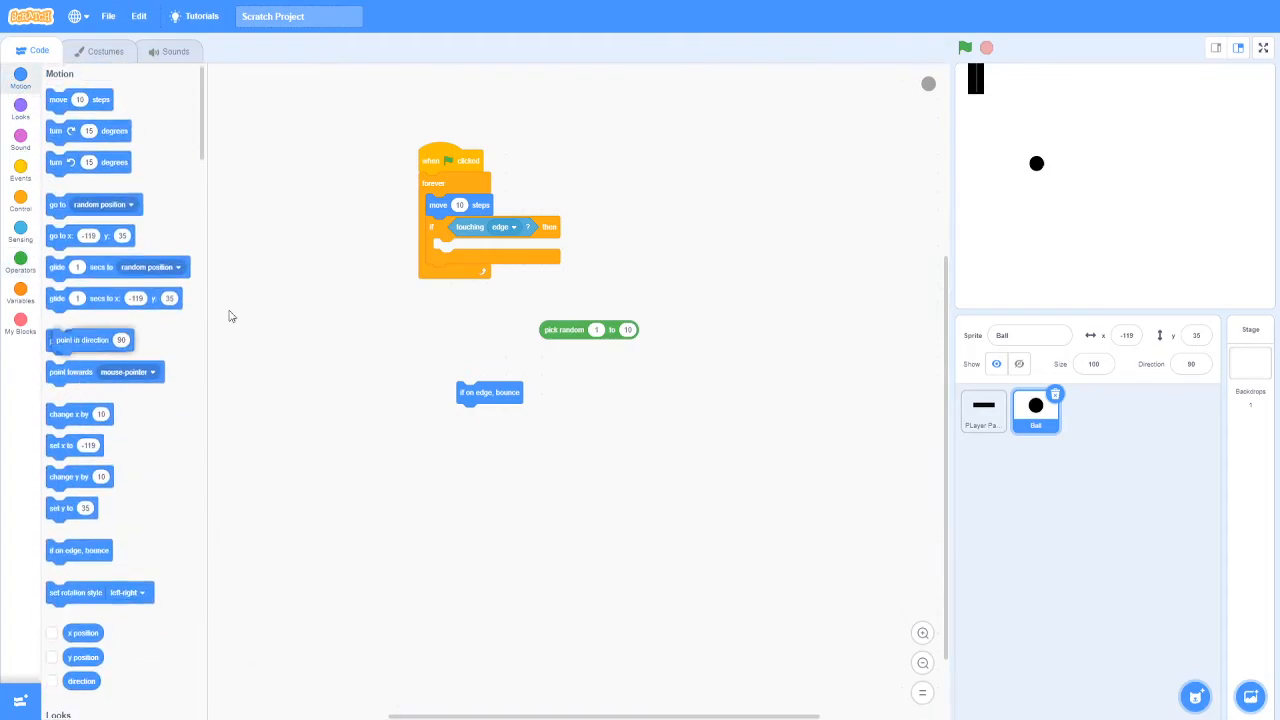
click(20, 256)
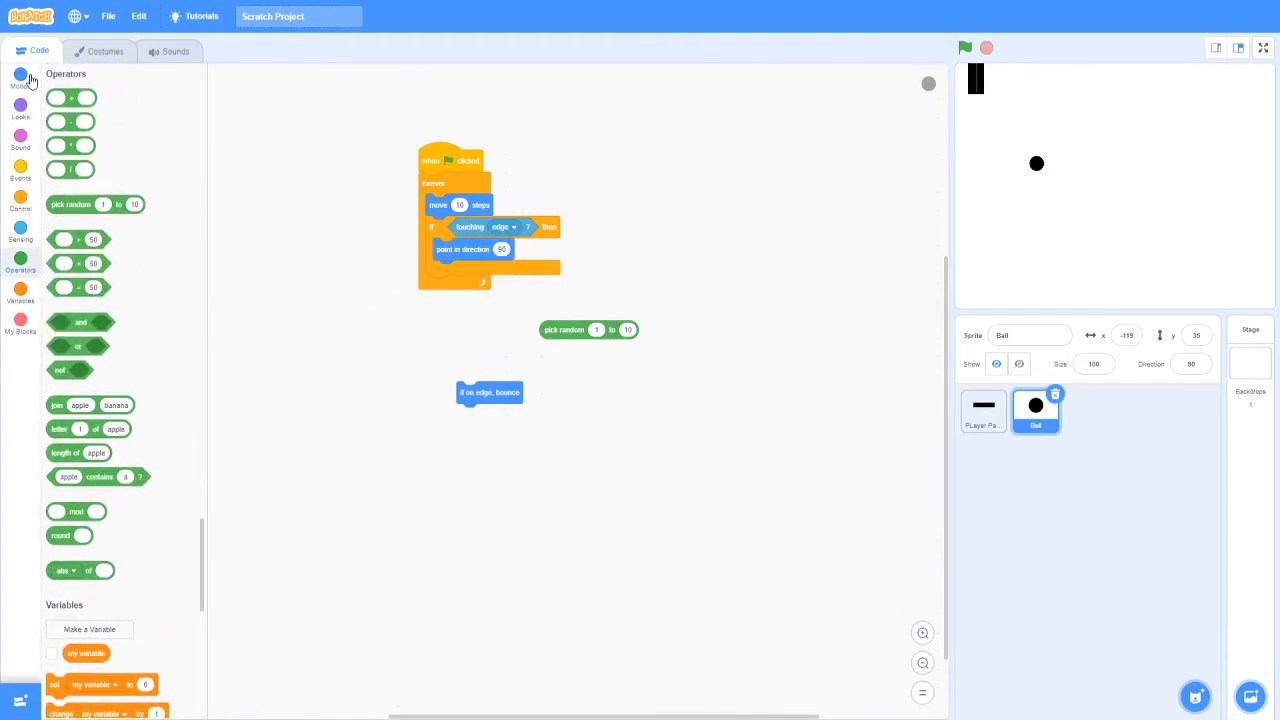
click(20, 80)
text(210)
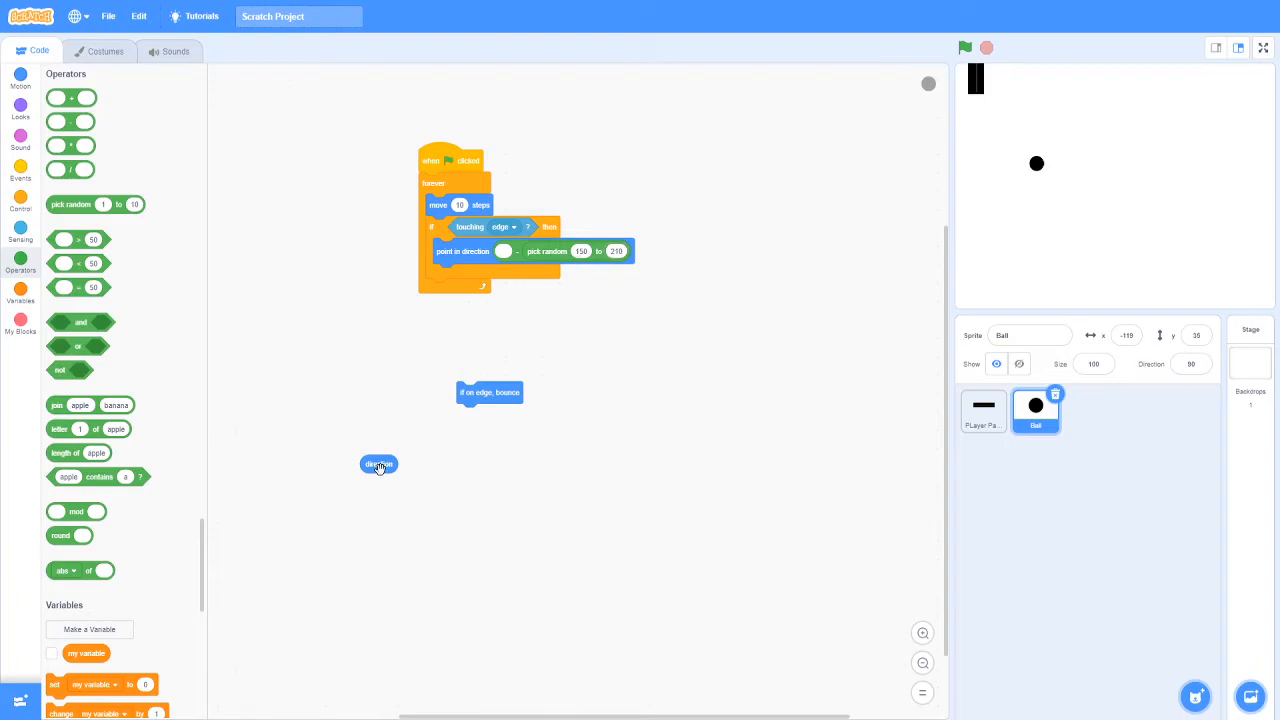
drag(378, 464, 512, 252)
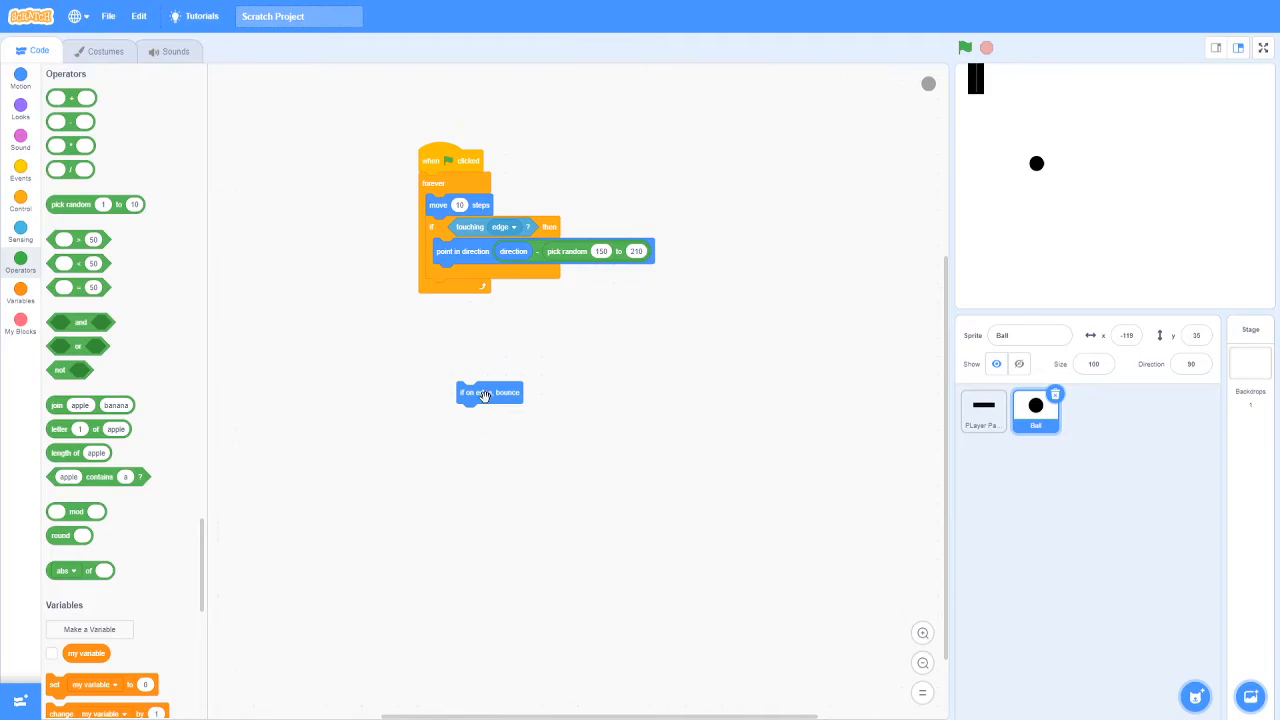
Delete the old edge-bounce block and run the game to test the random turn.
drag(488, 392, 356, 352)
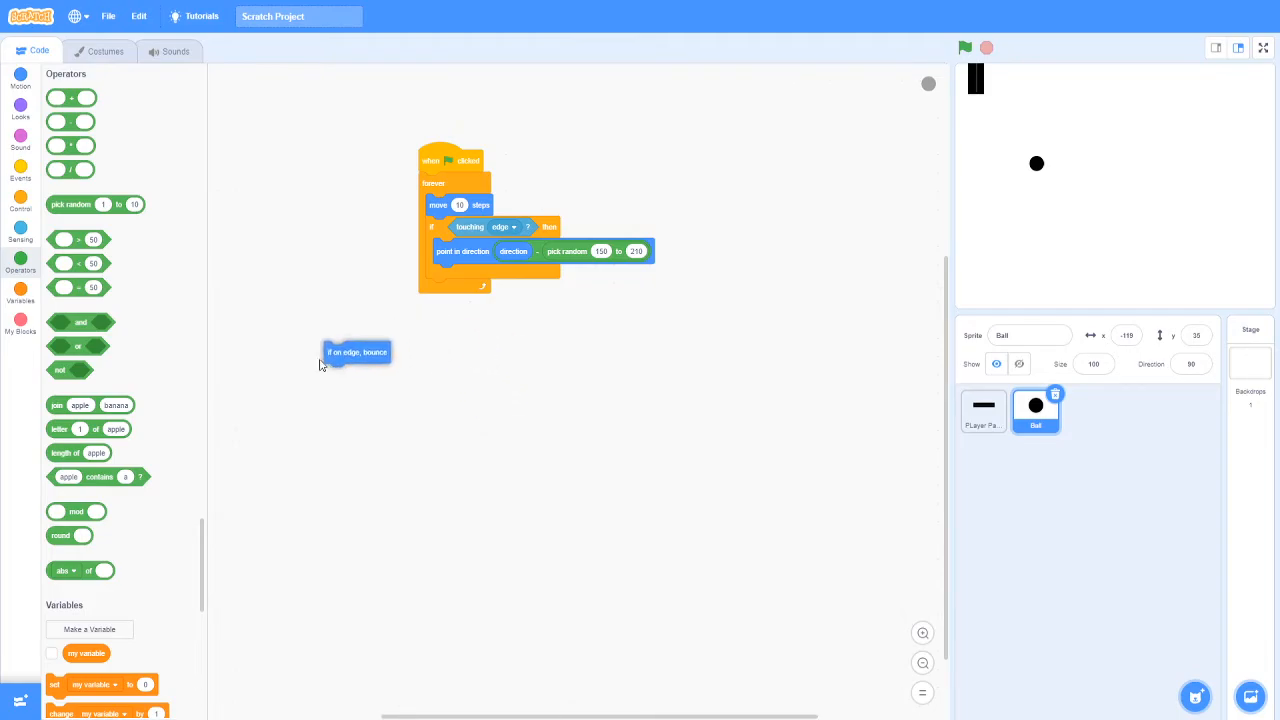
click(964, 48)
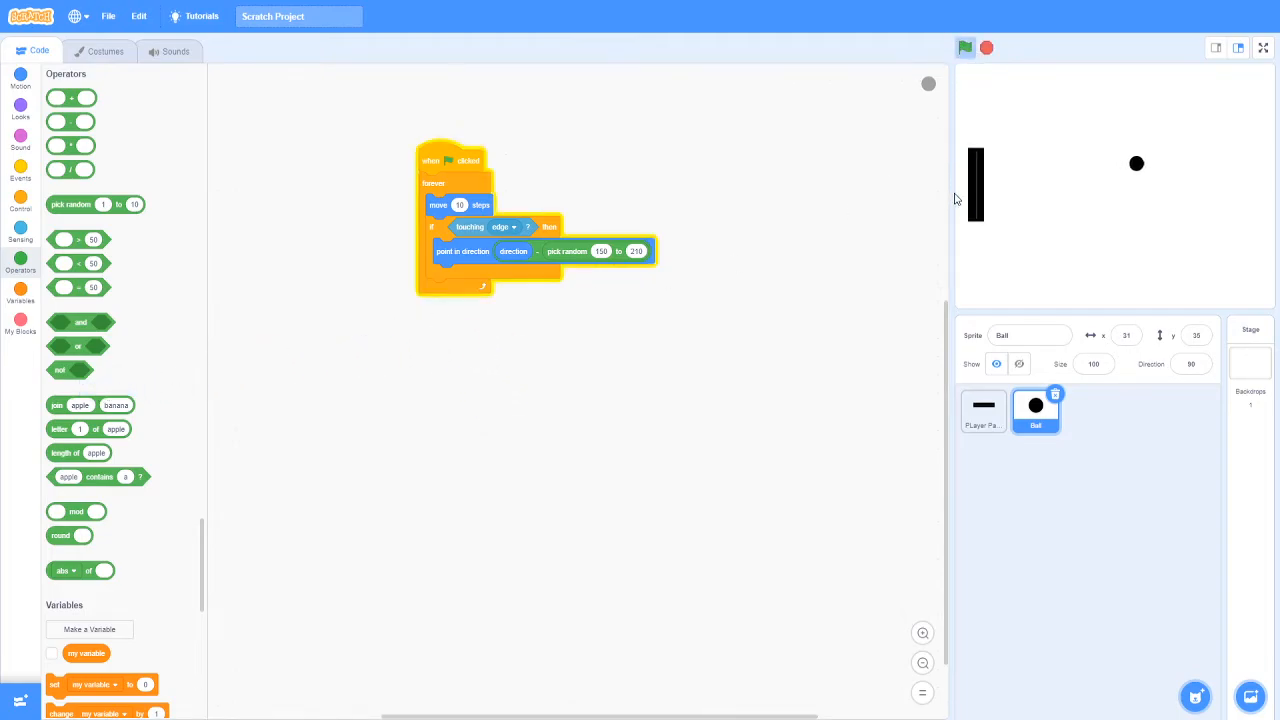
click(964, 48)
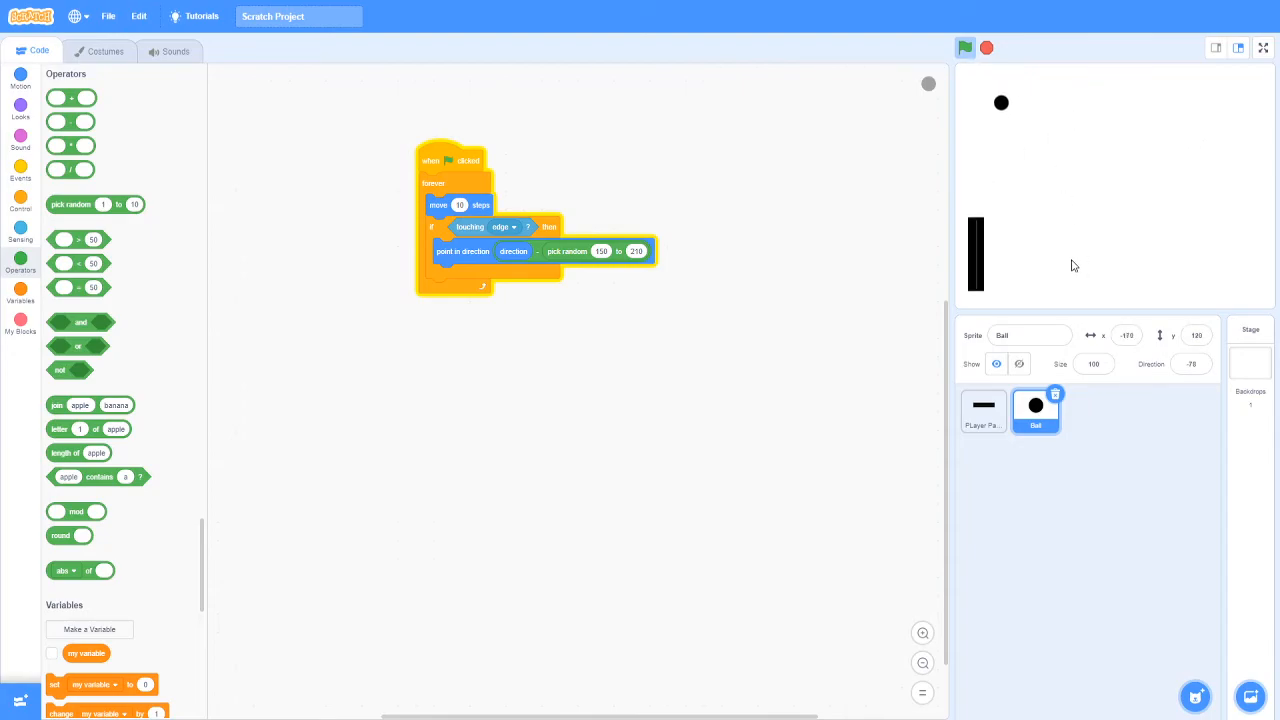
click(964, 48)
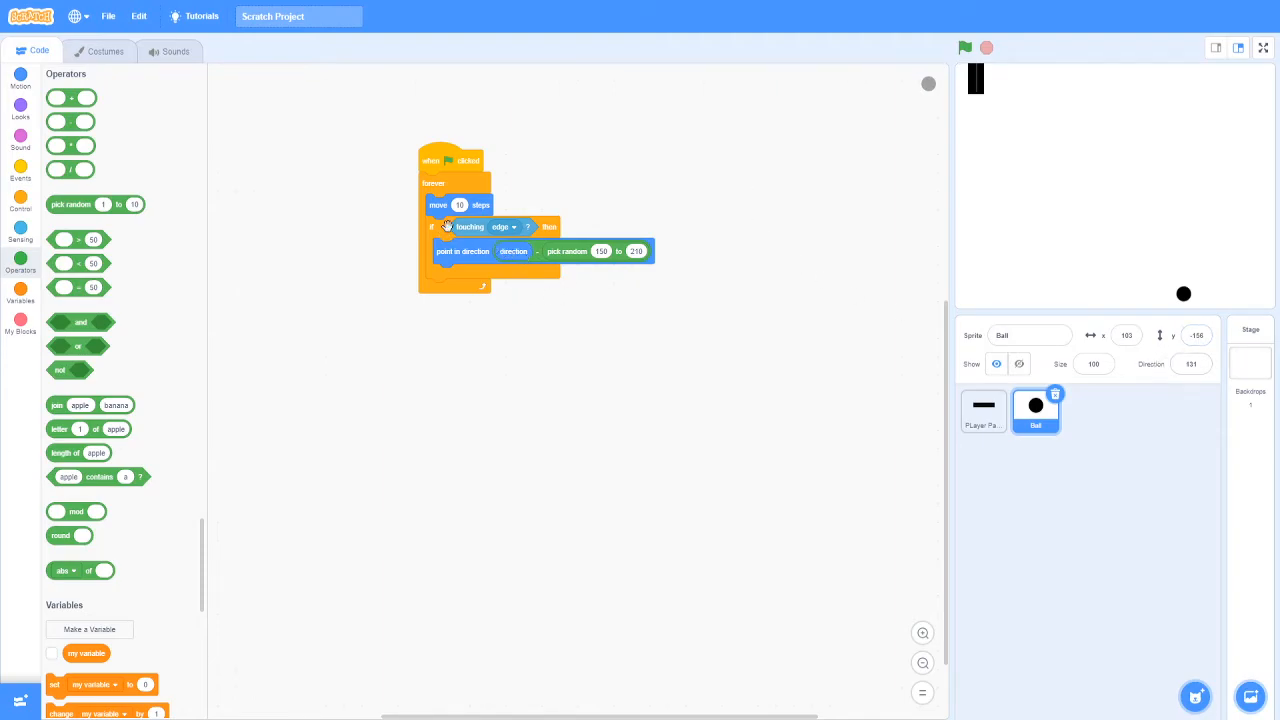
mouse_move(148, 300)
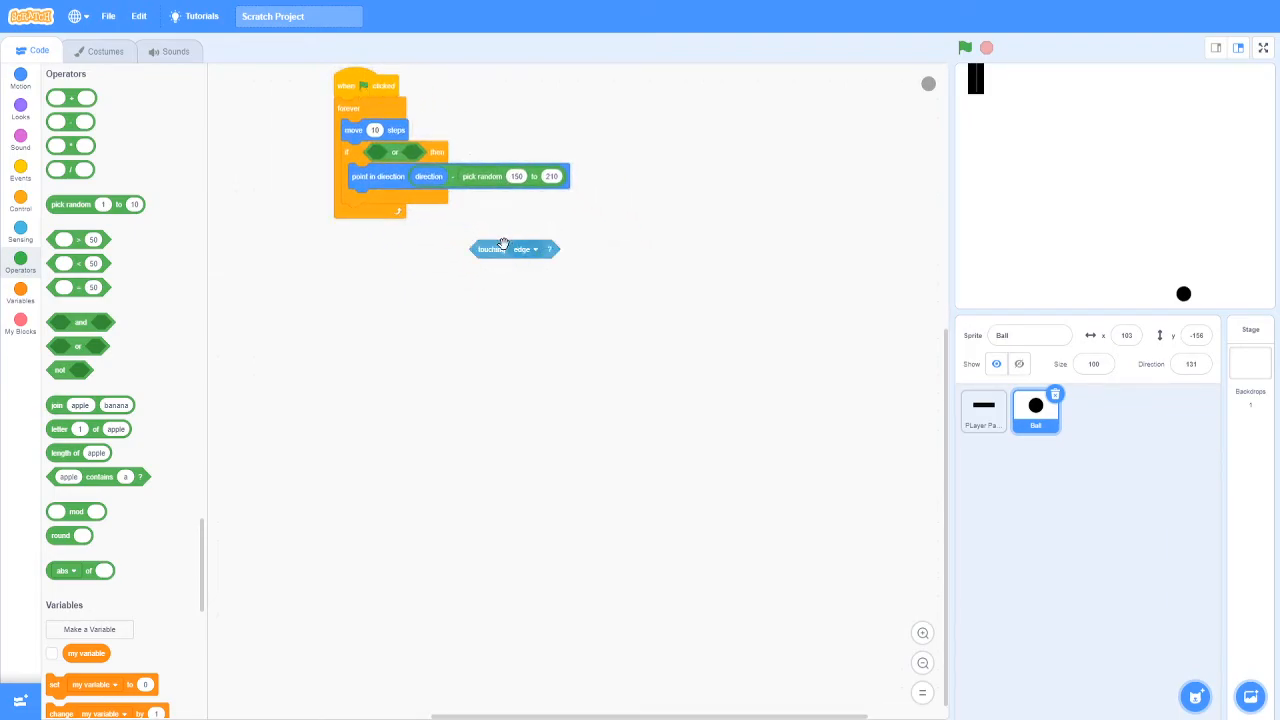
Combine 'touching edge?' or 'touching Player Paddle?' as the ball's bounce condition, checking the paddle sprite.
drag(514, 248, 404, 152)
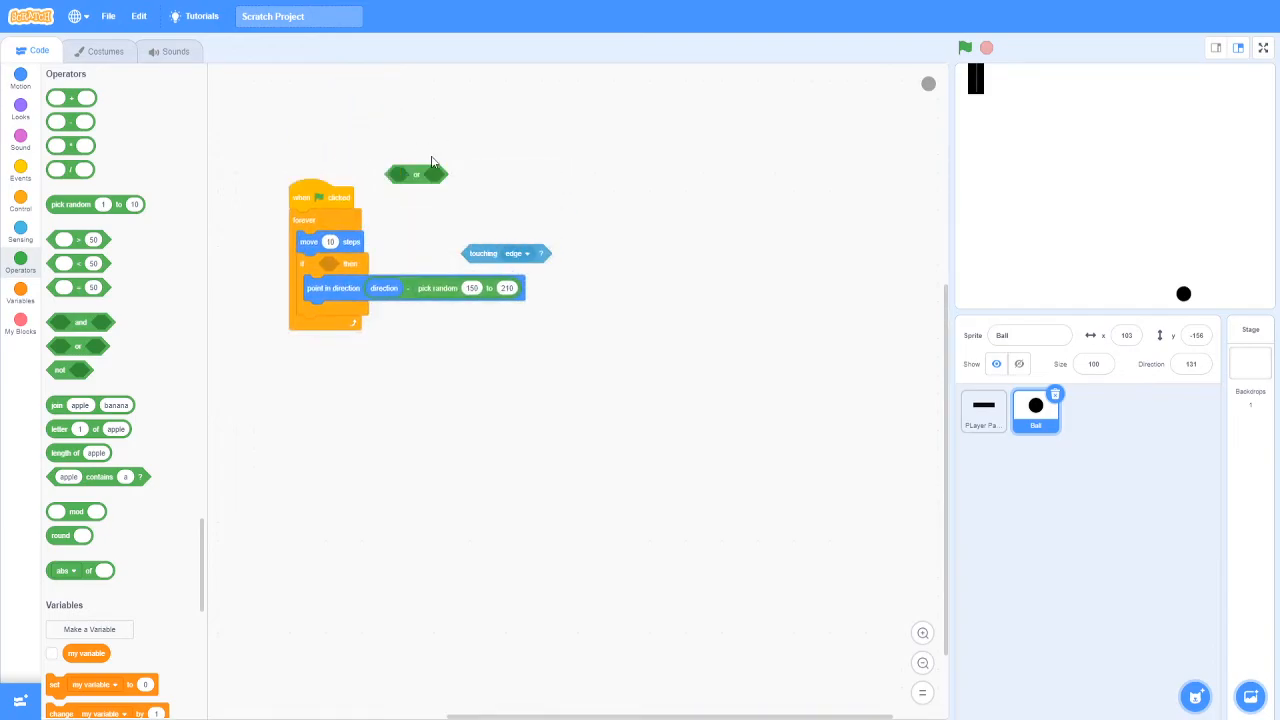
drag(504, 252, 376, 270)
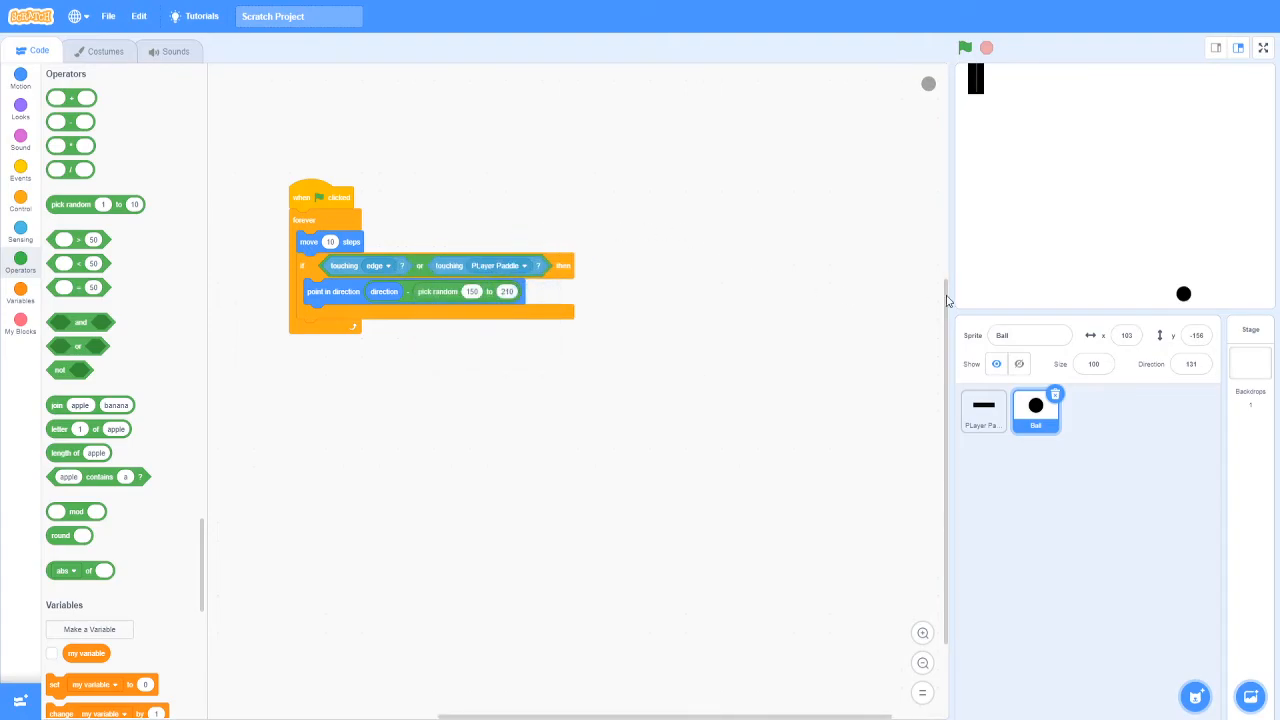
click(982, 412)
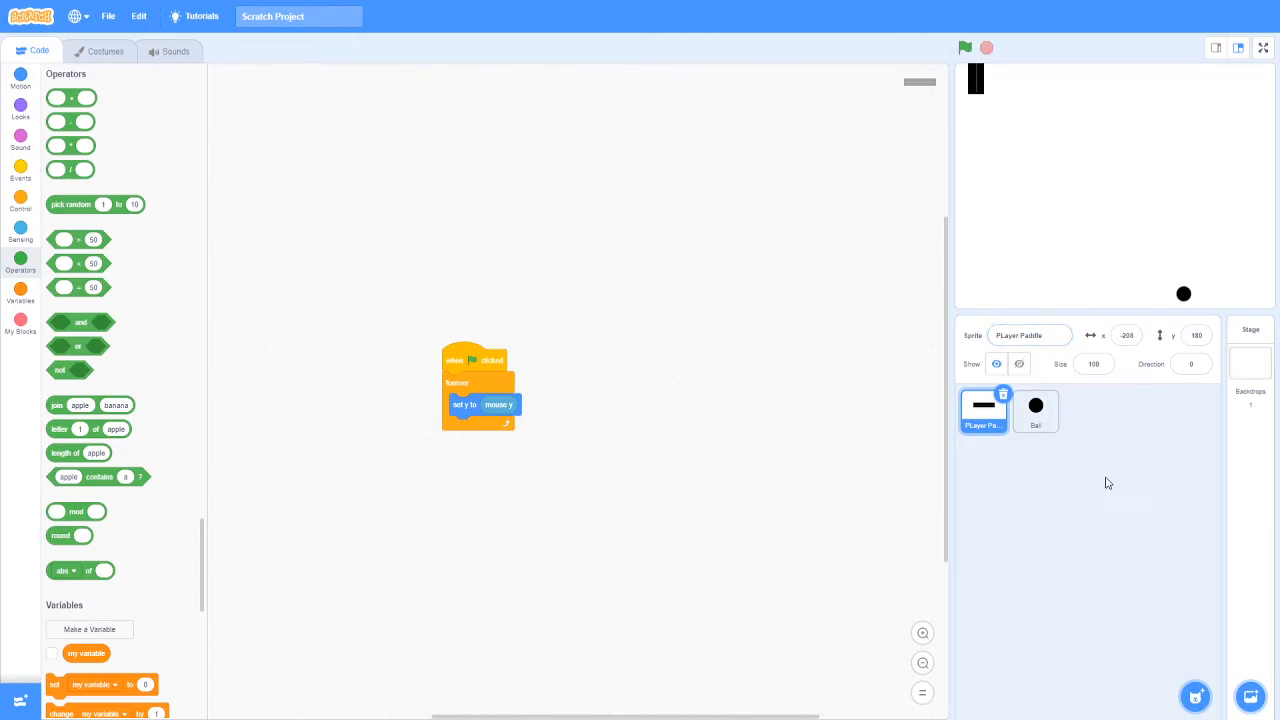
click(1030, 336)
text(l)
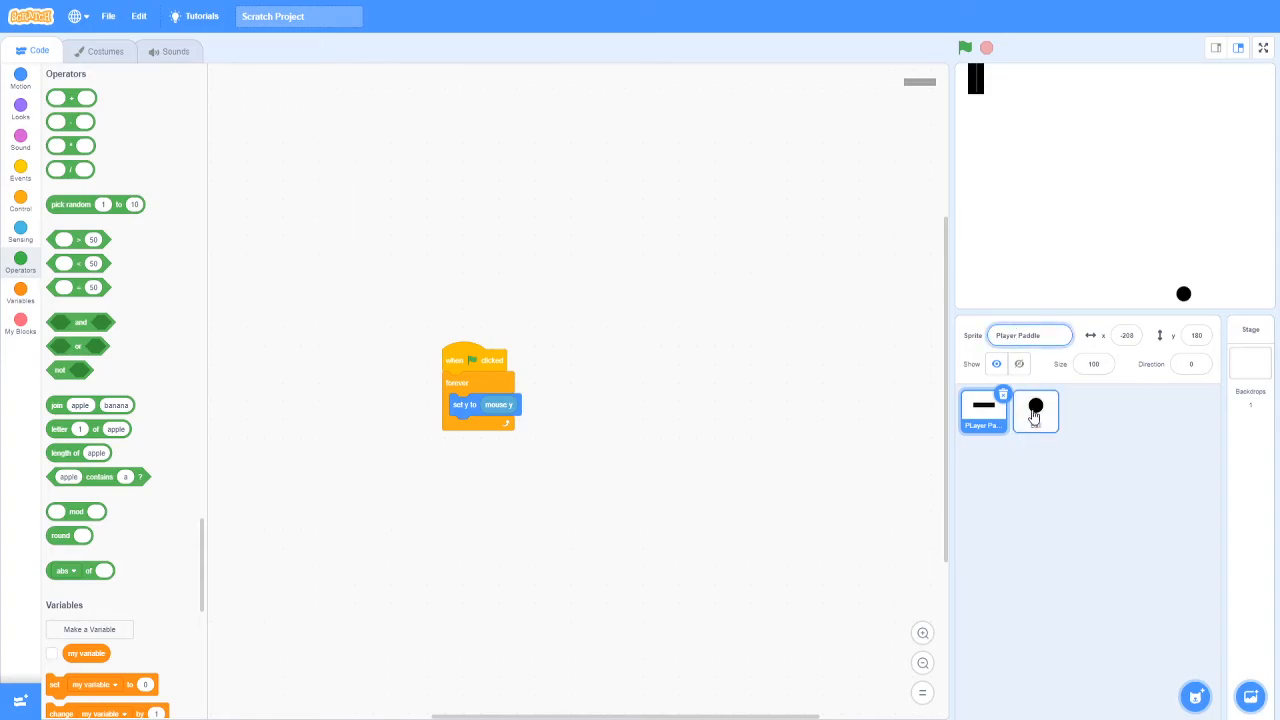
click(1036, 412)
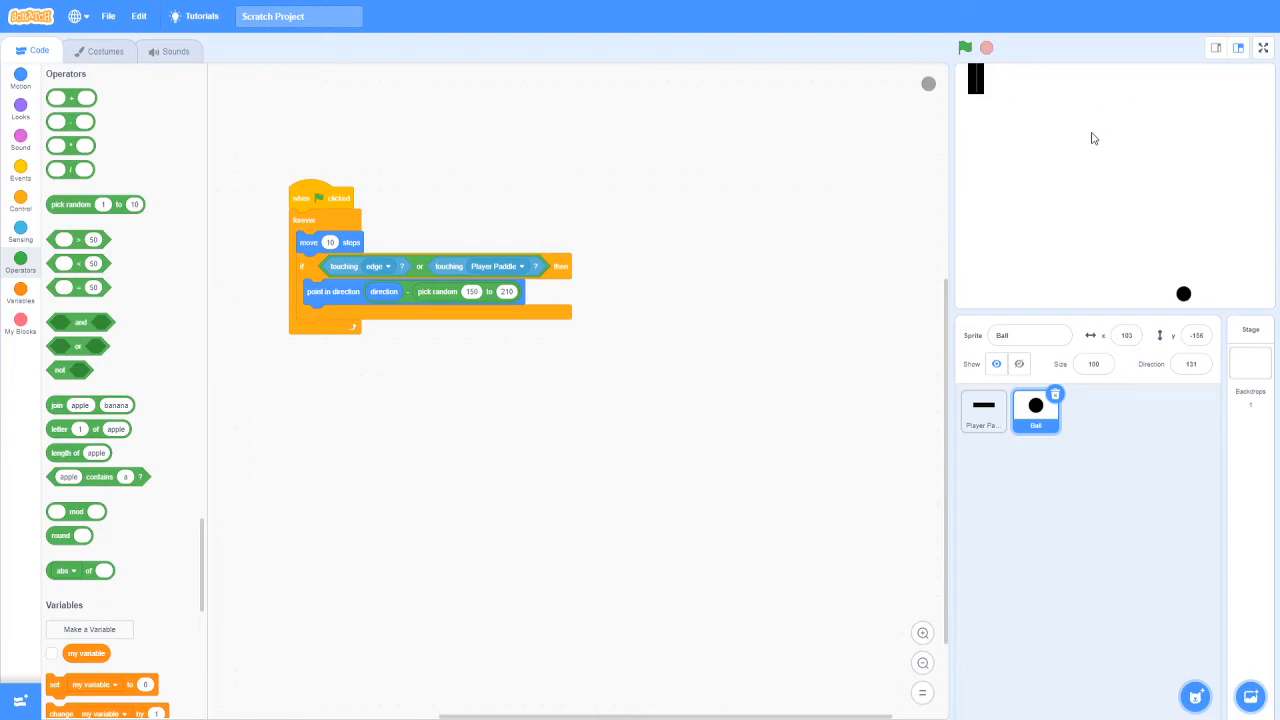
mouse_move(1144, 198)
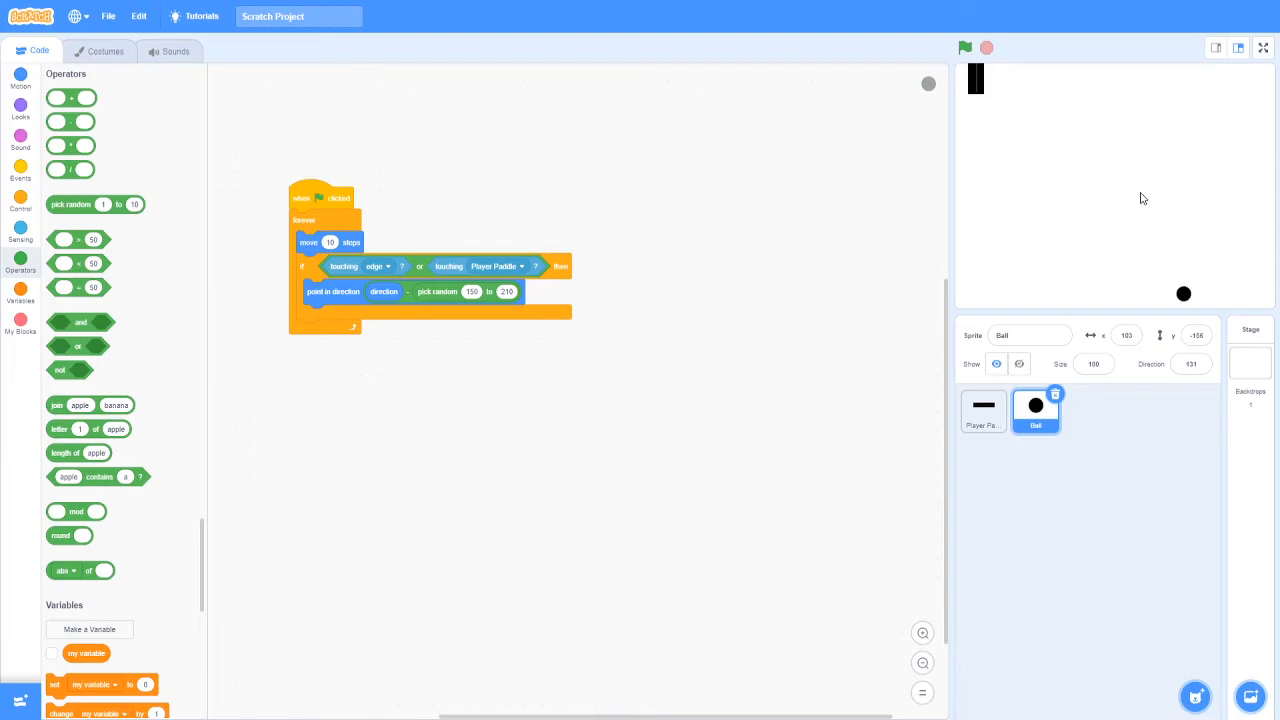
mouse_move(1126, 216)
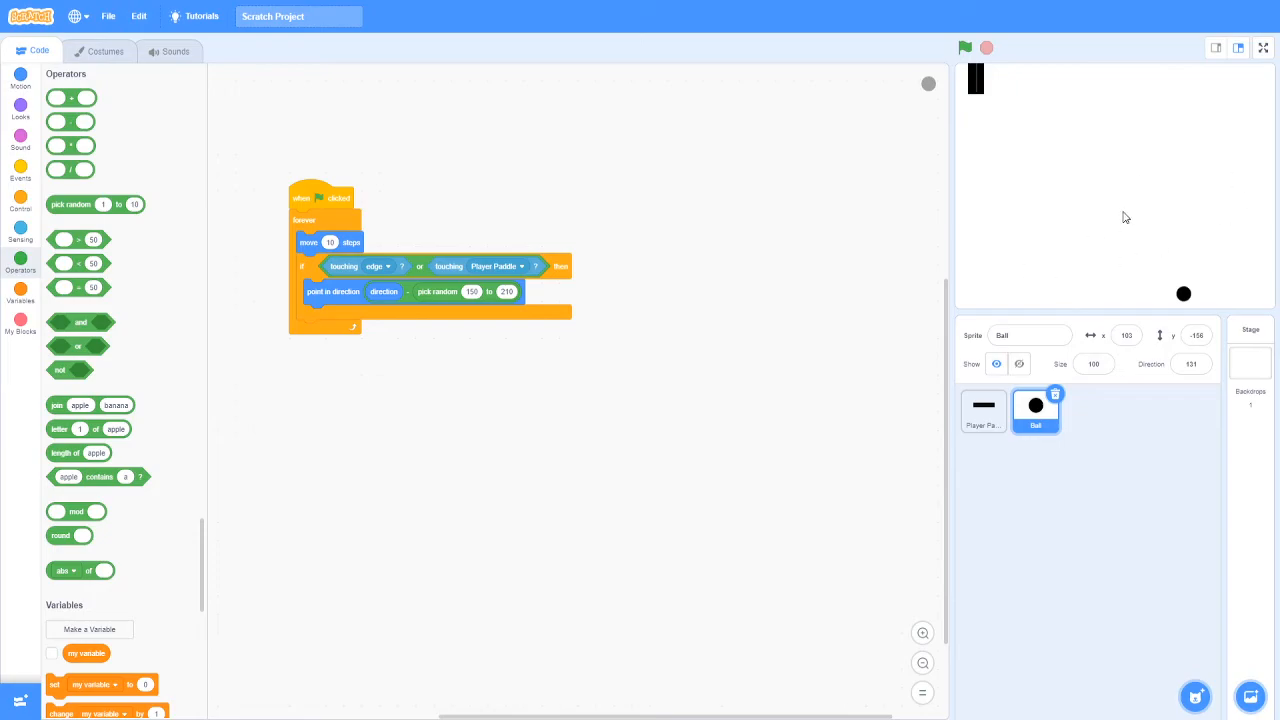
mouse_move(732, 248)
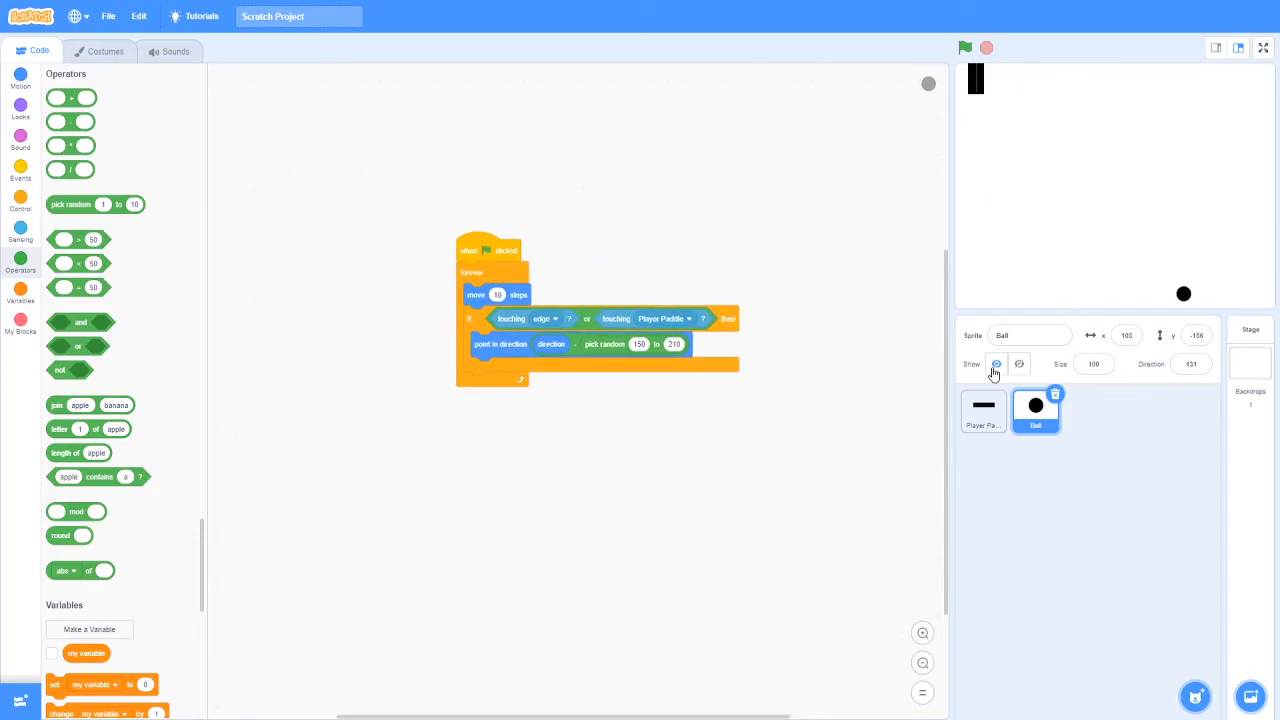
click(964, 48)
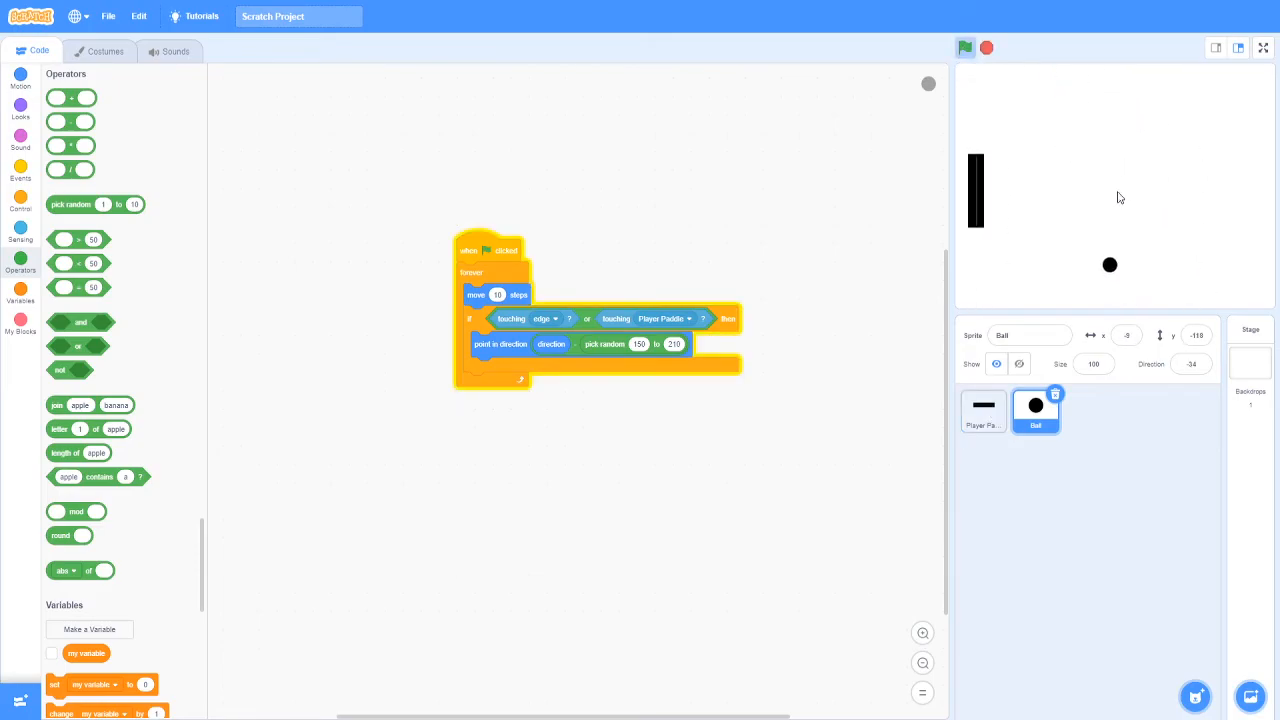
click(964, 48)
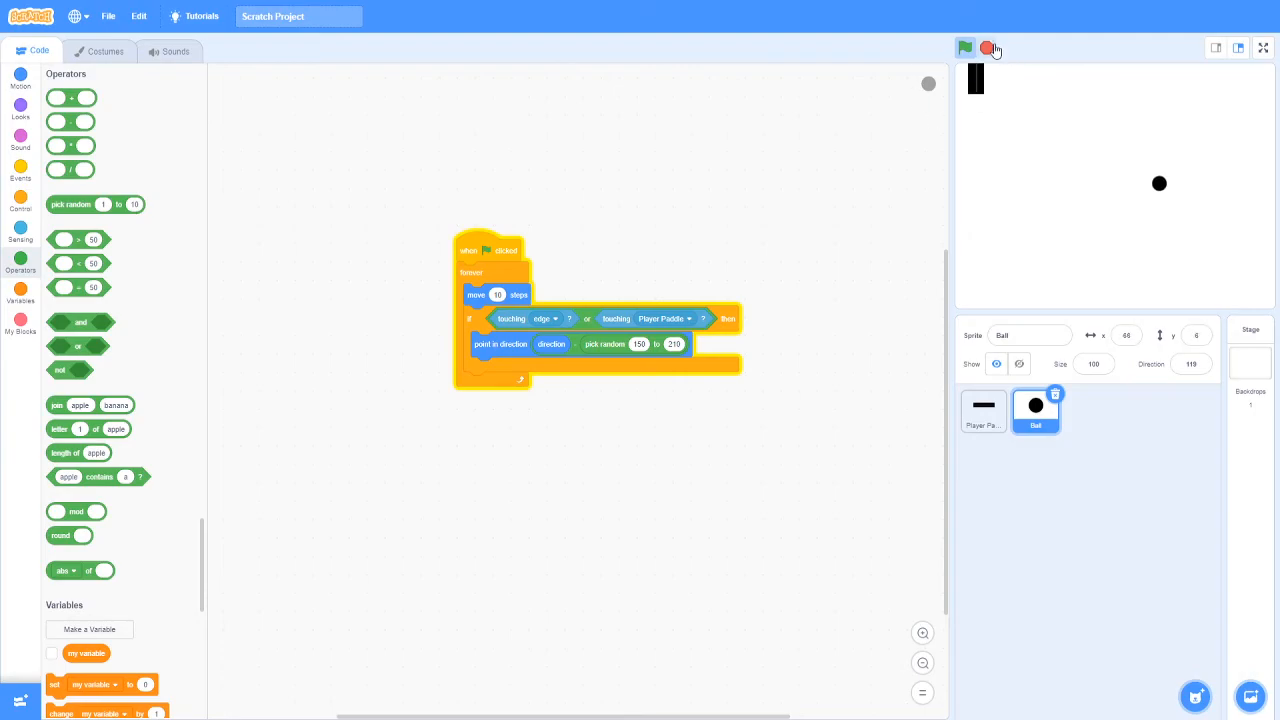
click(964, 48)
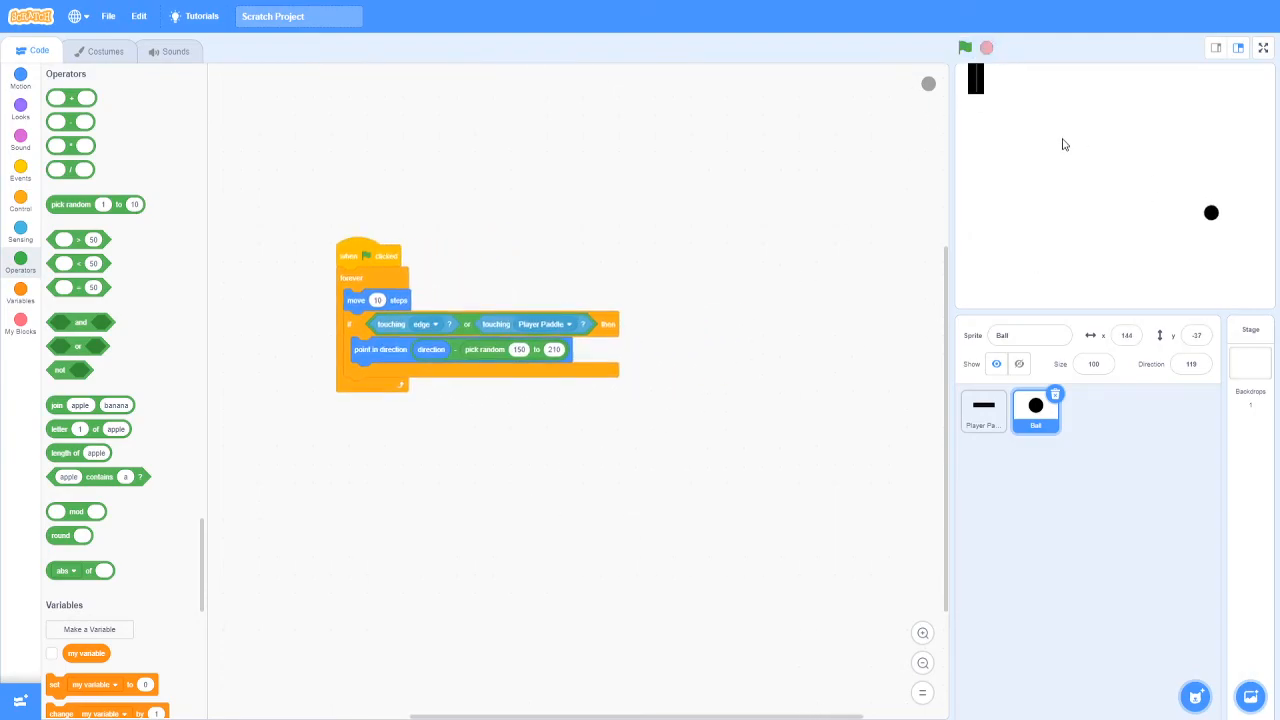
mouse_move(864, 472)
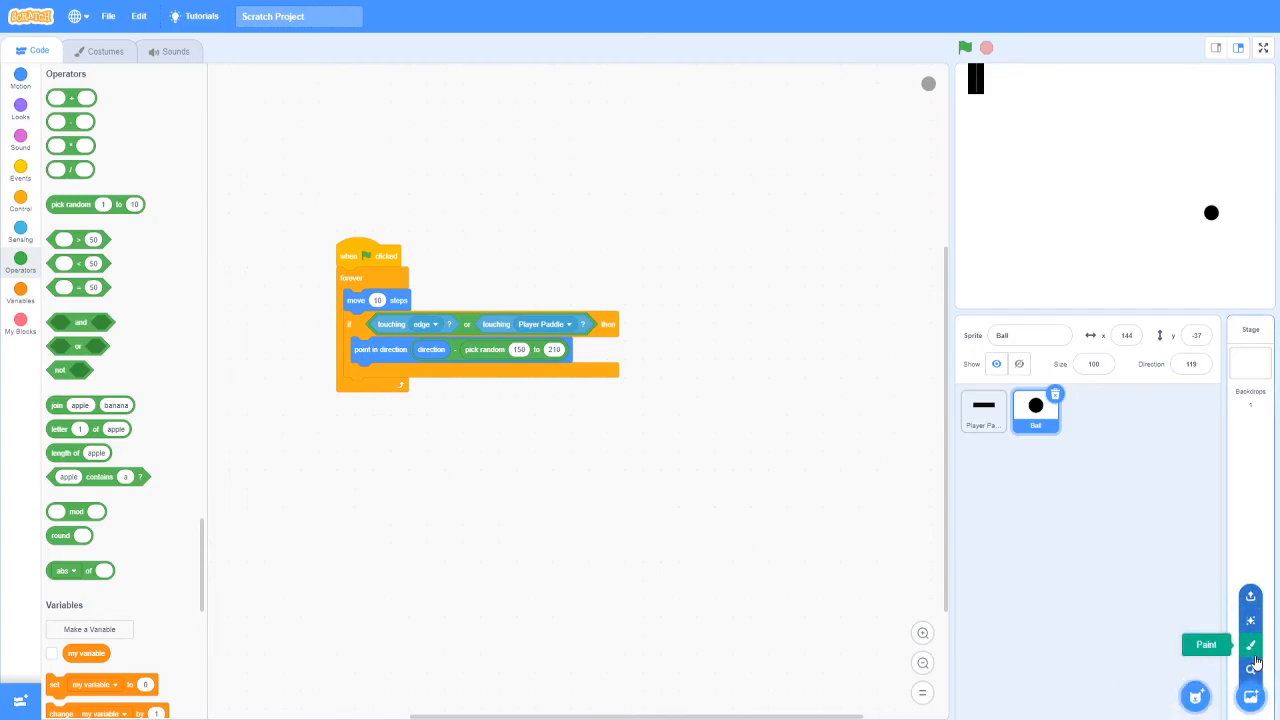
Pick the Neon Tunnel backdrop from the library and test the game over it.
click(1250, 696)
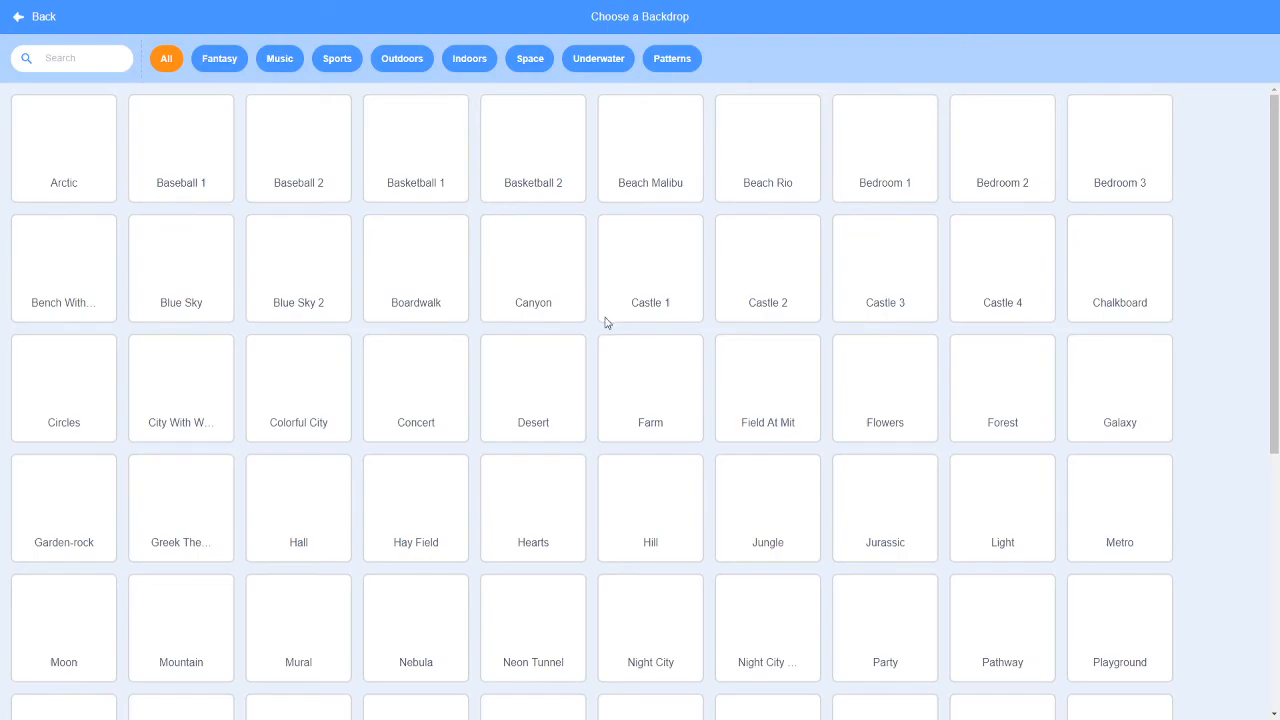
scroll(down, 3)
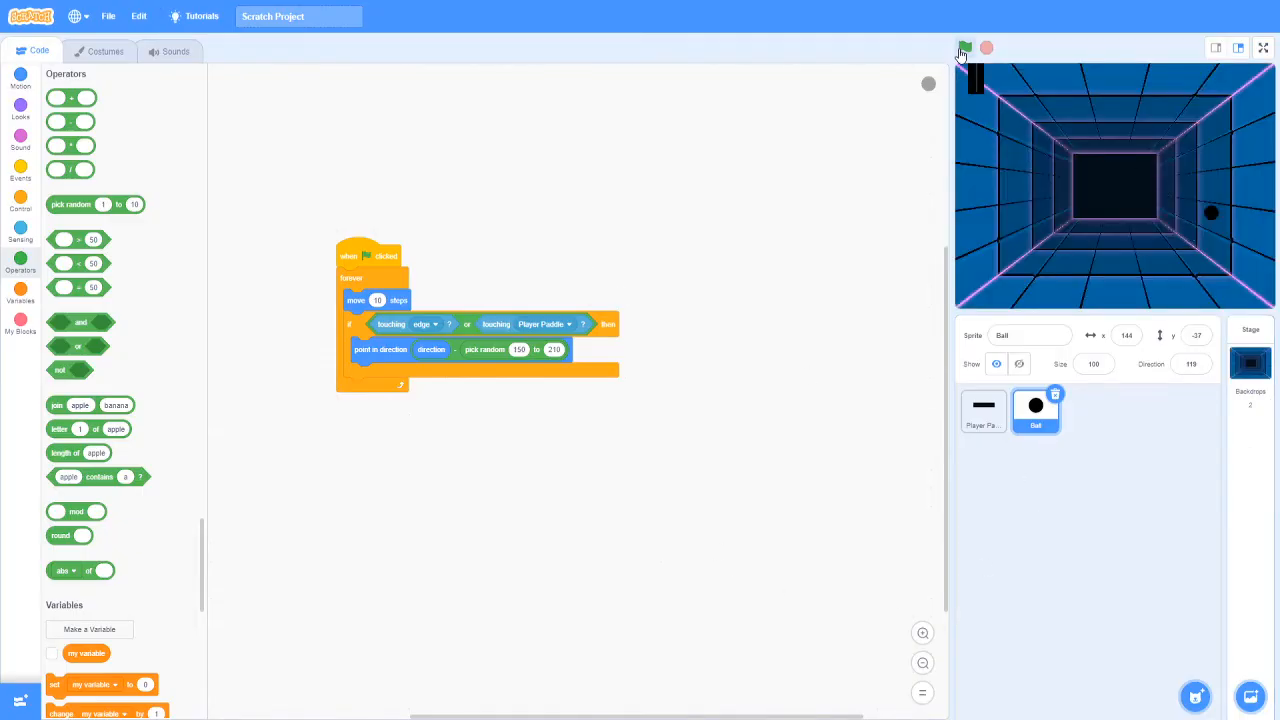
click(964, 48)
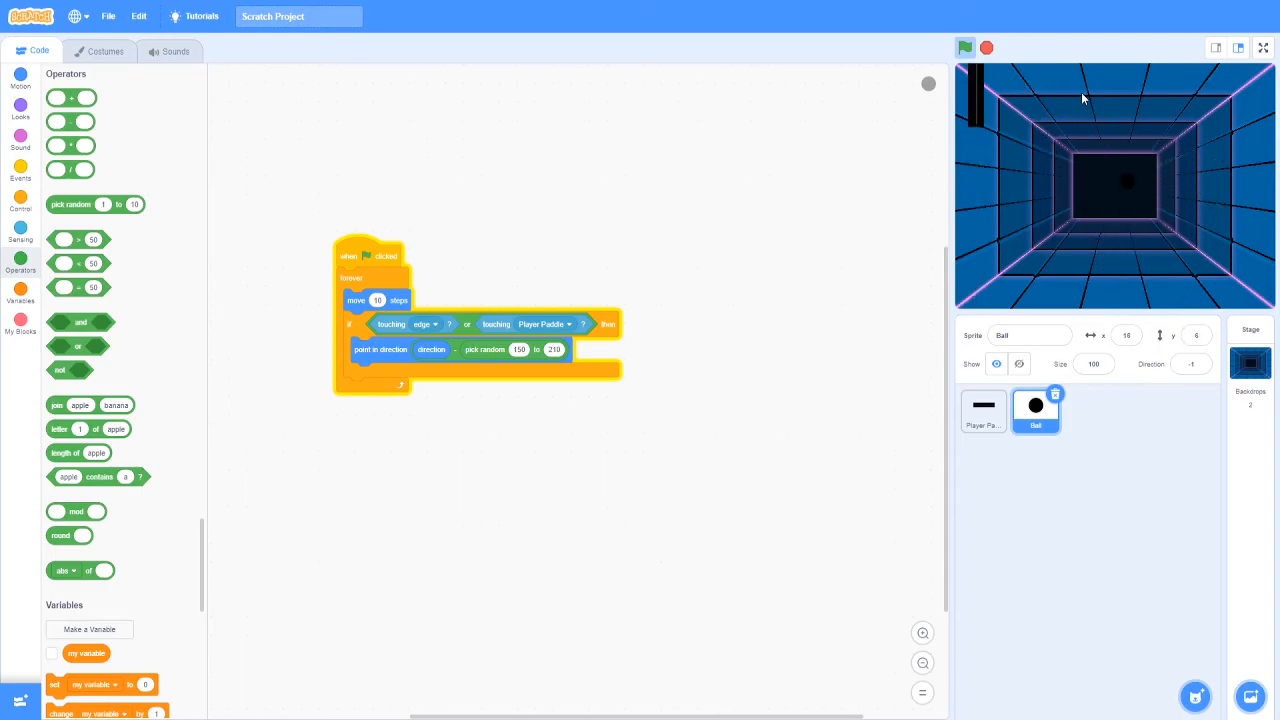
click(964, 48)
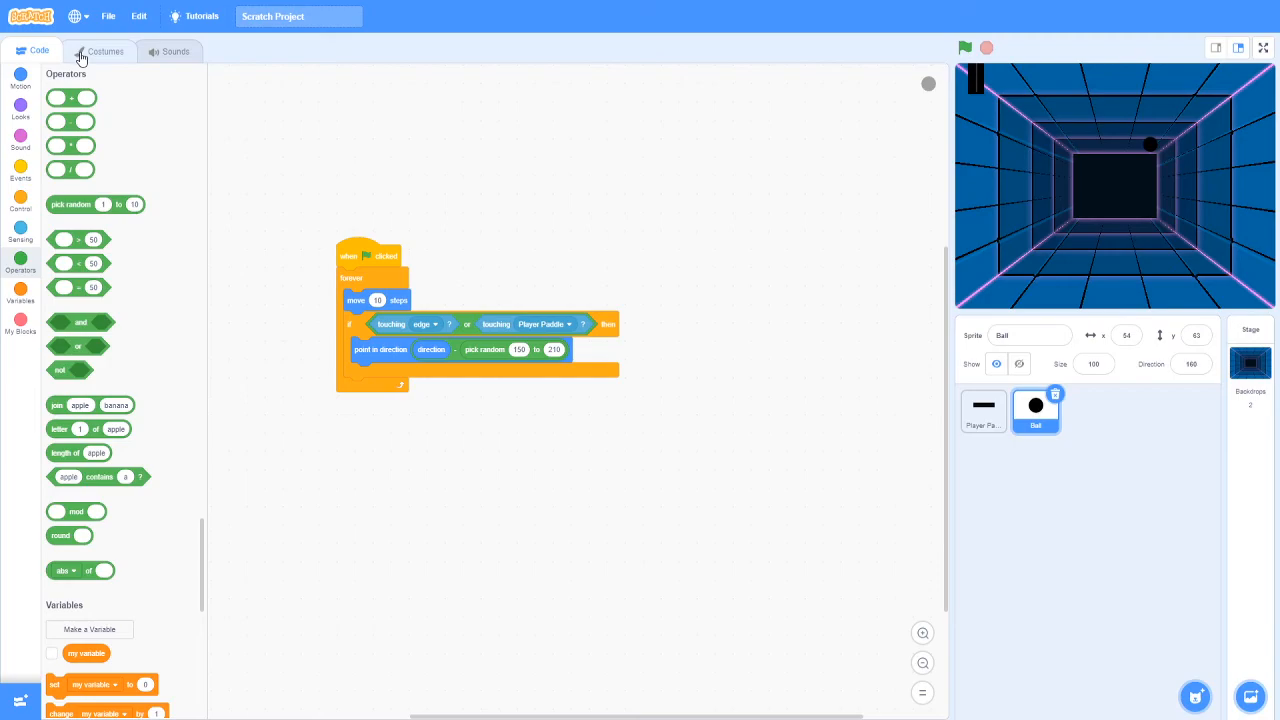
Recolour the Ball costume as a white circle without outline, then return to its code.
click(104, 52)
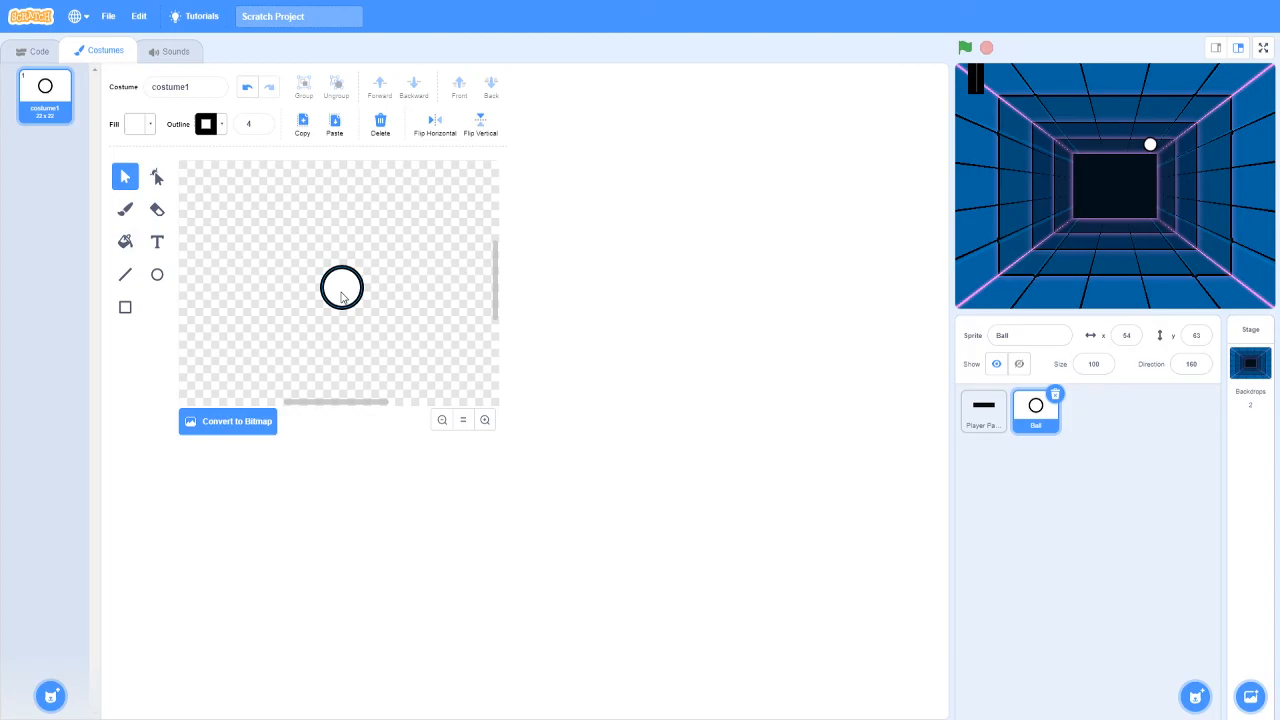
click(206, 124)
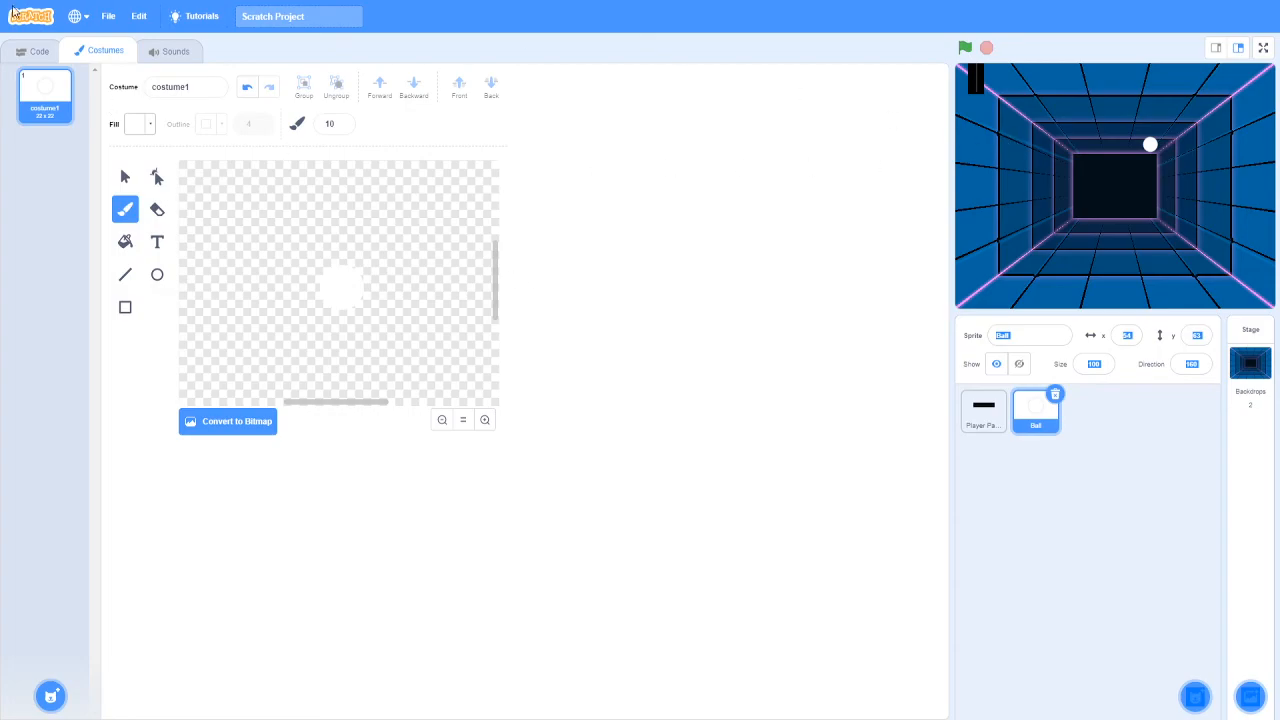
click(40, 52)
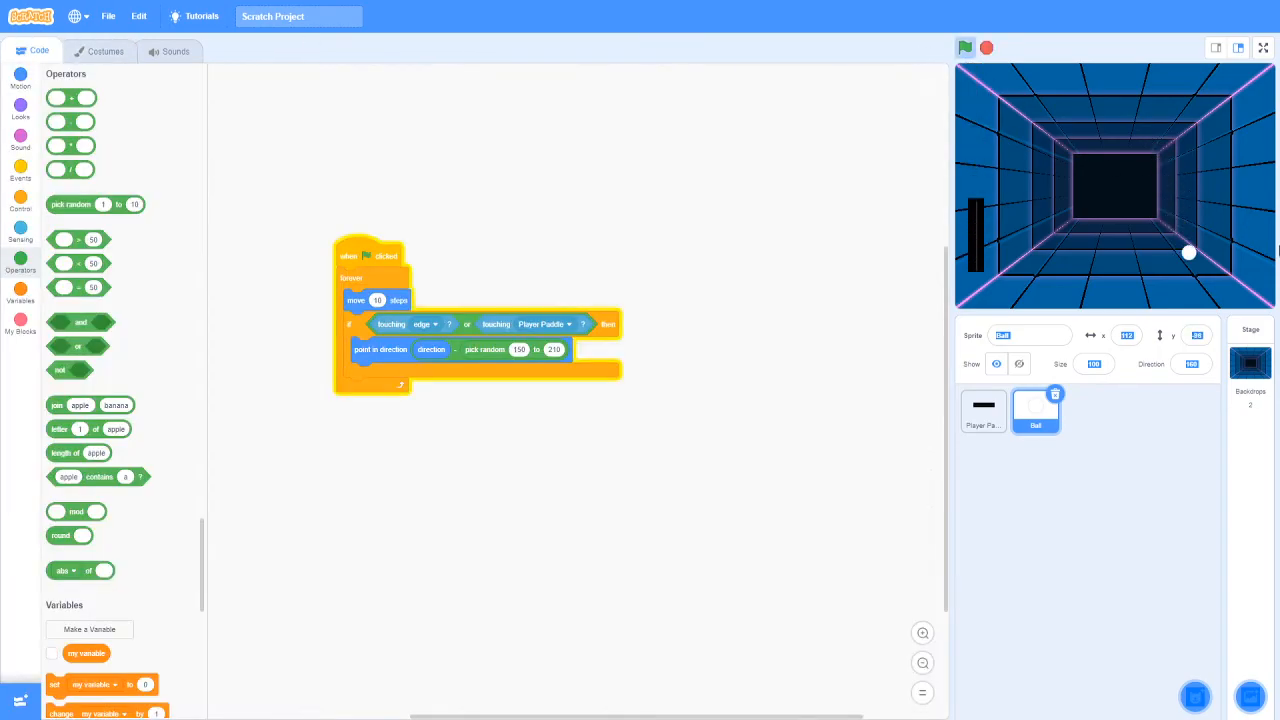
click(964, 48)
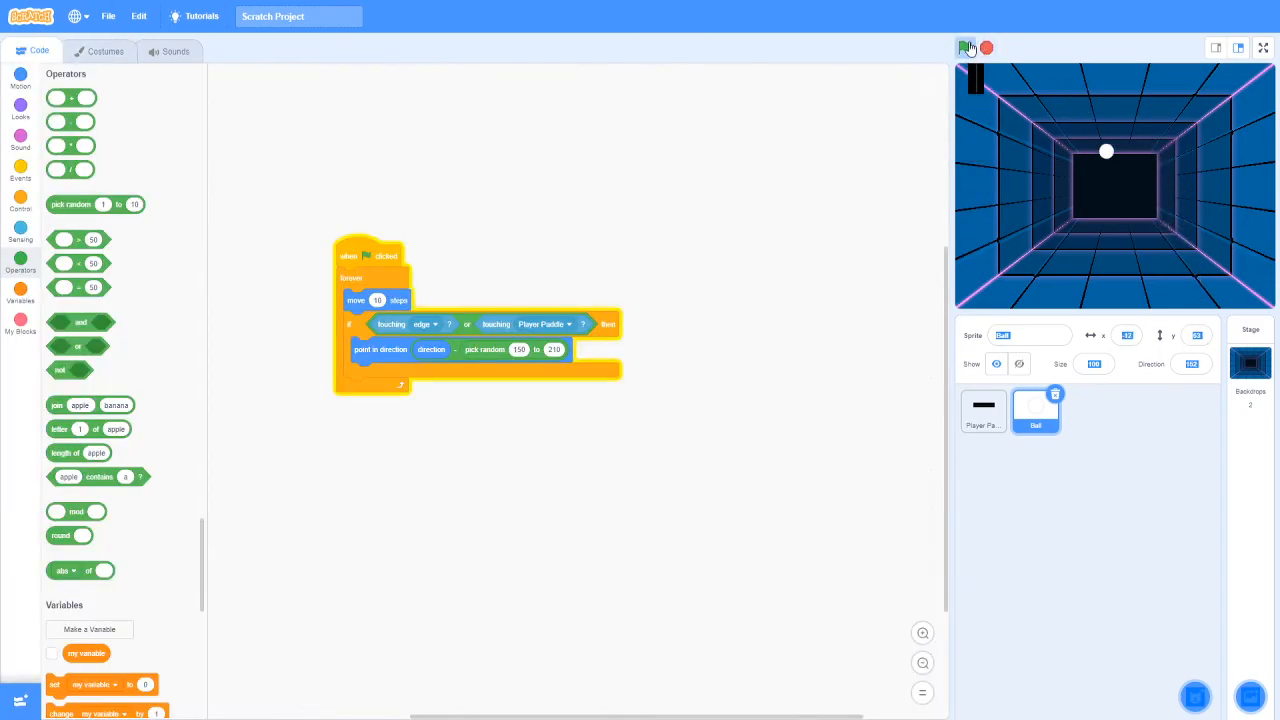
click(964, 48)
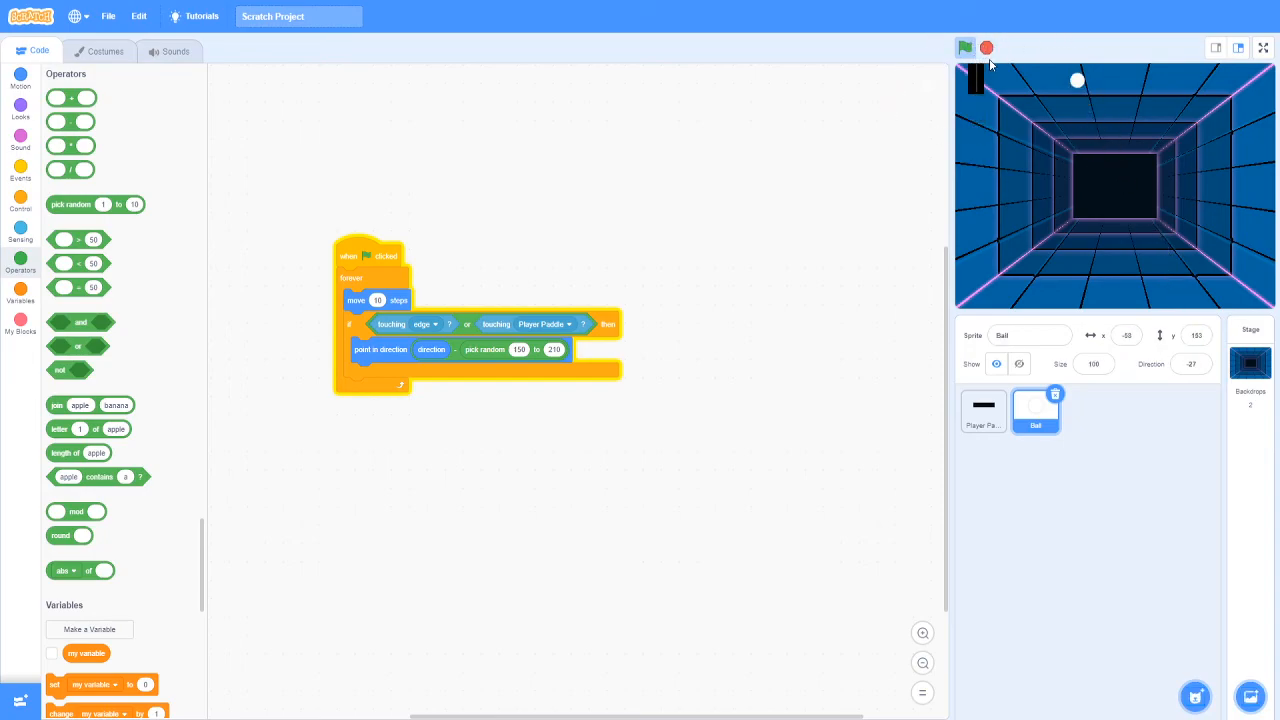
click(964, 48)
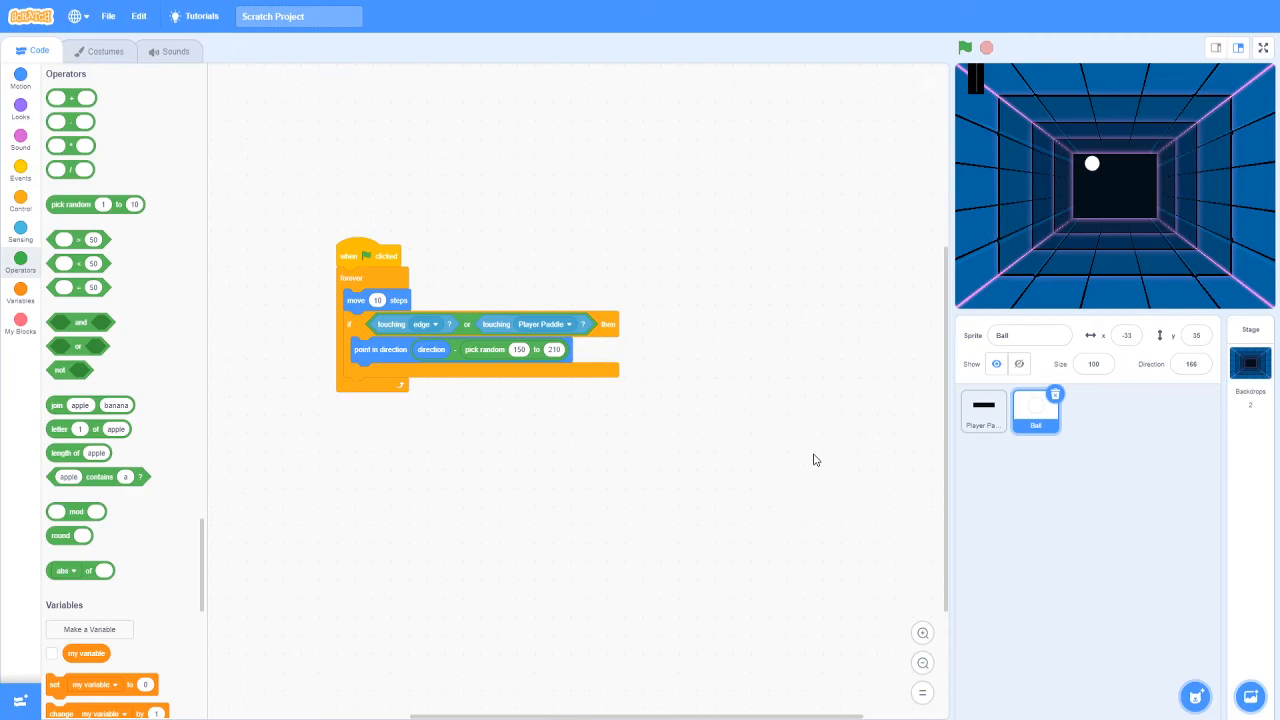
mouse_move(1046, 172)
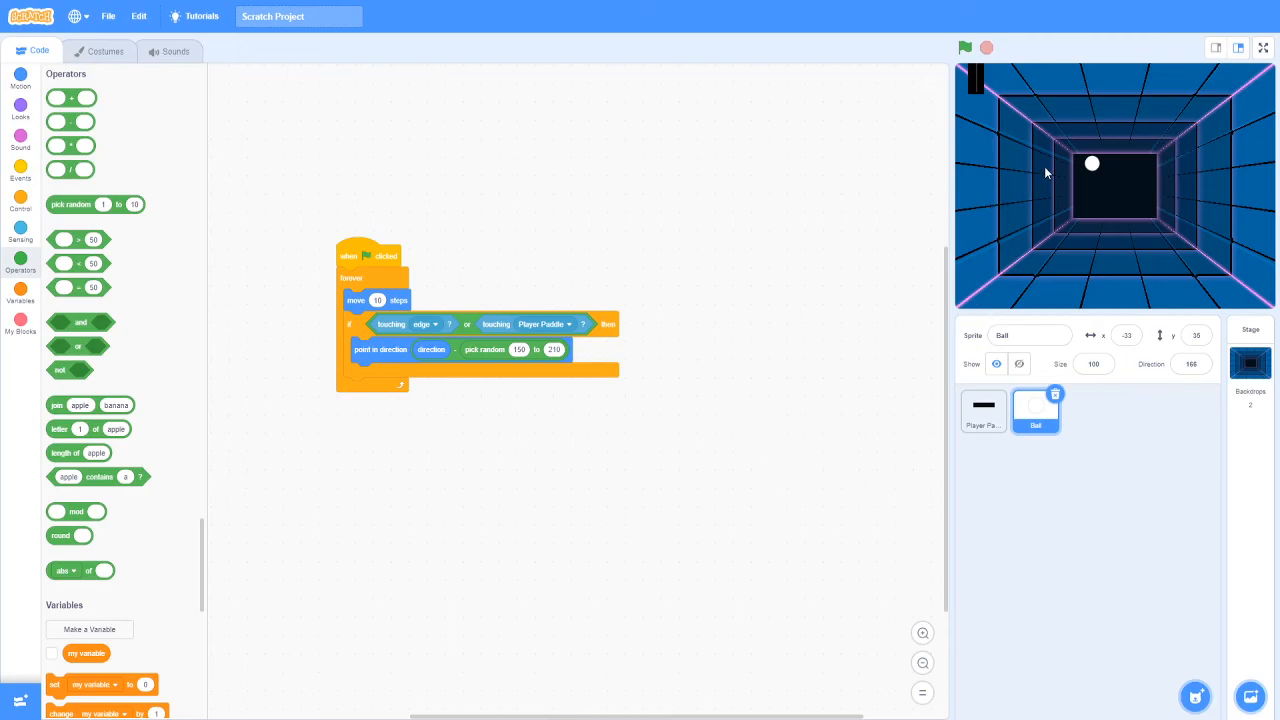
mouse_move(1070, 244)
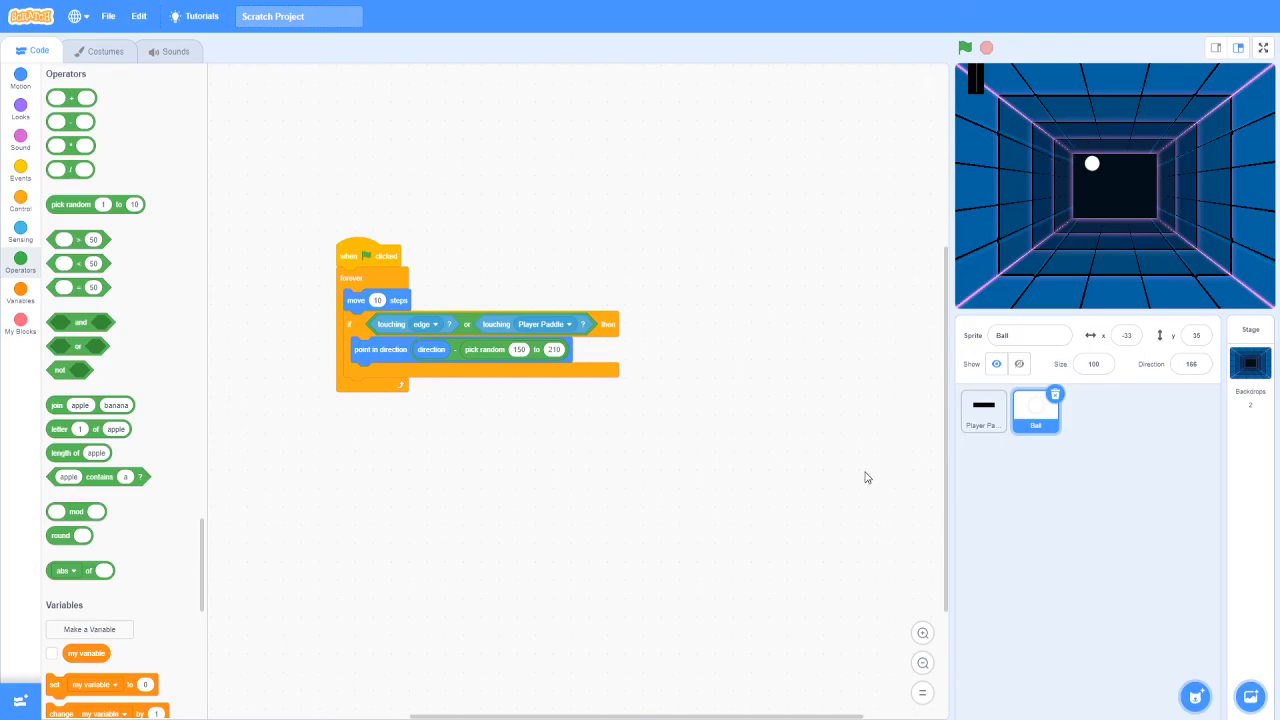
mouse_move(520, 654)
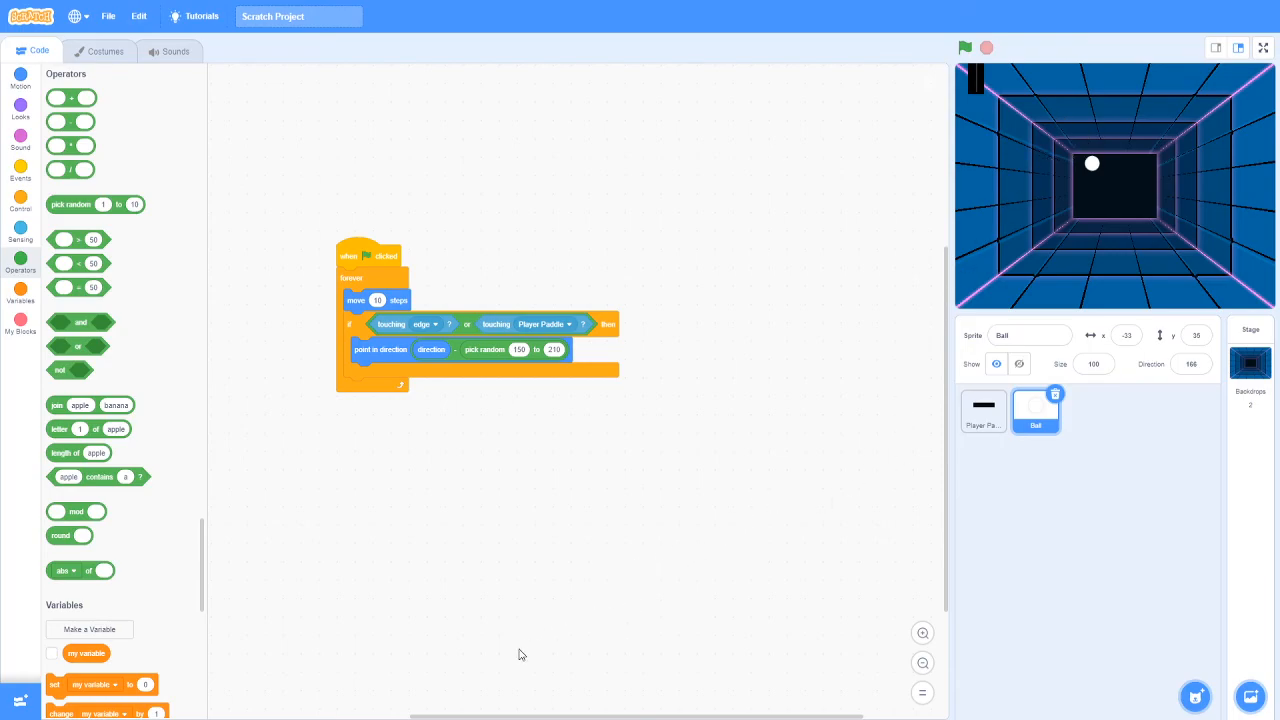